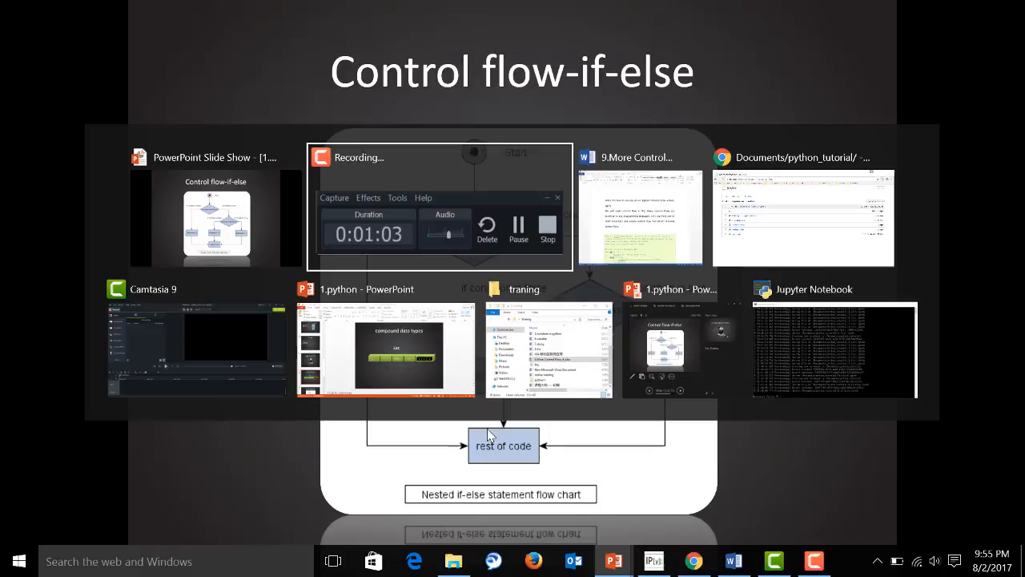
# Bring the Jupyter python_tutorial file tree to the front and open the New dropdown
pyautogui.click(803, 218)
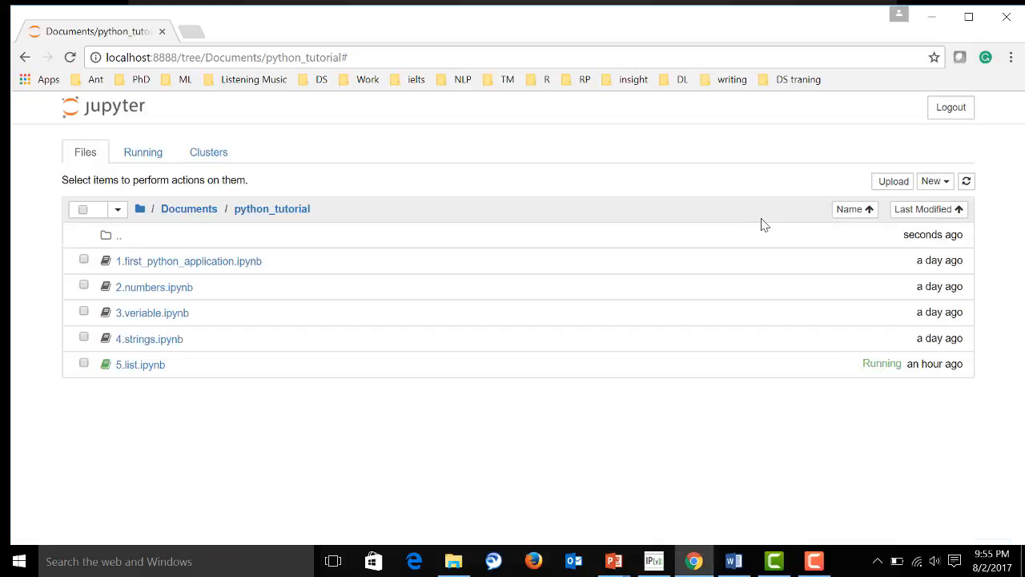
pyautogui.moveTo(935, 181)
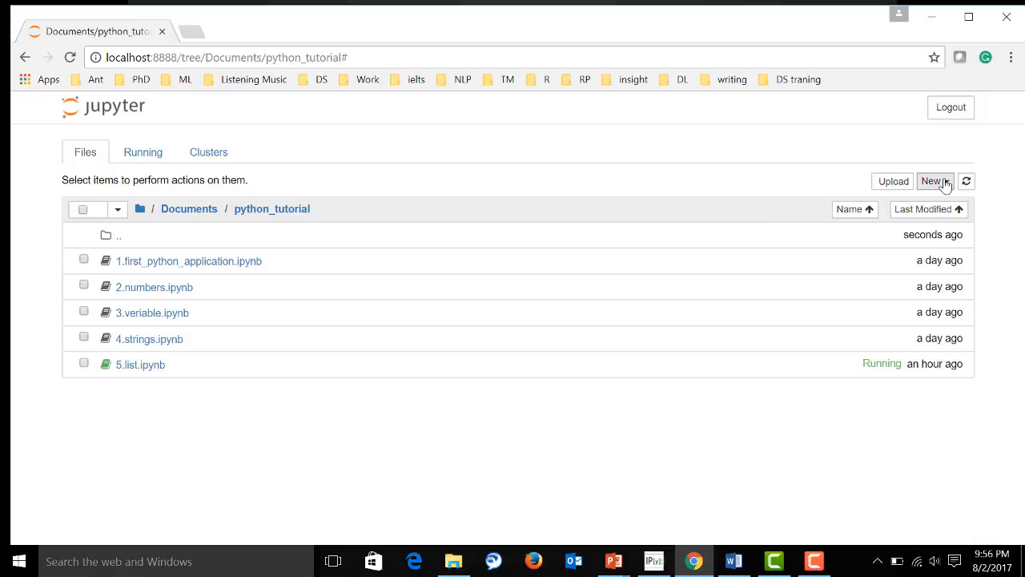
pyautogui.click(935, 180)
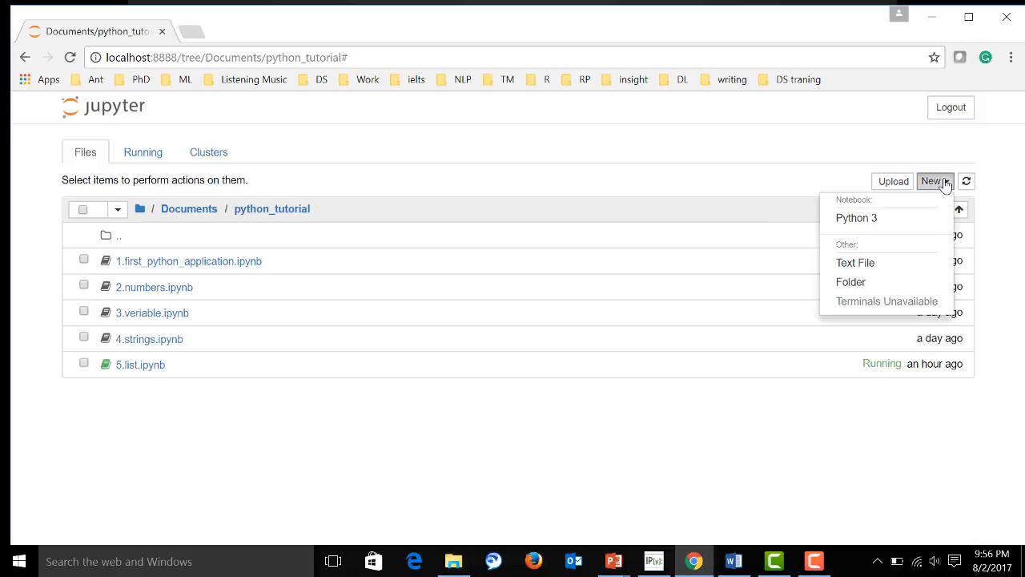
# Create a new Python 3 notebook, name it 7.if_else, then rename it to 6.if_else
pyautogui.click(857, 217)
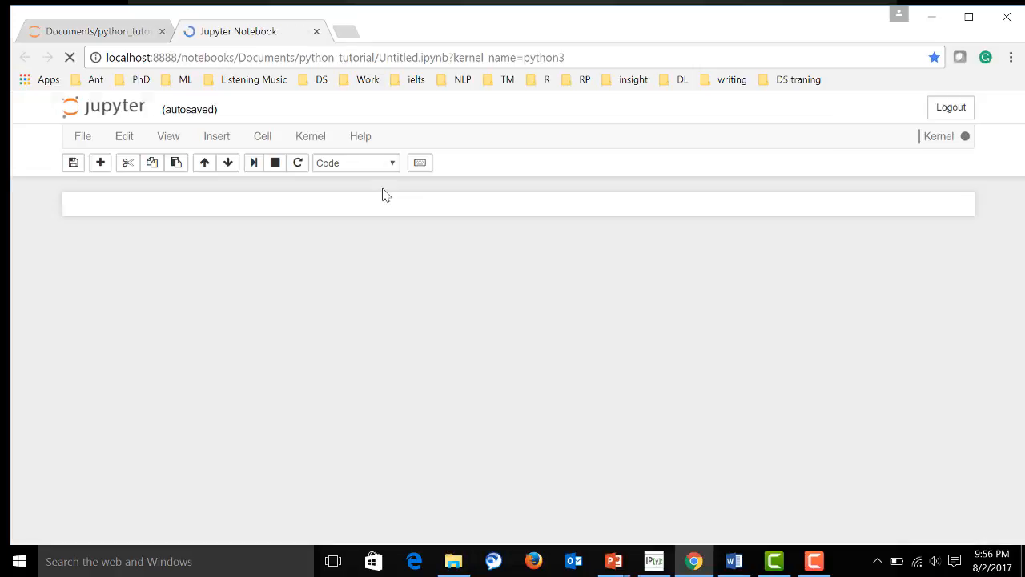
pyautogui.click(185, 109)
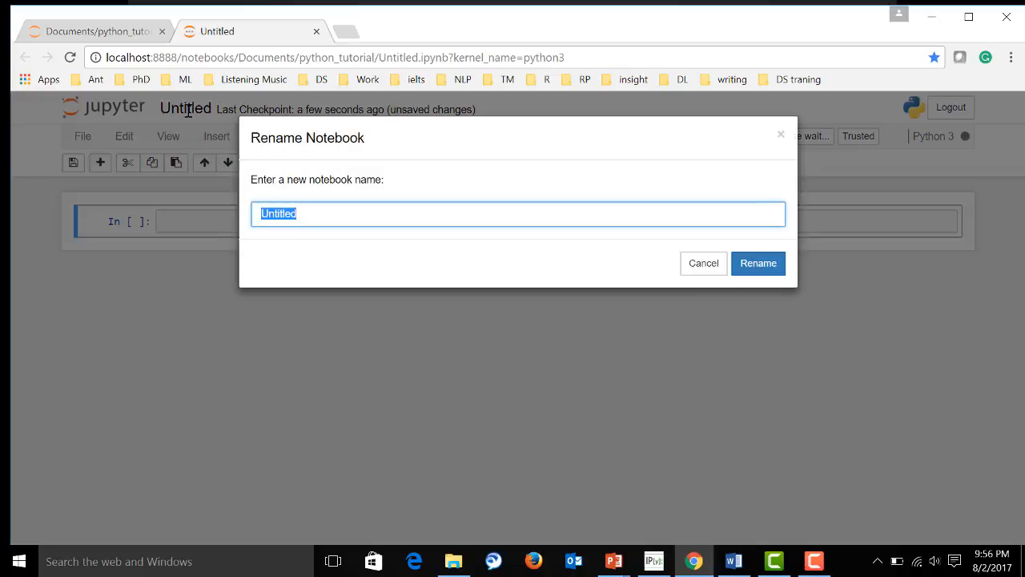
pyautogui.write('7')
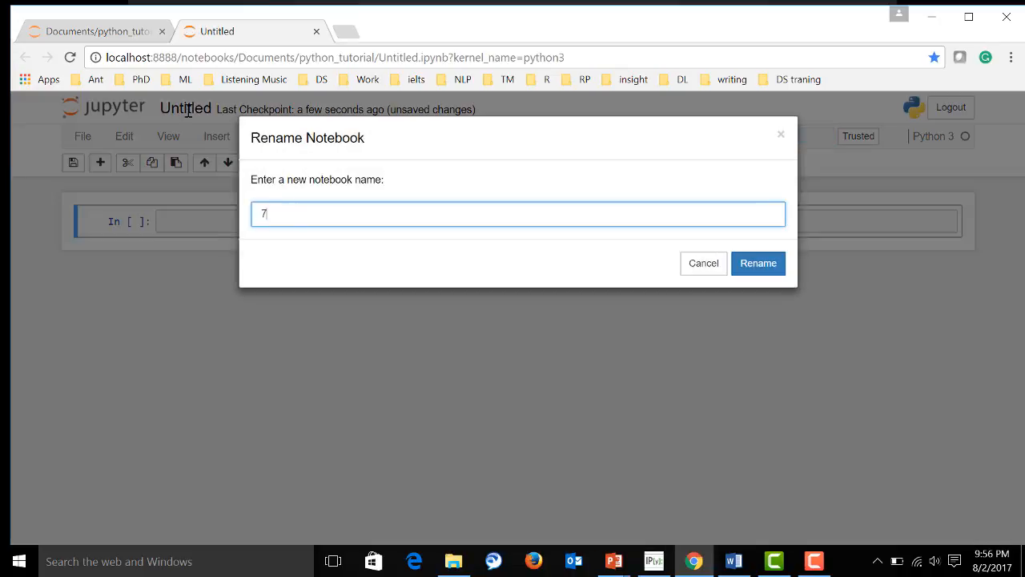
pyautogui.write('.')
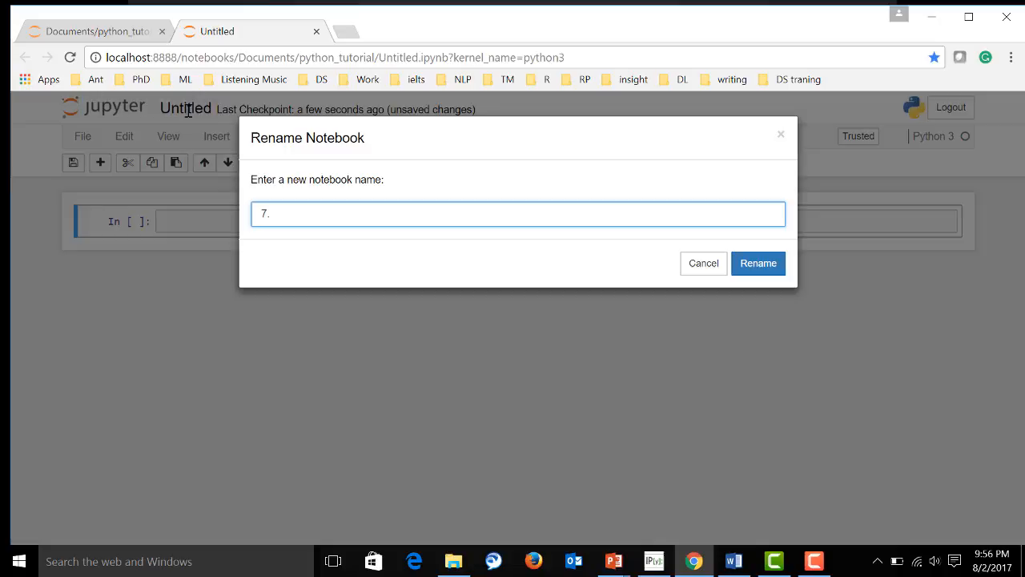
pyautogui.write('if_ese')
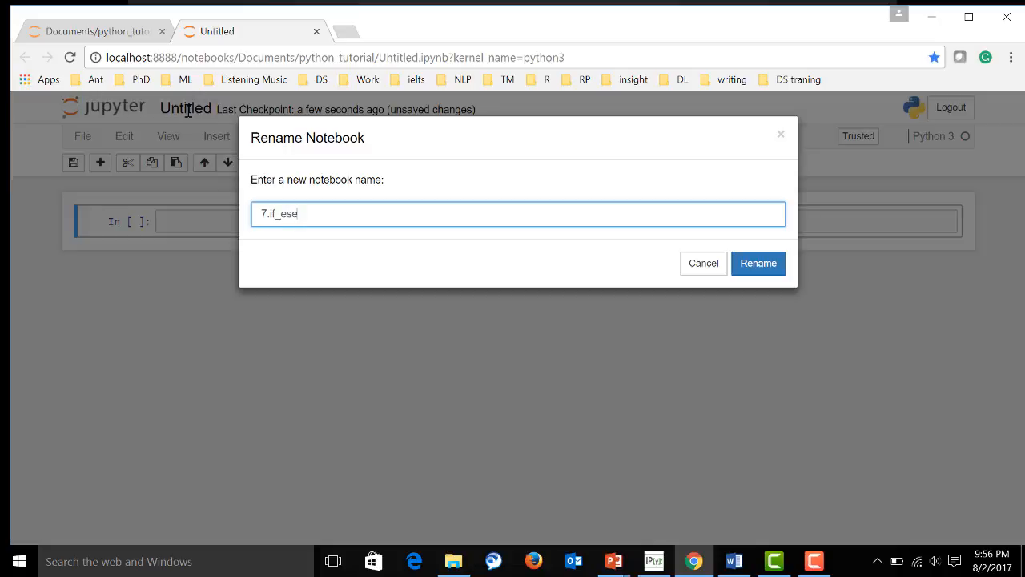
pyautogui.write('l')
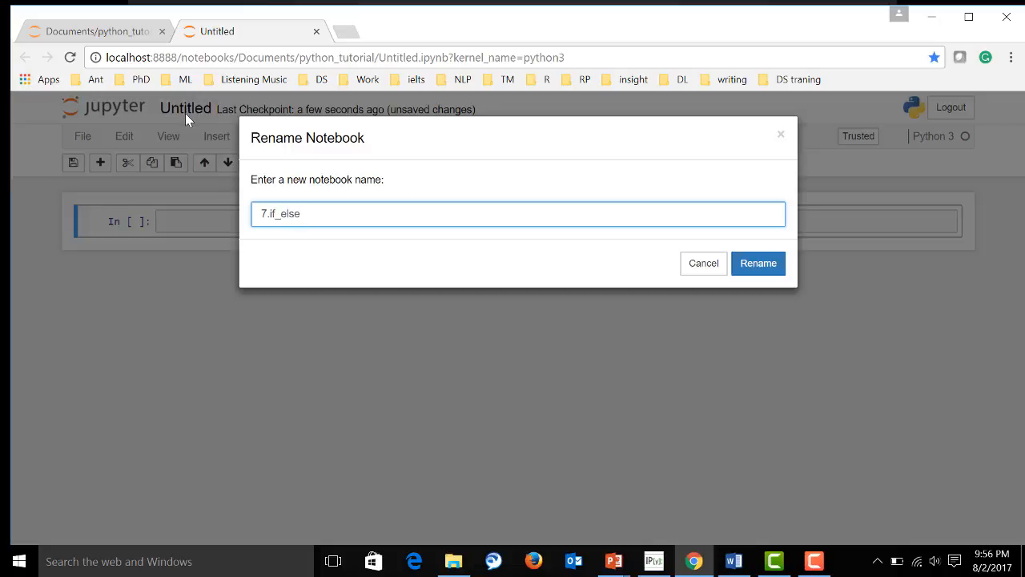
pyautogui.click(758, 263)
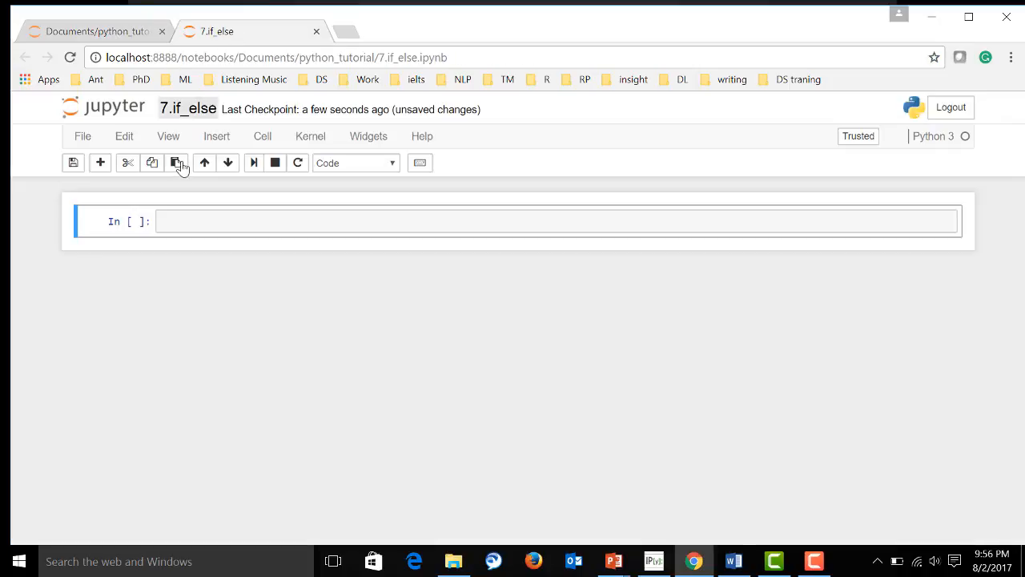
pyautogui.click(188, 108)
pyautogui.write('6.if_else')
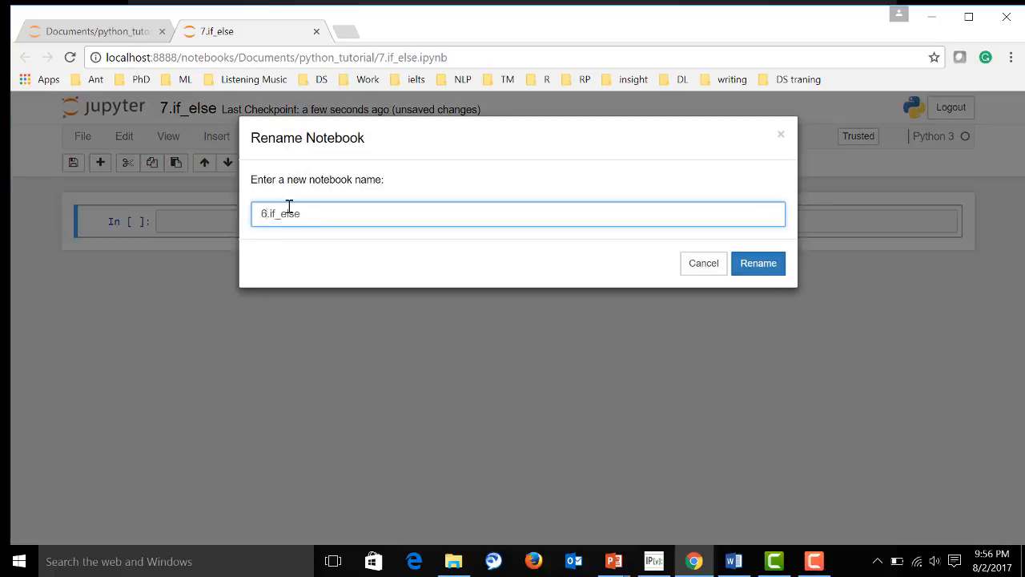
pyautogui.click(757, 263)
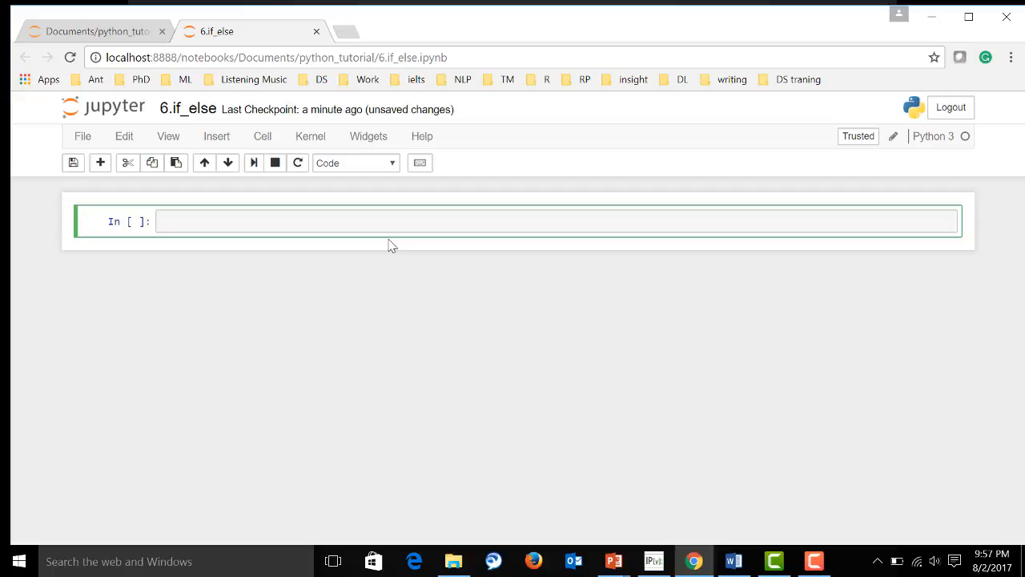
# Type users_enter = 1 and begin its comment asking the user to assign a value
pyautogui.write('u')
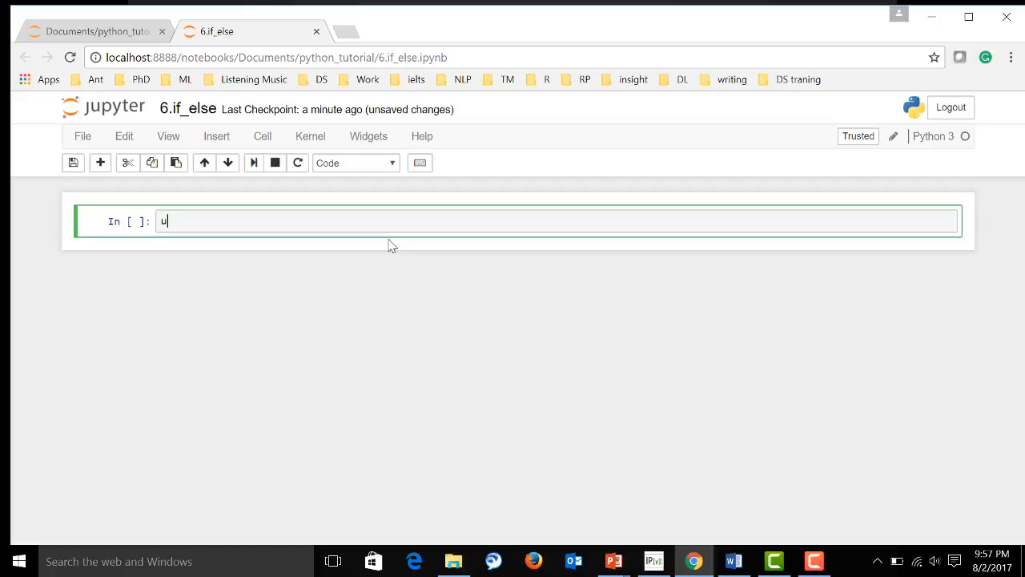
pyautogui.write('sers')
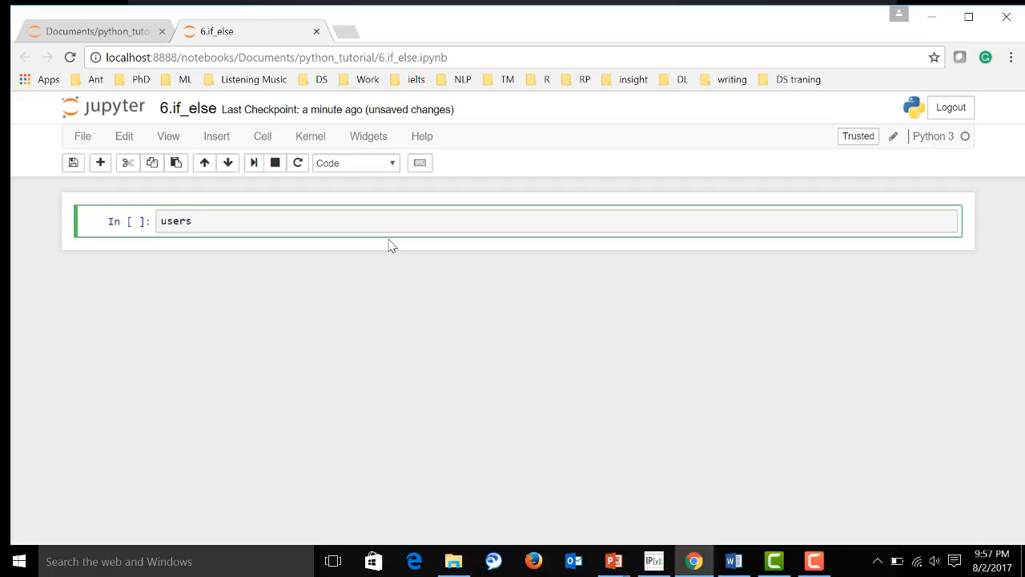
pyautogui.write('_ops')
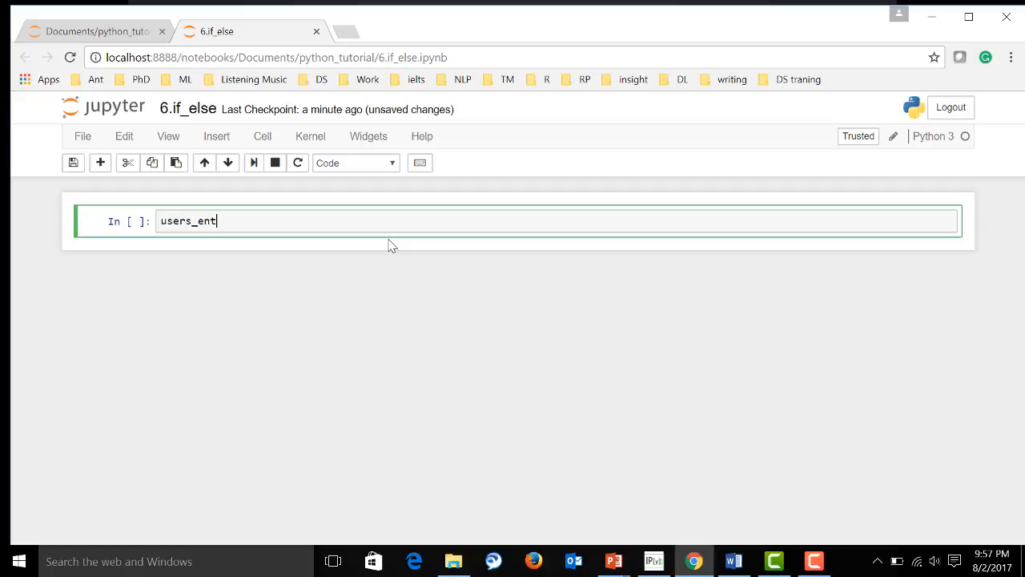
pyautogui.write('er =')
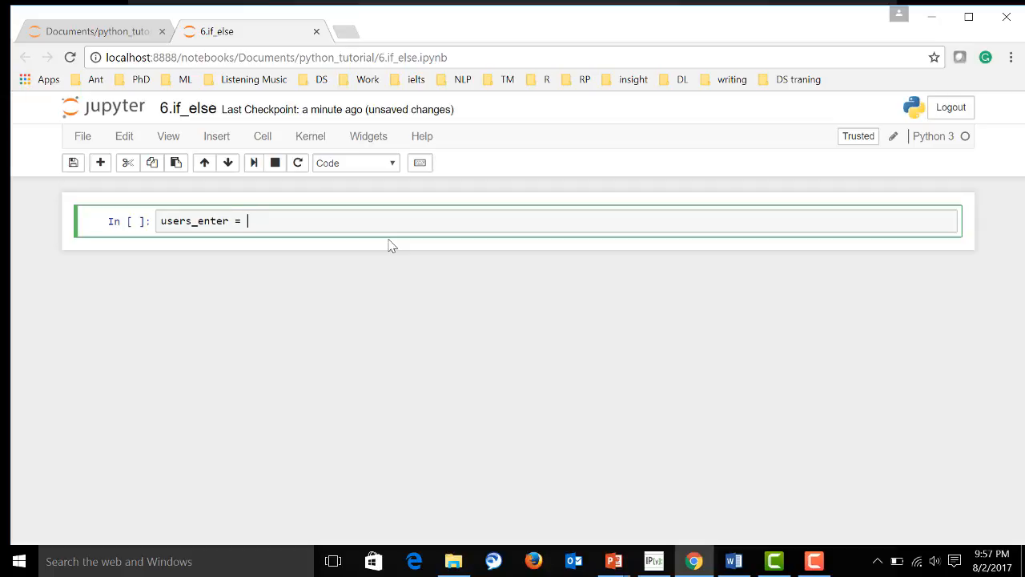
pyautogui.write('1')
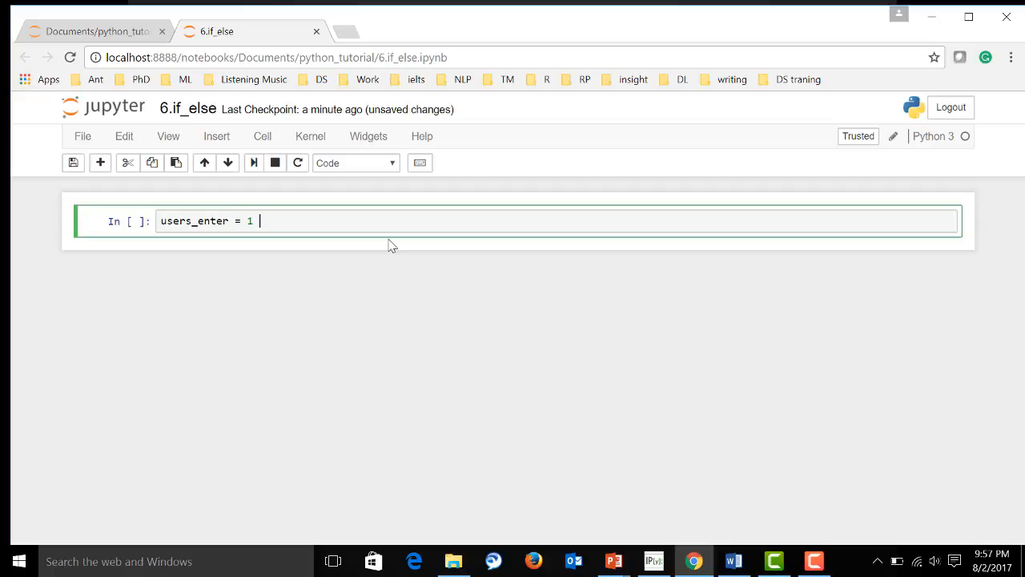
pyautogui.write('#')
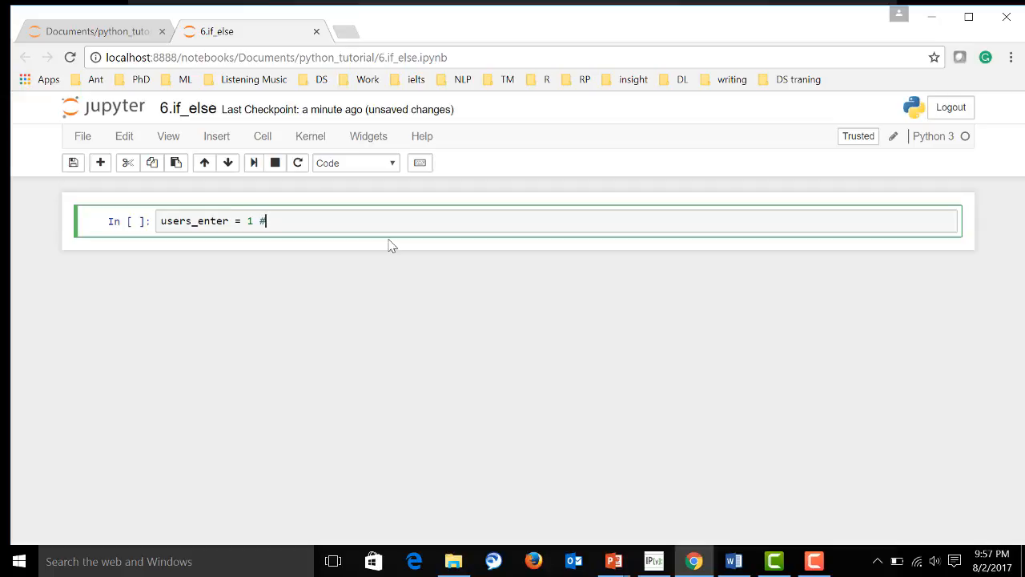
pyautogui.write('peo')
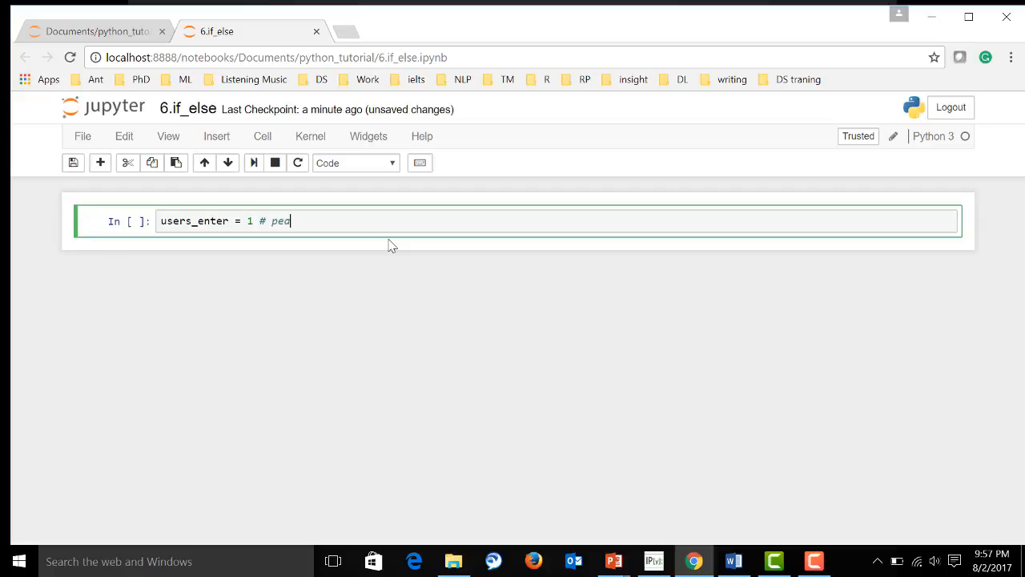
pyautogui.press('backspace')
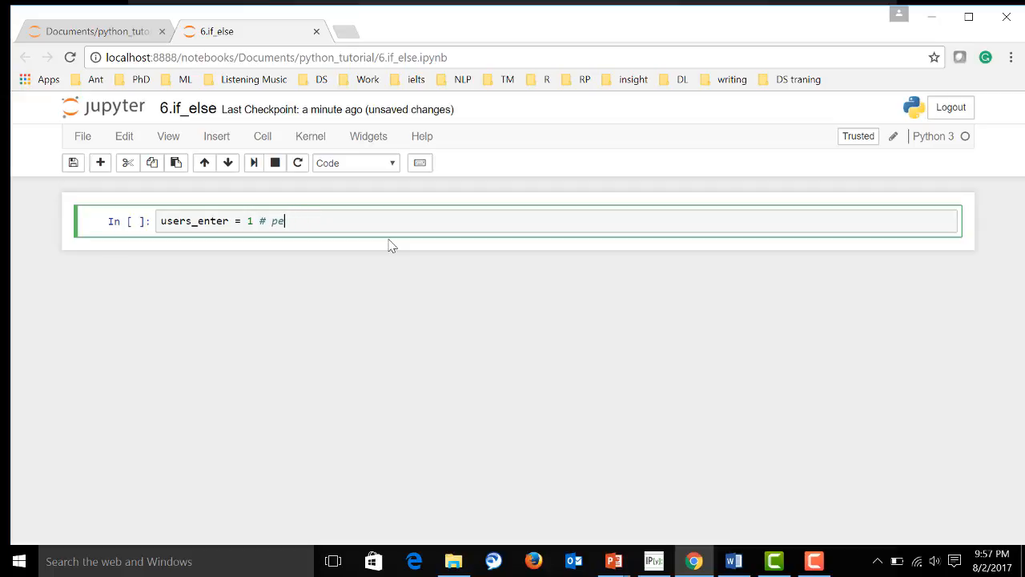
pyautogui.press('Backspace')
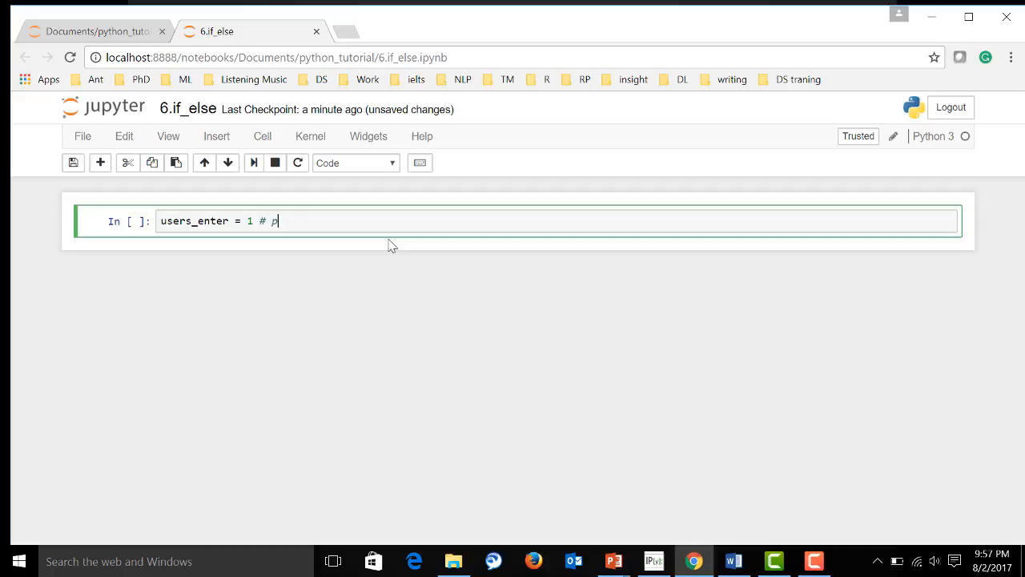
pyautogui.write('lease')
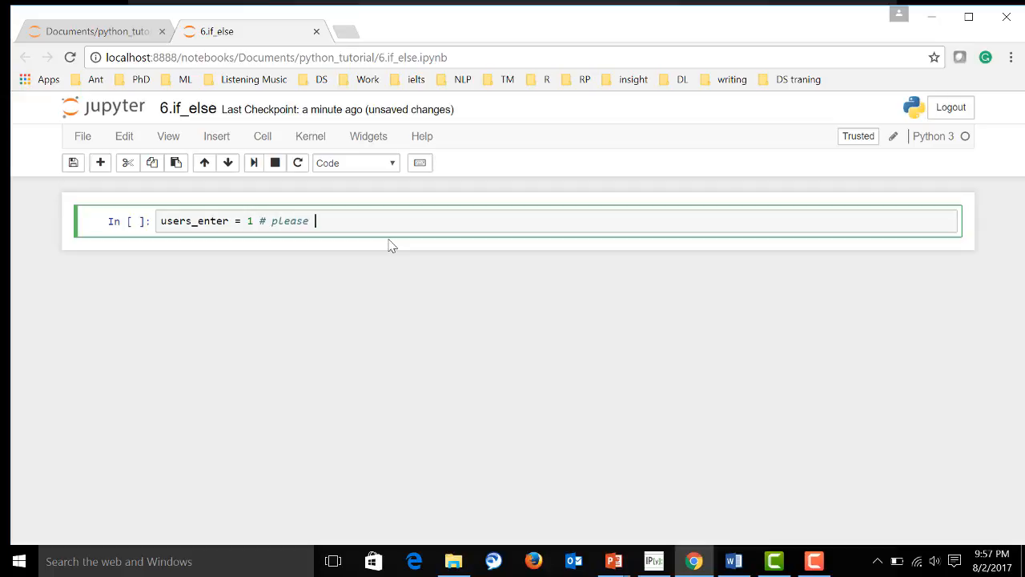
pyautogui.write('a')
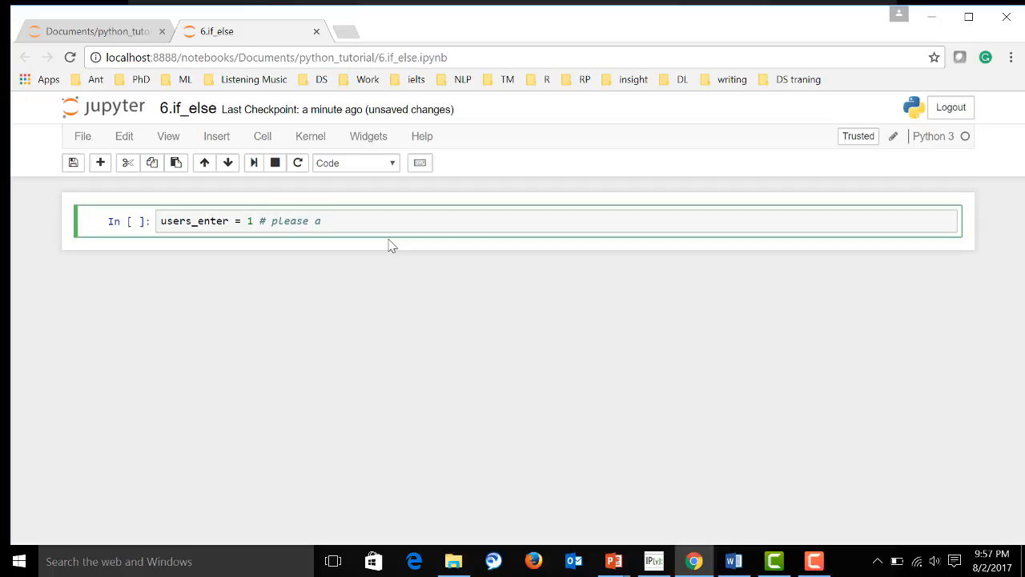
pyautogui.write('ssign')
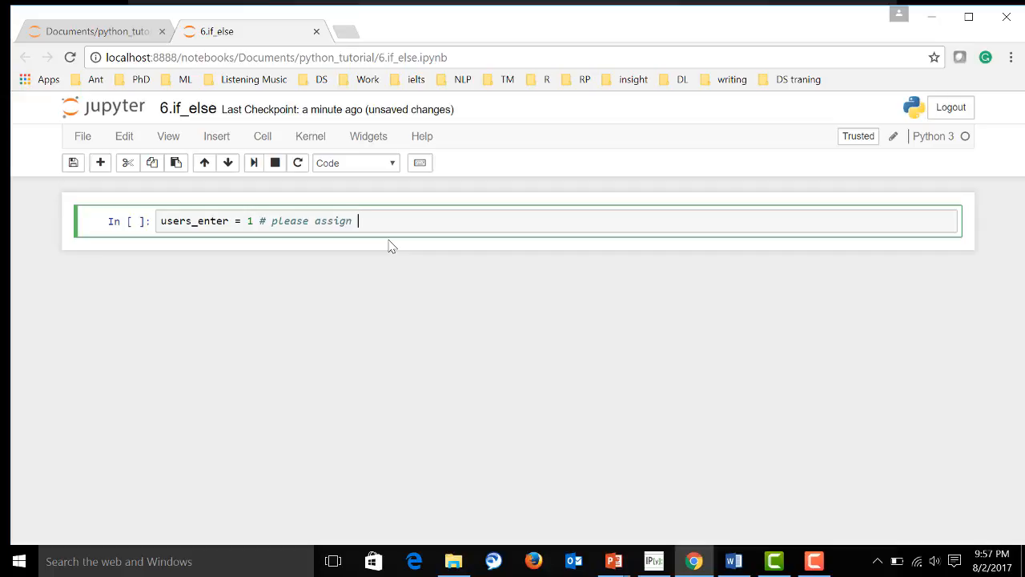
pyautogui.write('user')
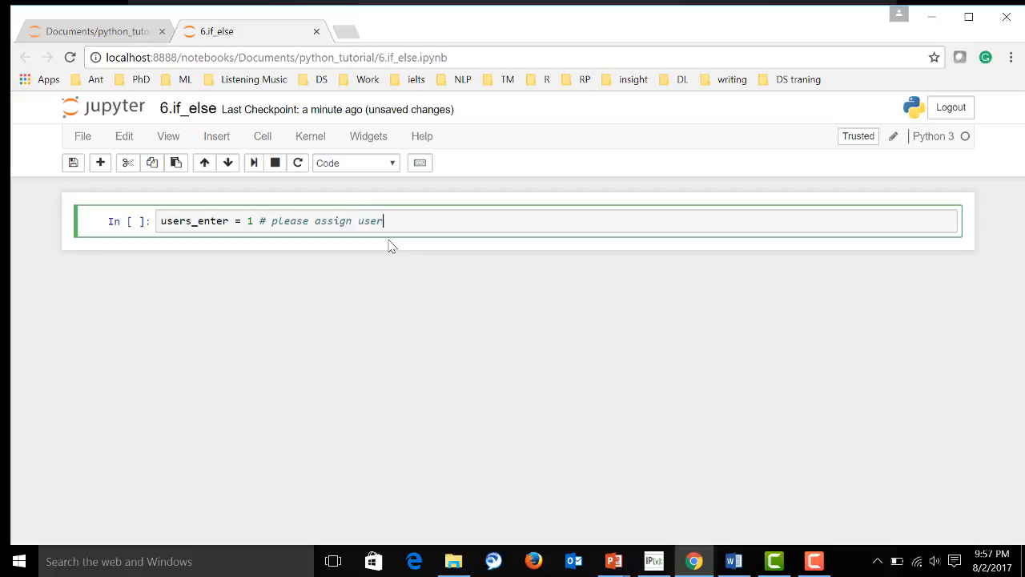
# Finish the comment '1 if you want to study AI, otherwise enter 0', run the cell and save
pyautogui.write('it')
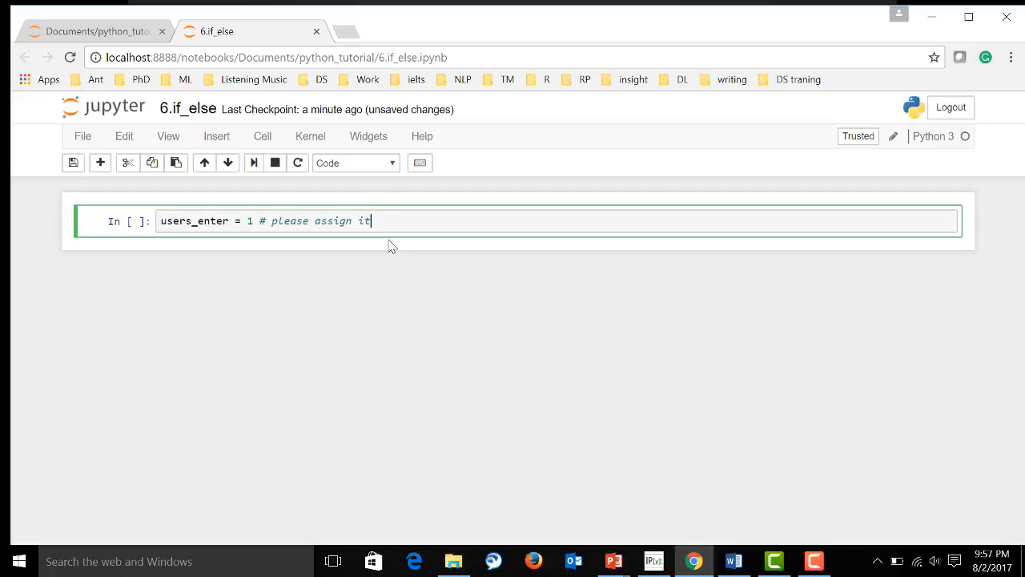
pyautogui.write('1 if you')
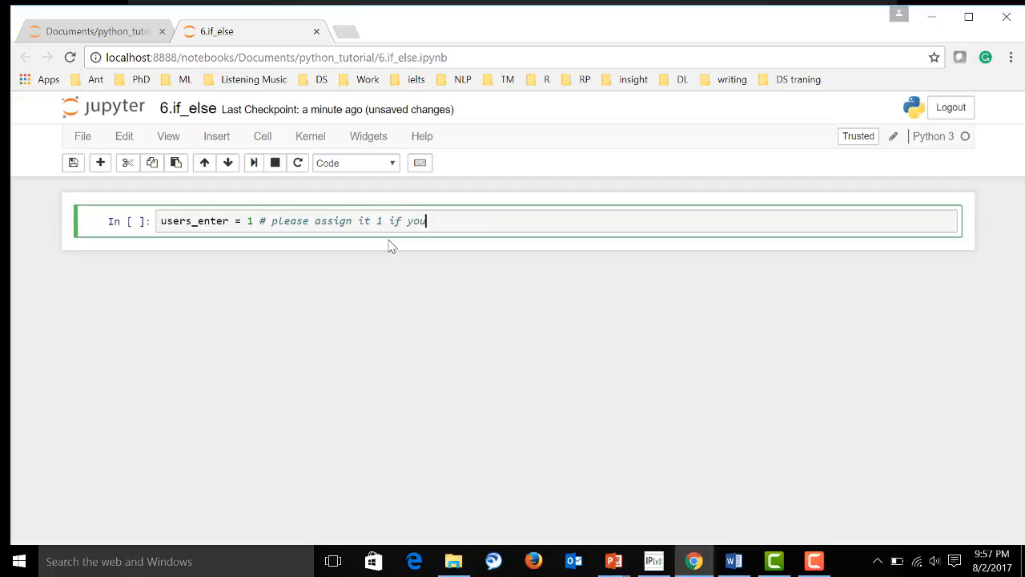
pyautogui.write('want to st')
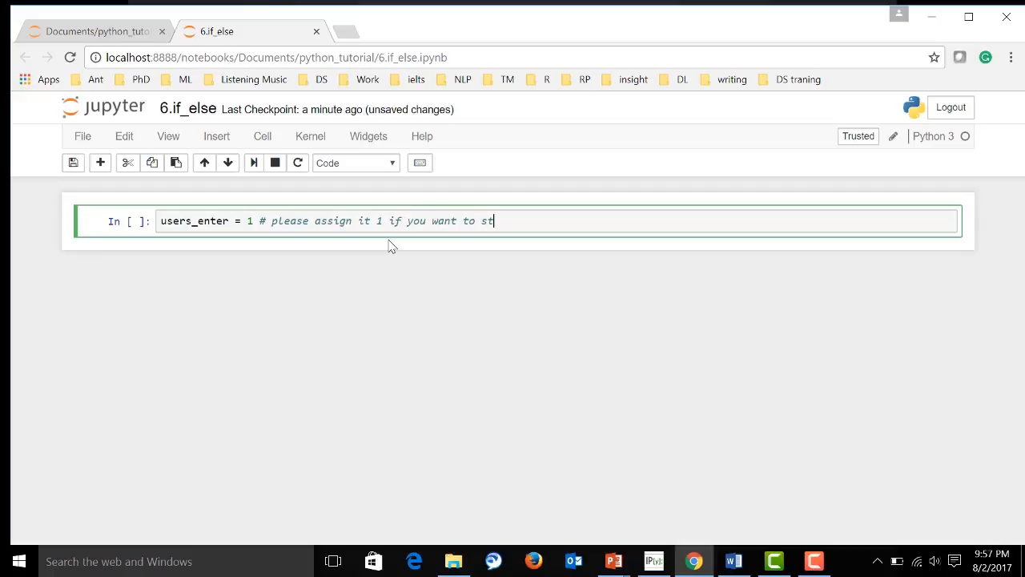
pyautogui.write('udy A')
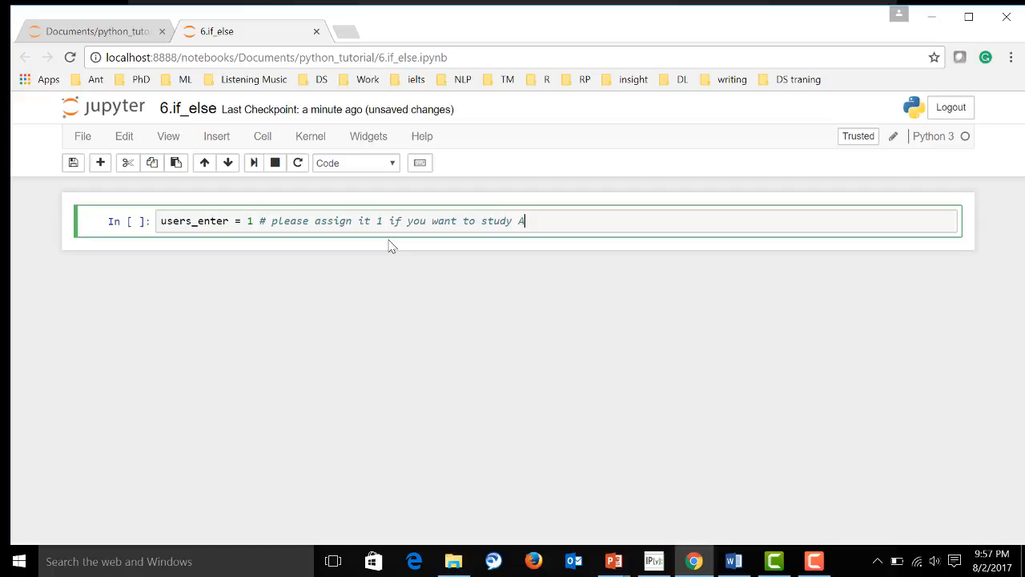
pyautogui.write('I,o')
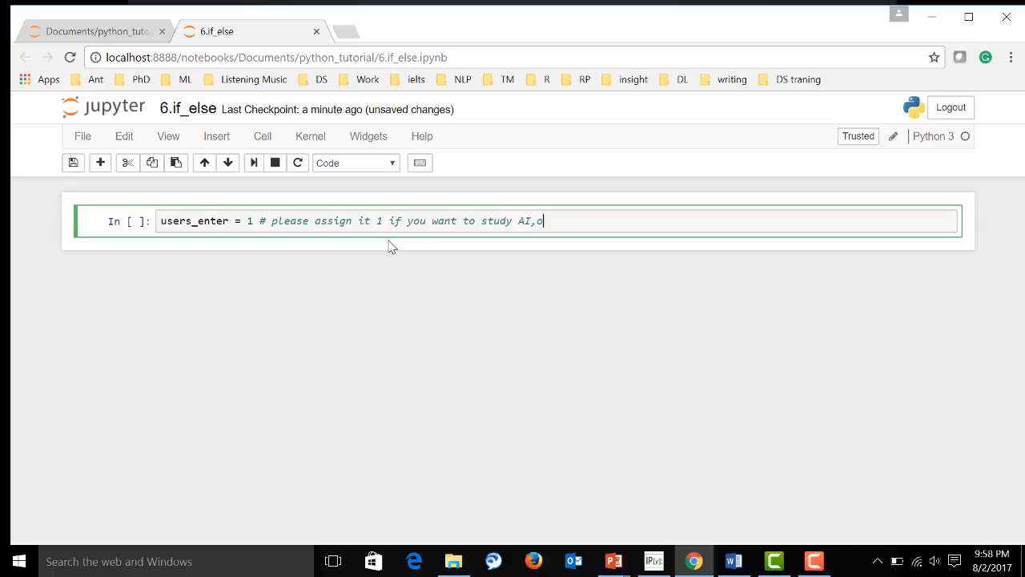
pyautogui.write('hter')
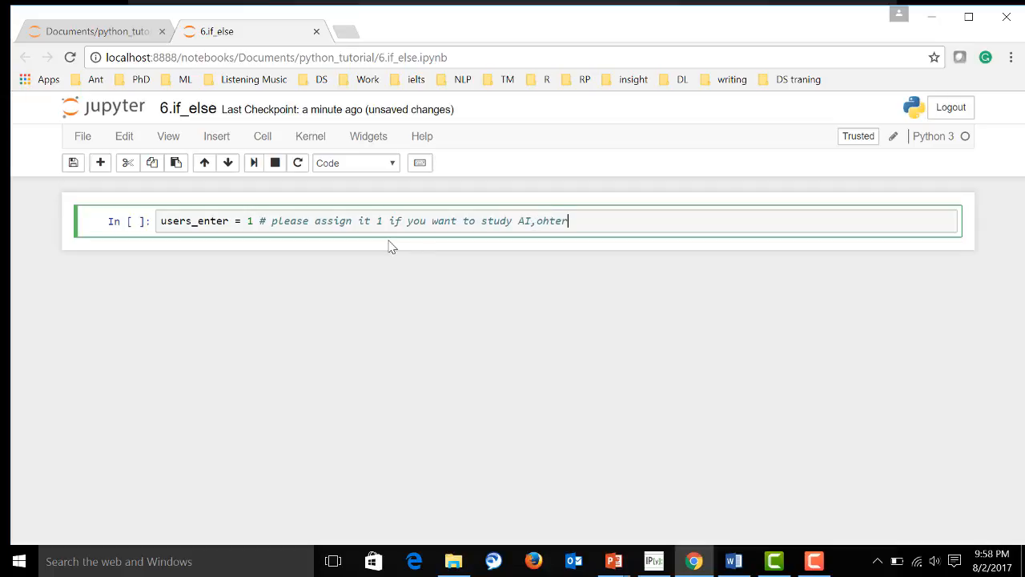
pyautogui.write('other')
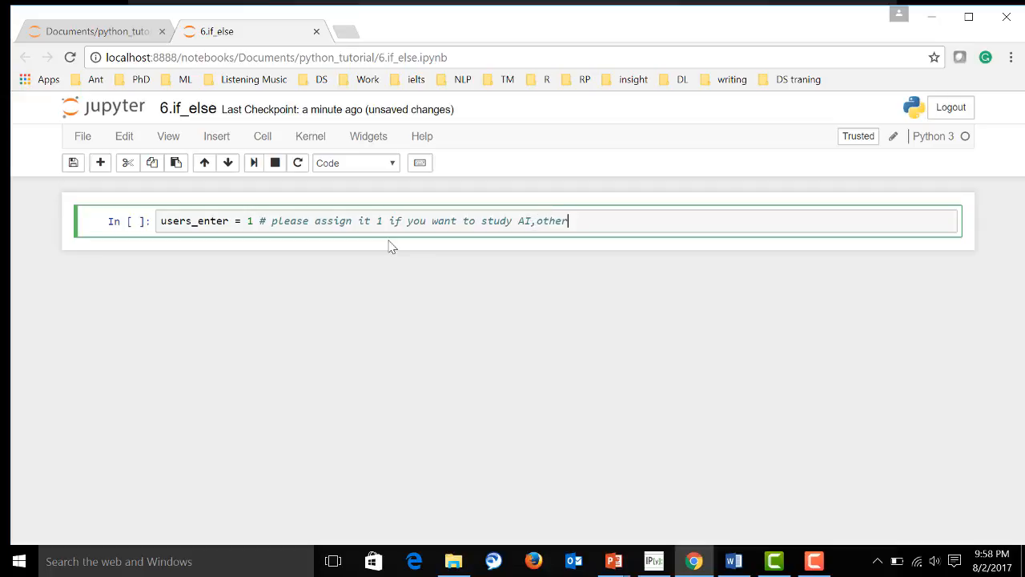
pyautogui.write('wise enter')
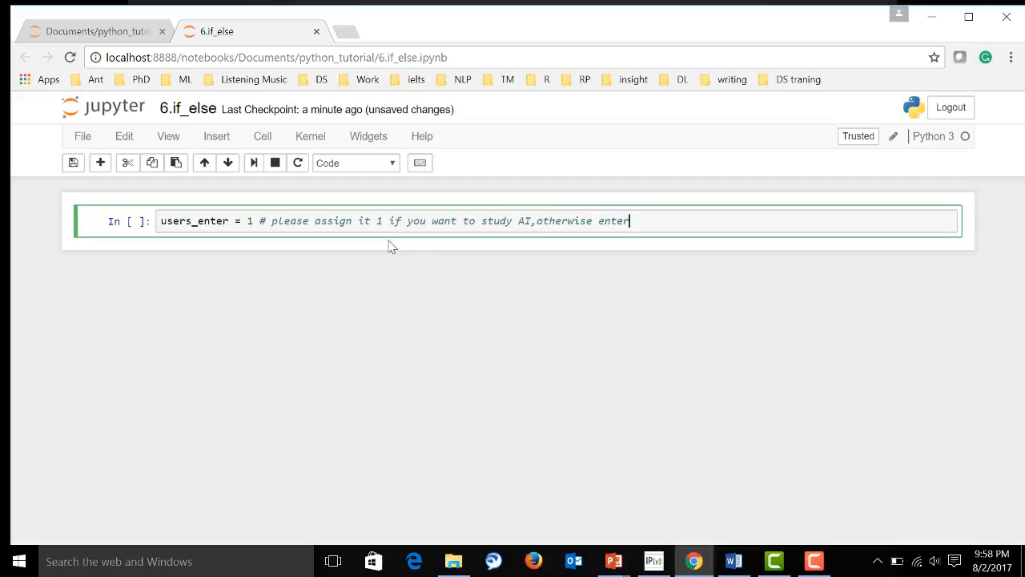
pyautogui.write('0')
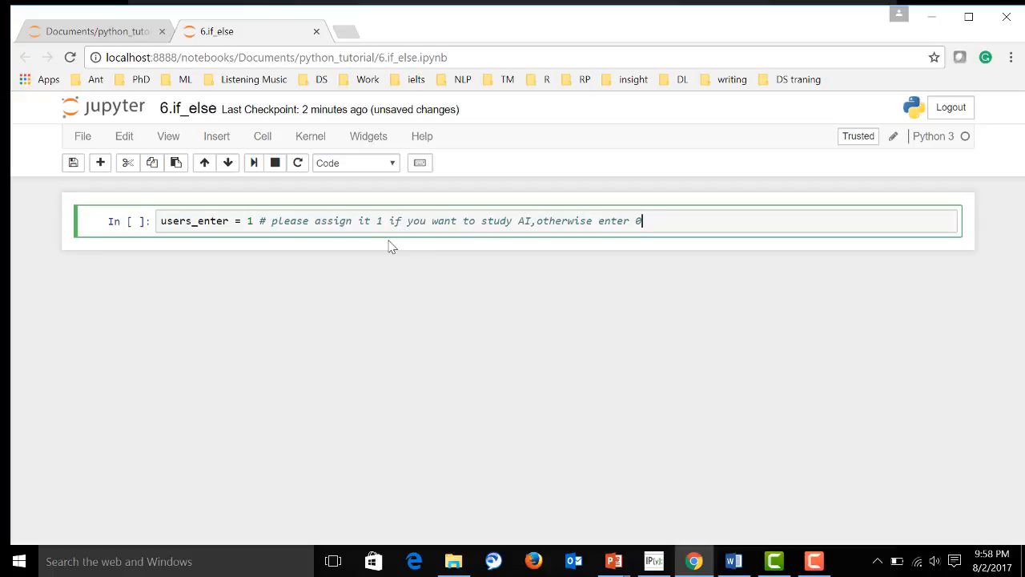
pyautogui.moveTo(254, 163)
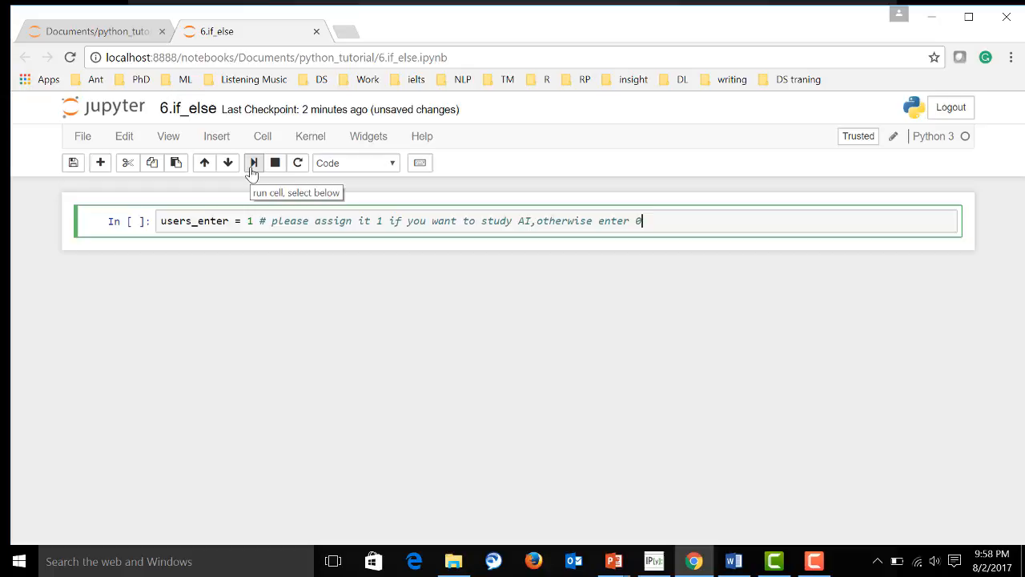
pyautogui.click(254, 162)
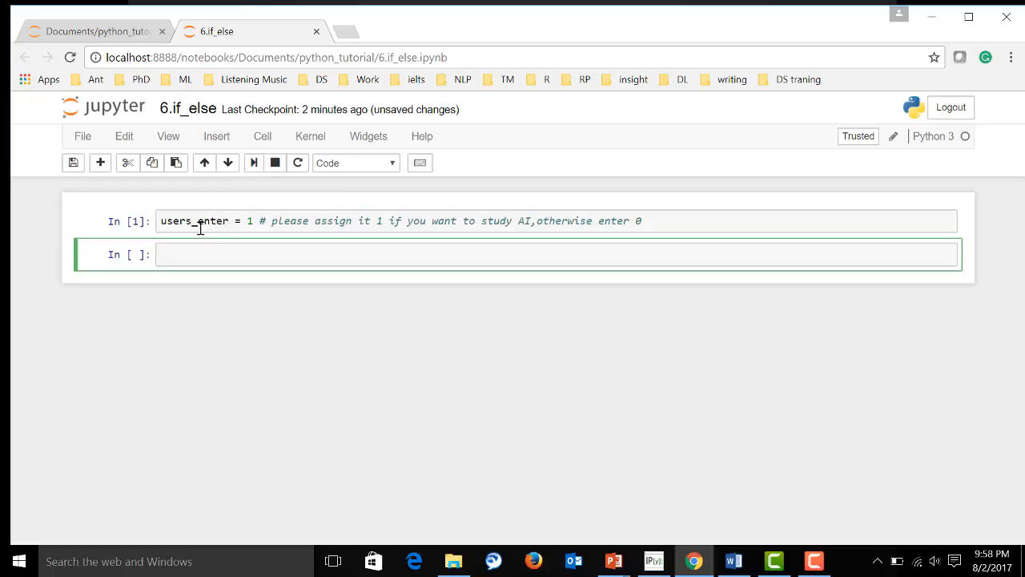
pyautogui.press('ctrl+s')
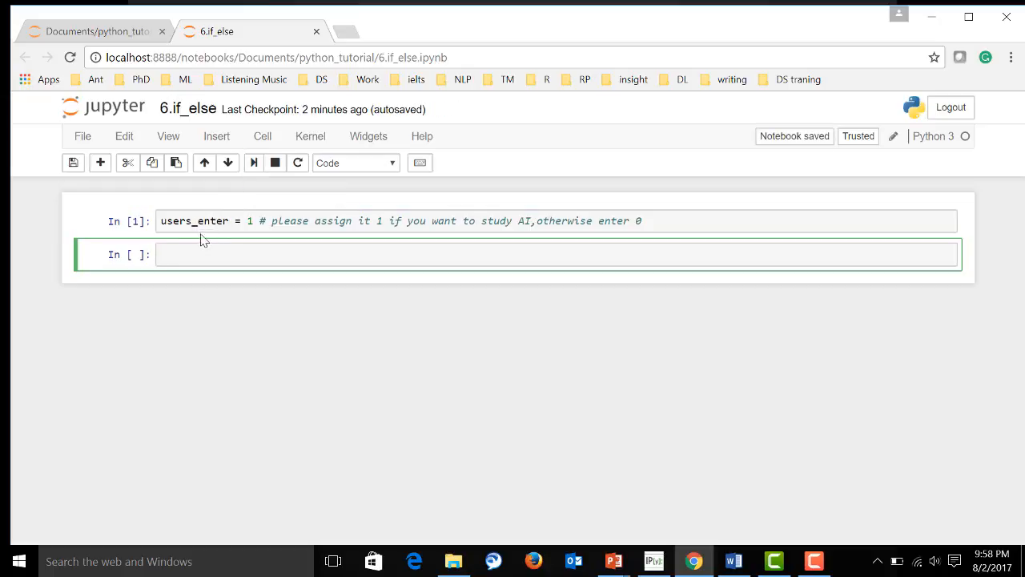
# Start the new cell with the condition if users_enter ==
pyautogui.click(199, 254)
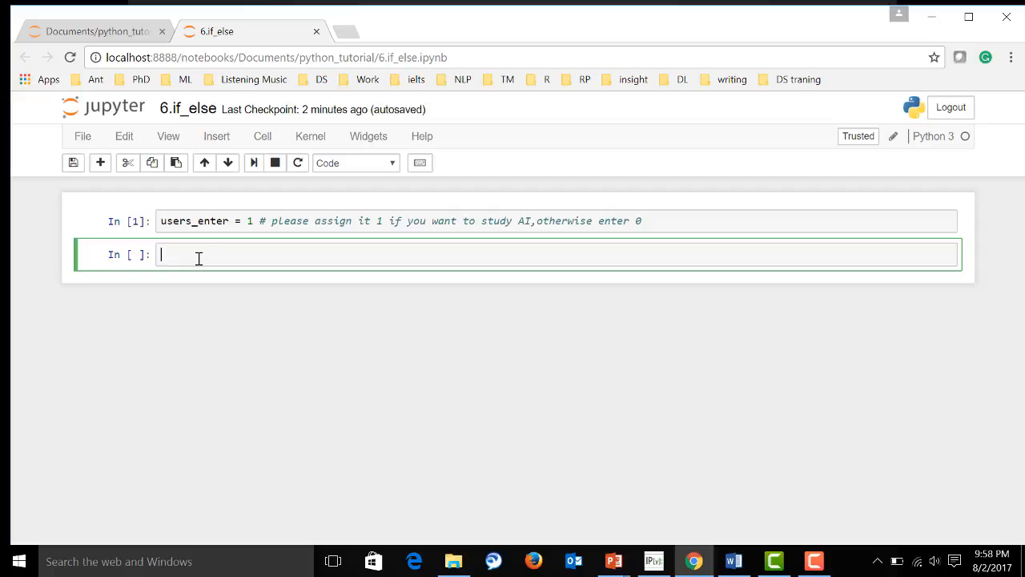
pyautogui.write('if')
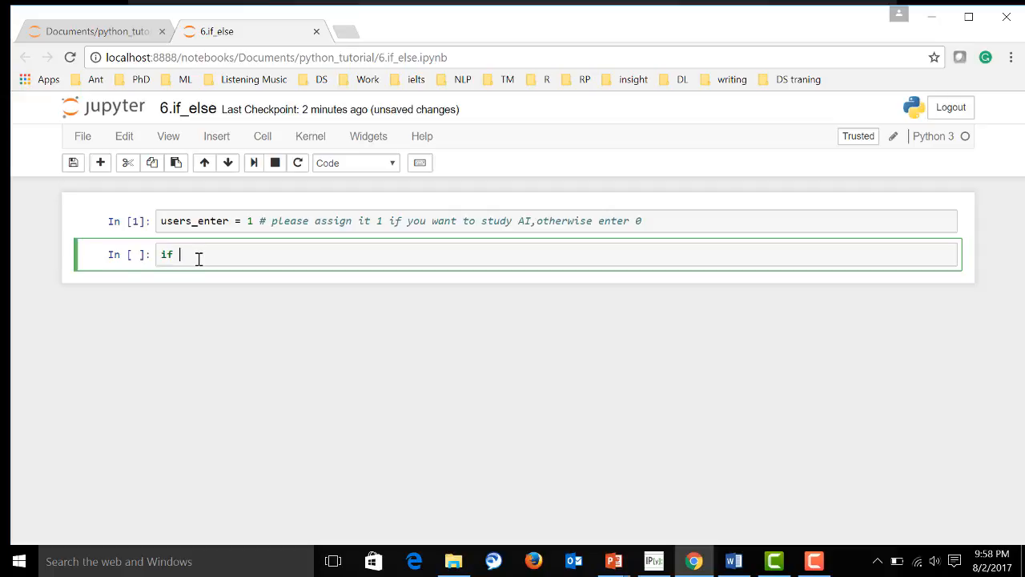
pyautogui.write('users')
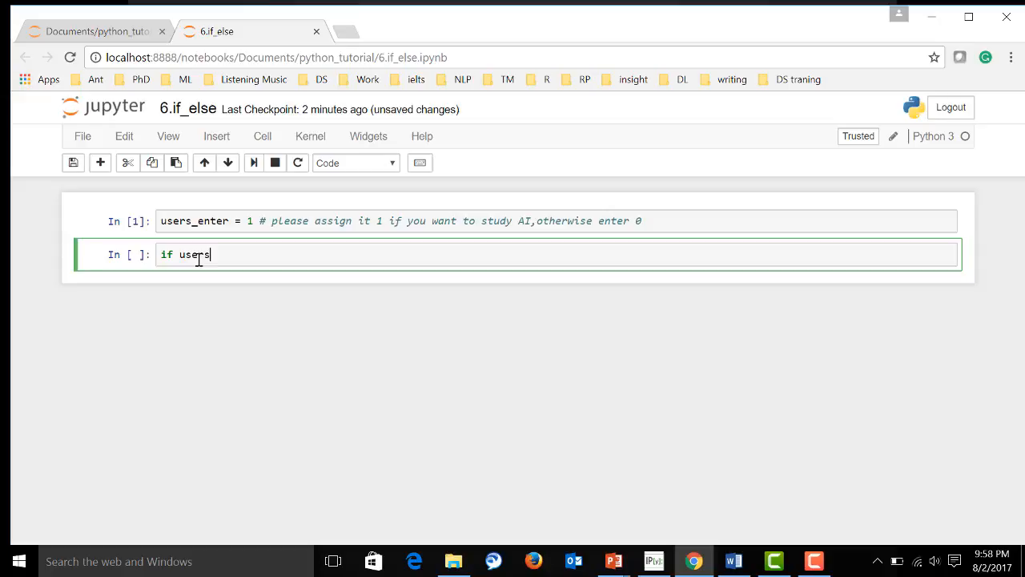
pyautogui.write('_')
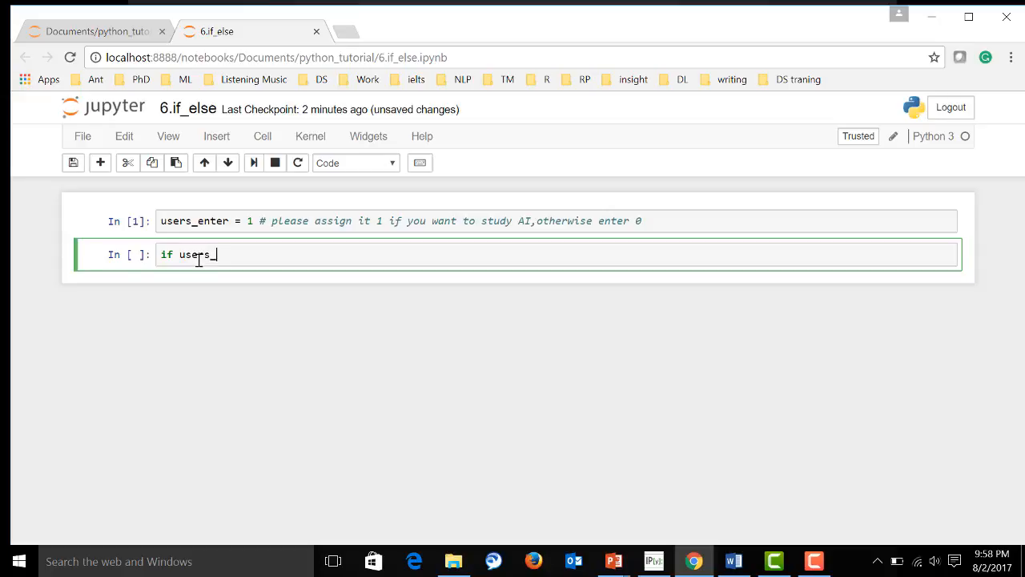
pyautogui.moveTo(349, 259)
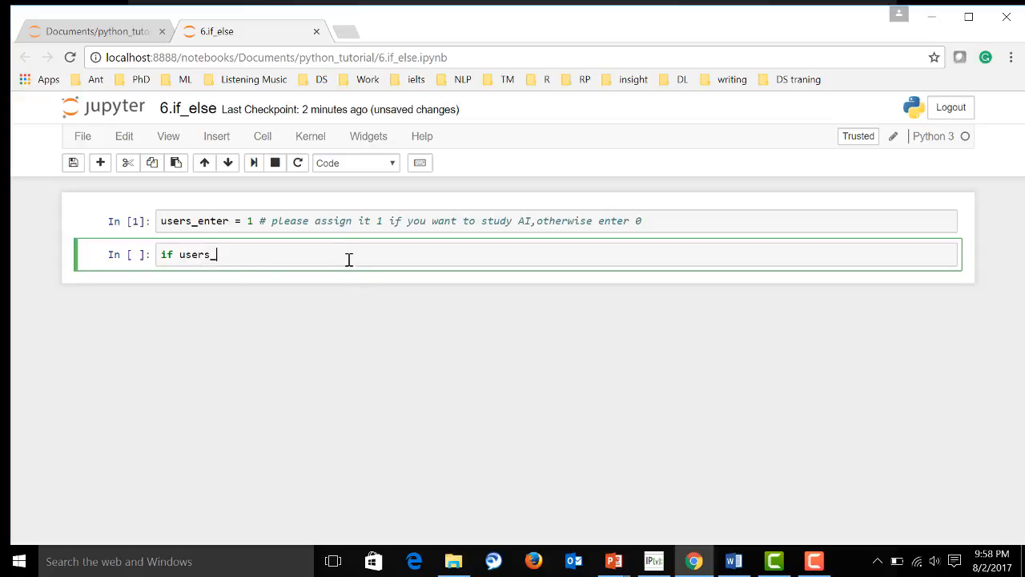
pyautogui.moveTo(380, 278)
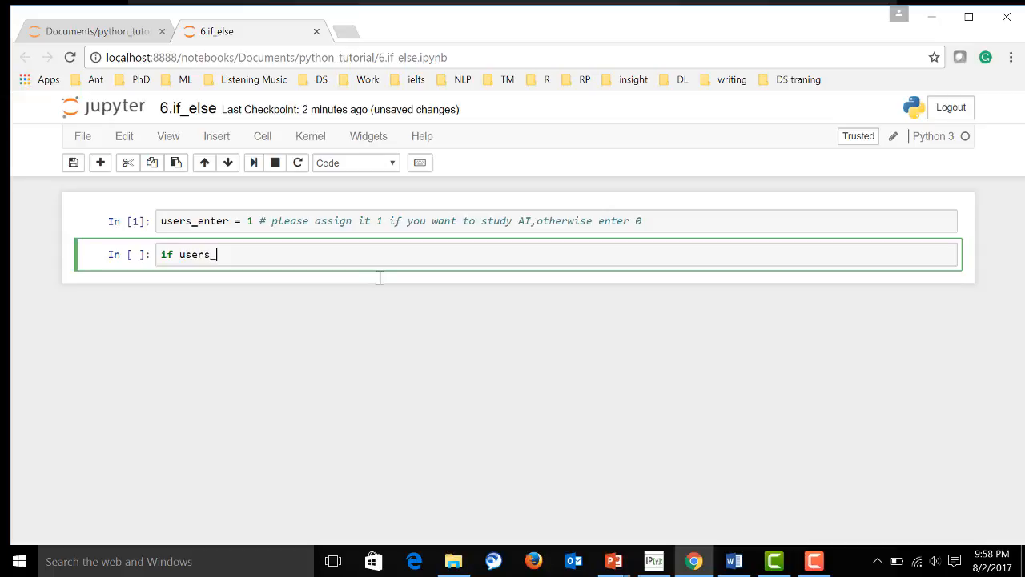
pyautogui.write('enter')
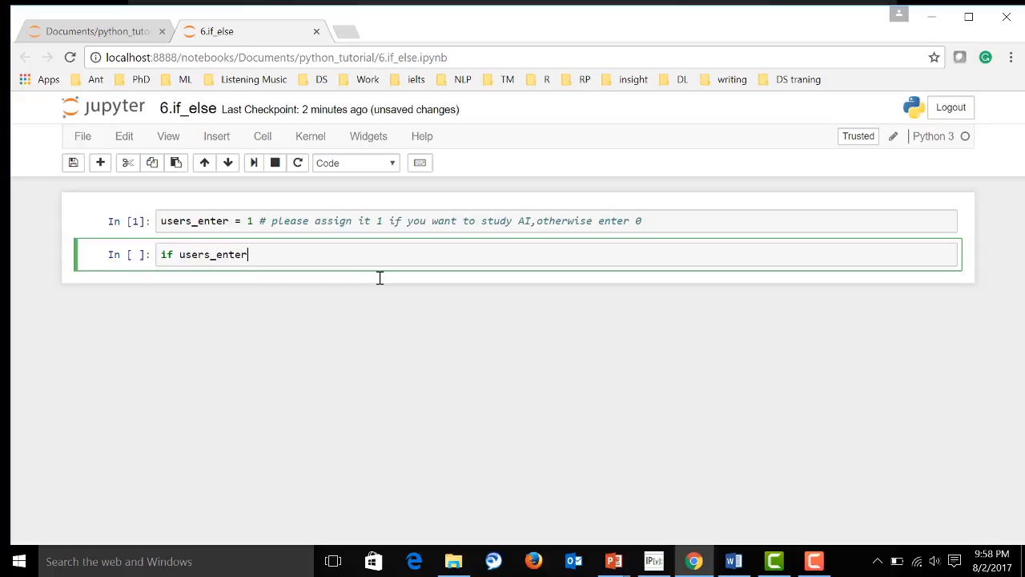
pyautogui.write('== 1:')
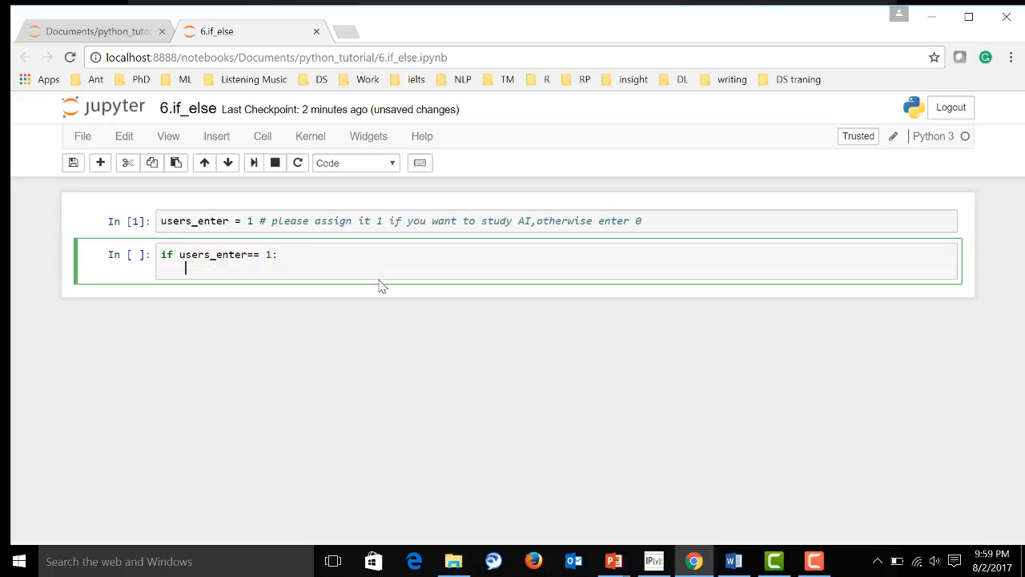
# Add a print of the welcome to the AI tutorial inside the if
pyautogui.write('print')
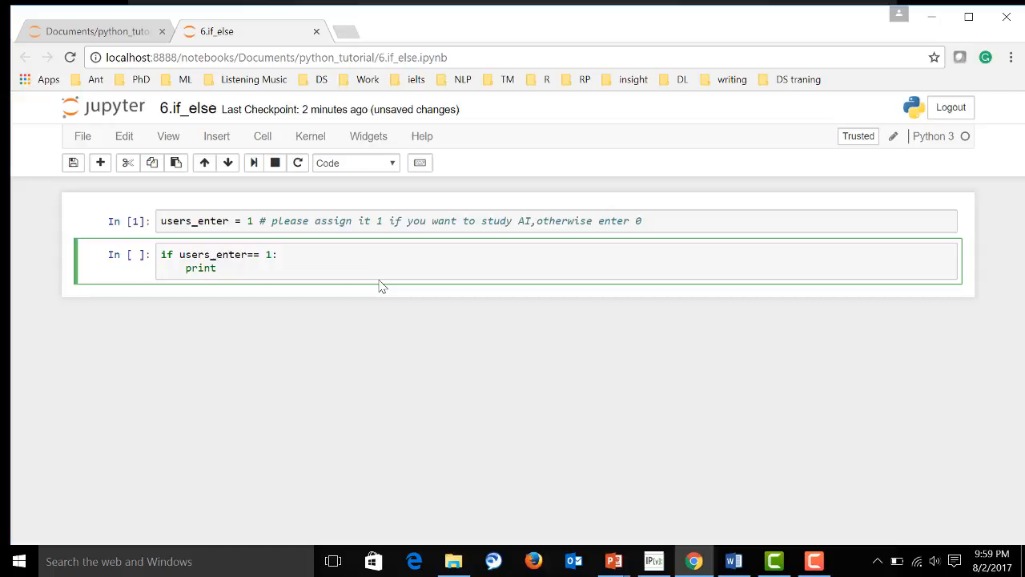
pyautogui.write('()')
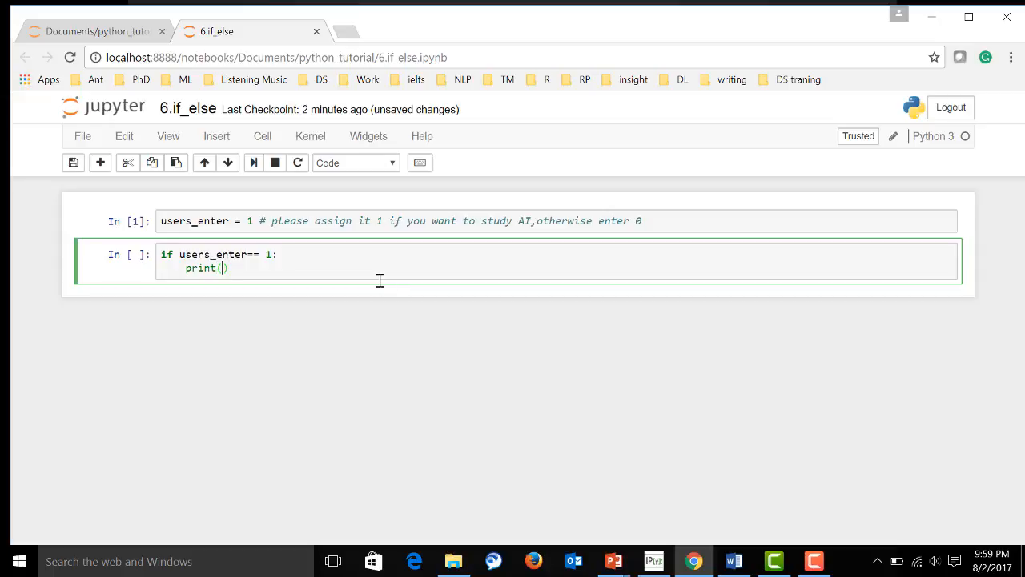
pyautogui.write('""')
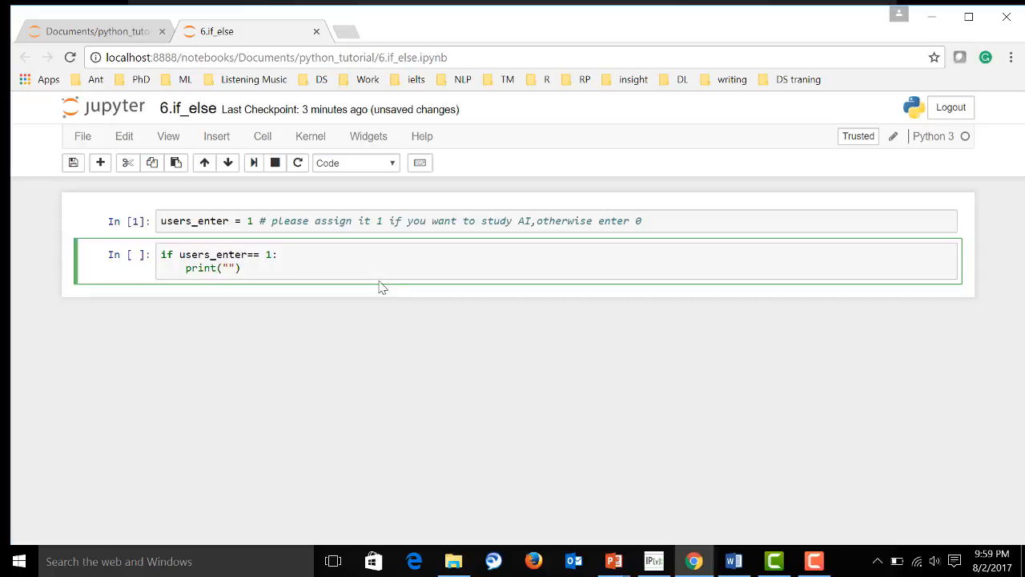
pyautogui.click(229, 268)
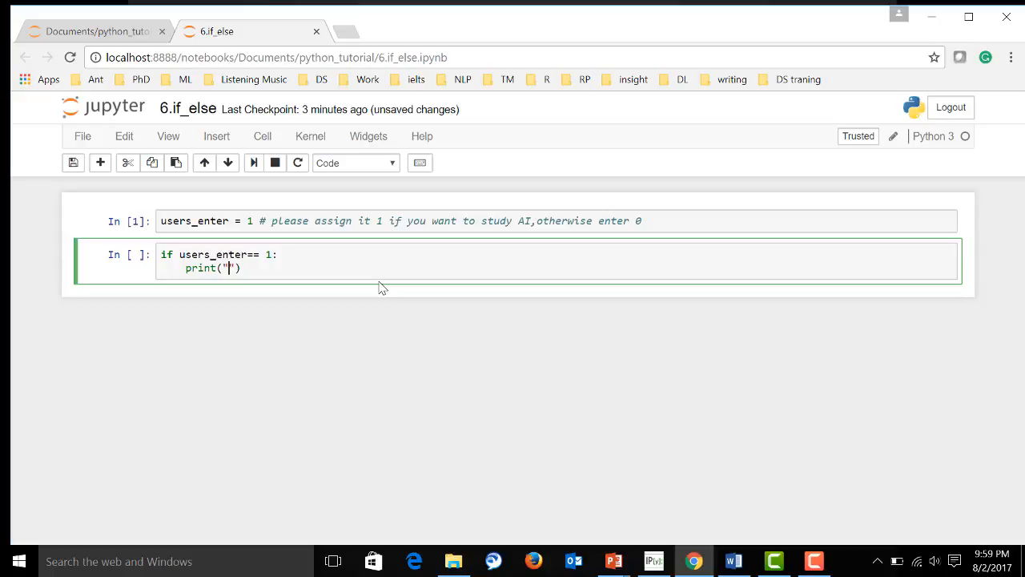
pyautogui.write('wle')
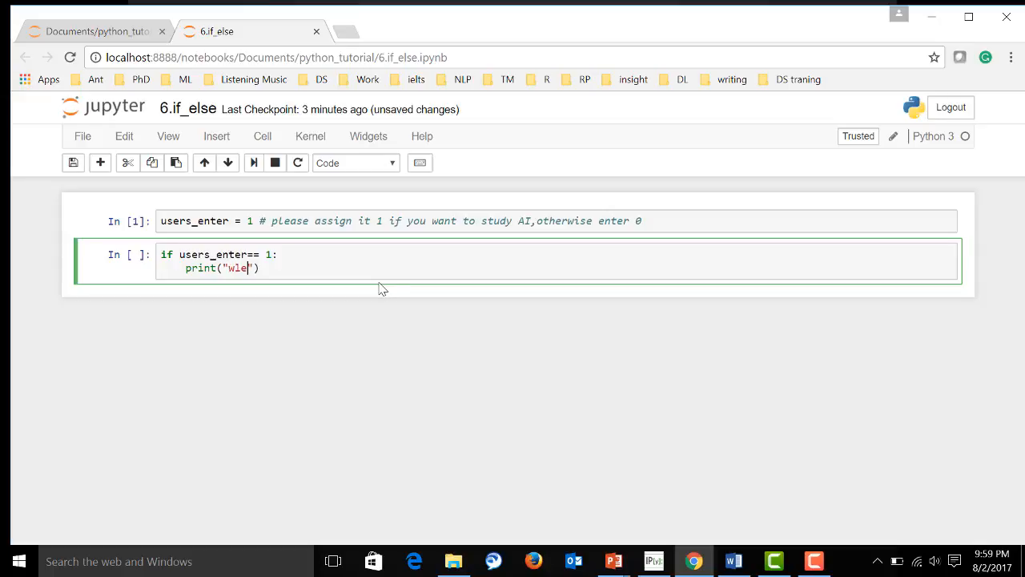
pyautogui.write('lcome to o')
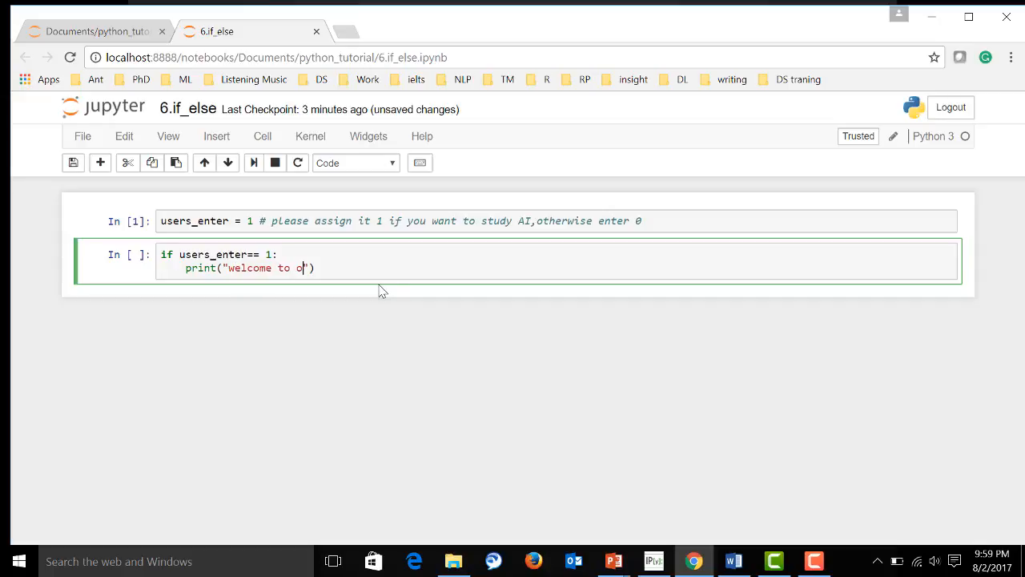
pyautogui.write('ur AI')
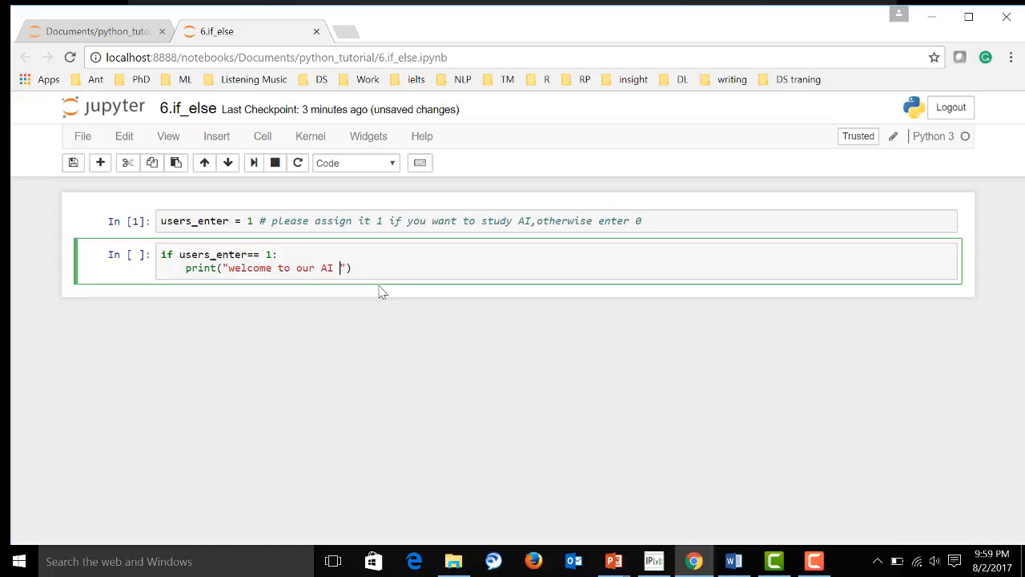
pyautogui.write('tut')
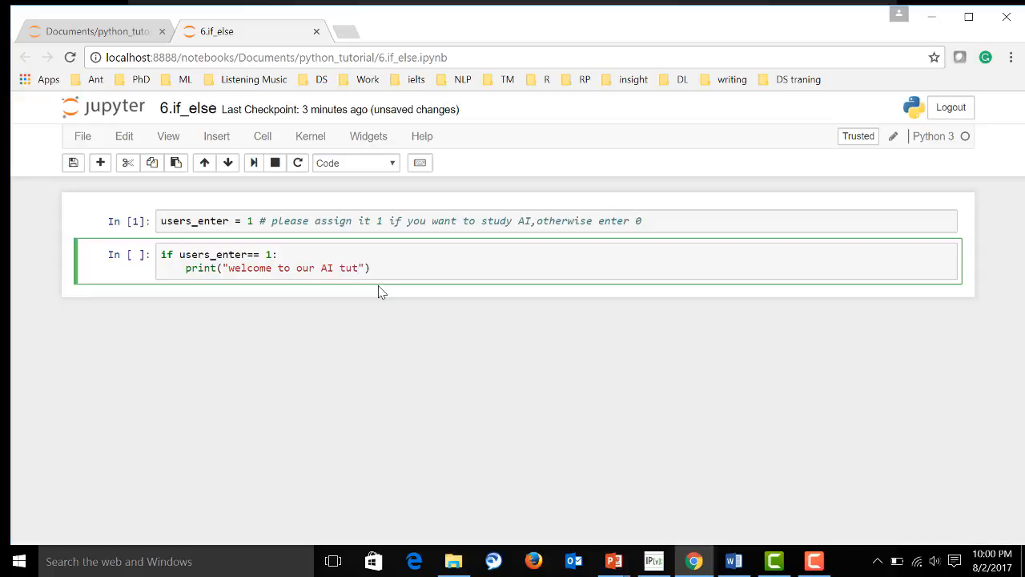
pyautogui.write('orial')
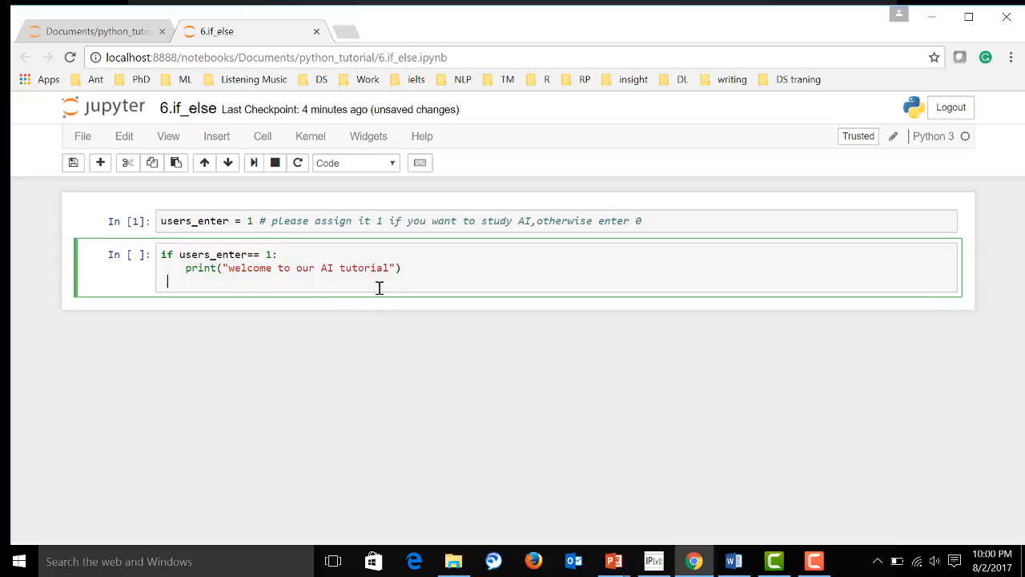
# Add an else branch printing 'you can go home now'
pyautogui.write('else:')
pyautogui.write('pri')
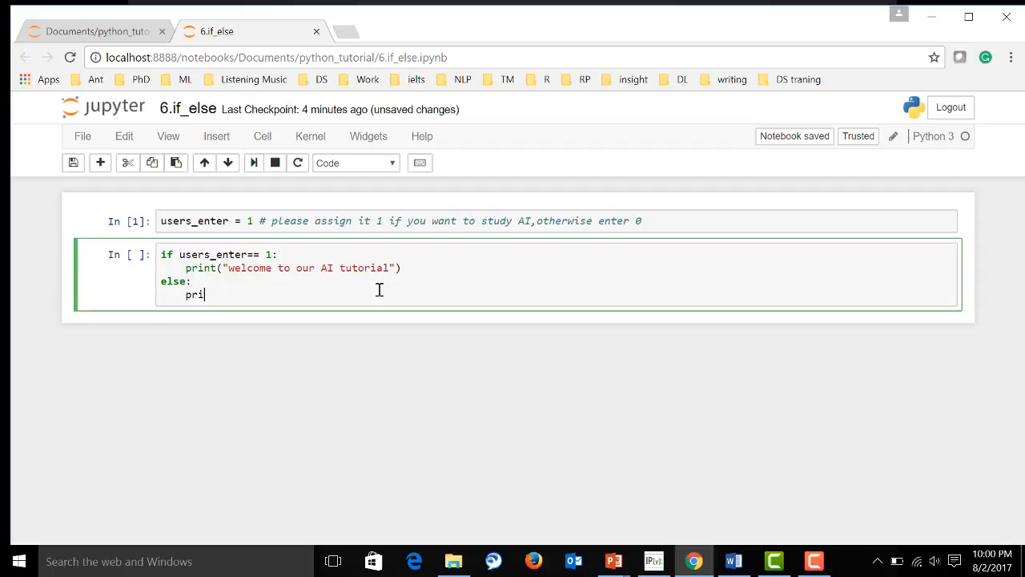
pyautogui.write('nt(')
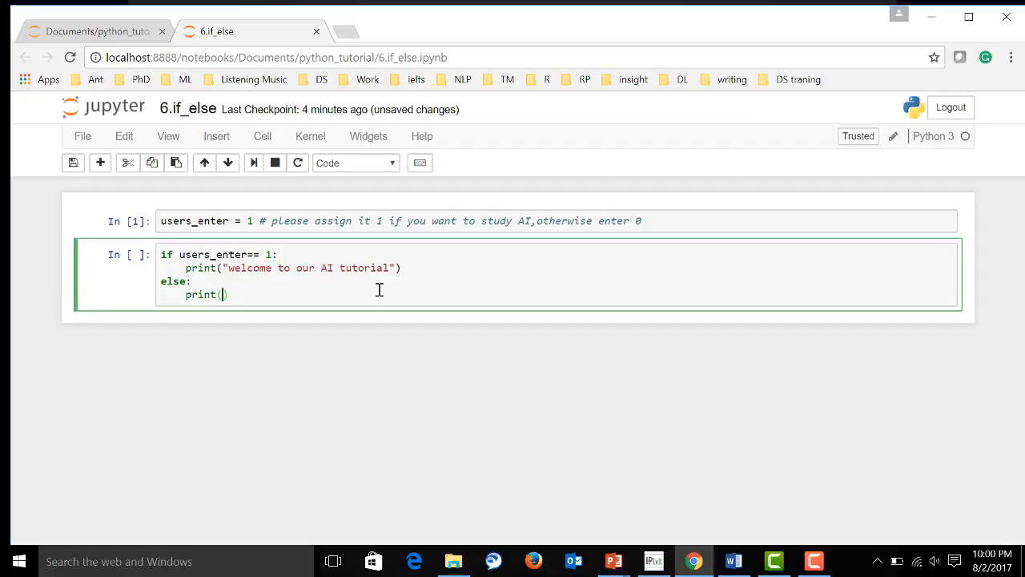
pyautogui.write("''")
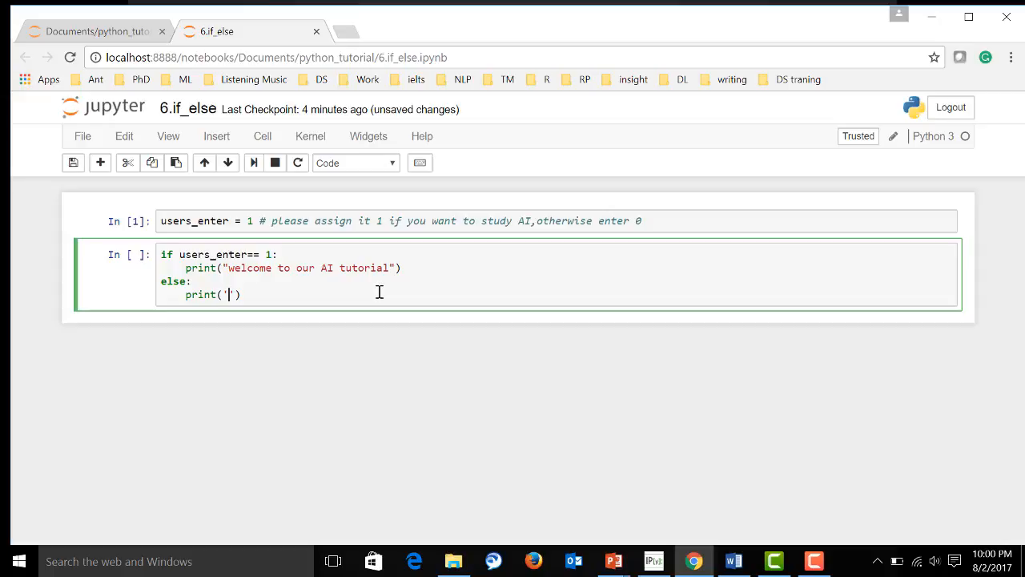
pyautogui.write('you can')
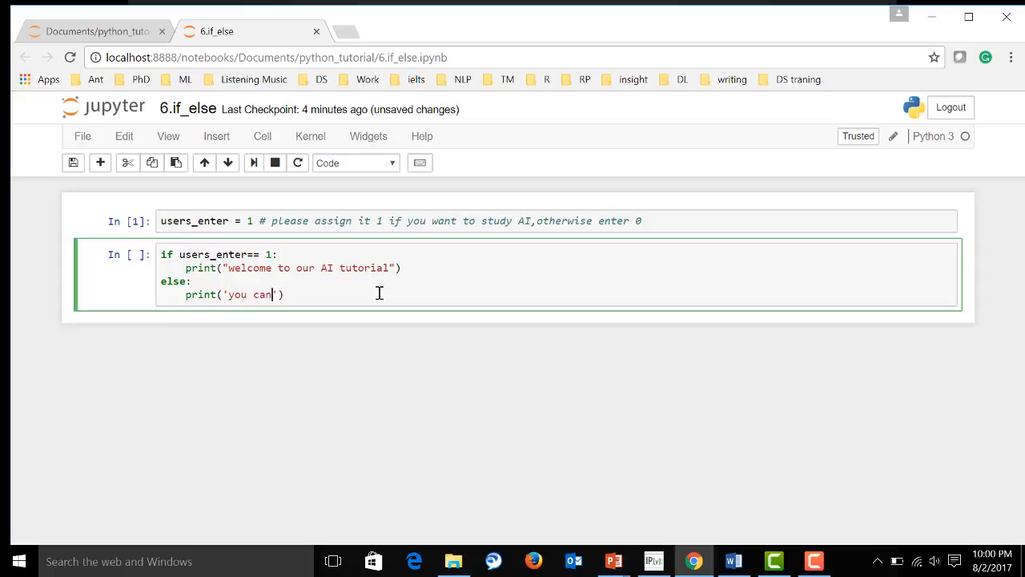
pyautogui.write('go home now')
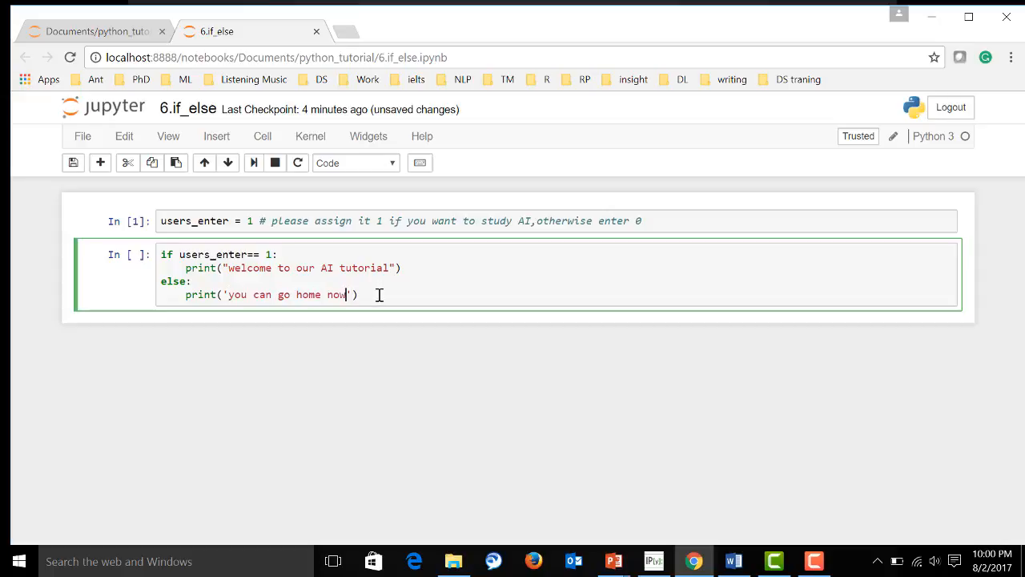
pyautogui.moveTo(413, 296)
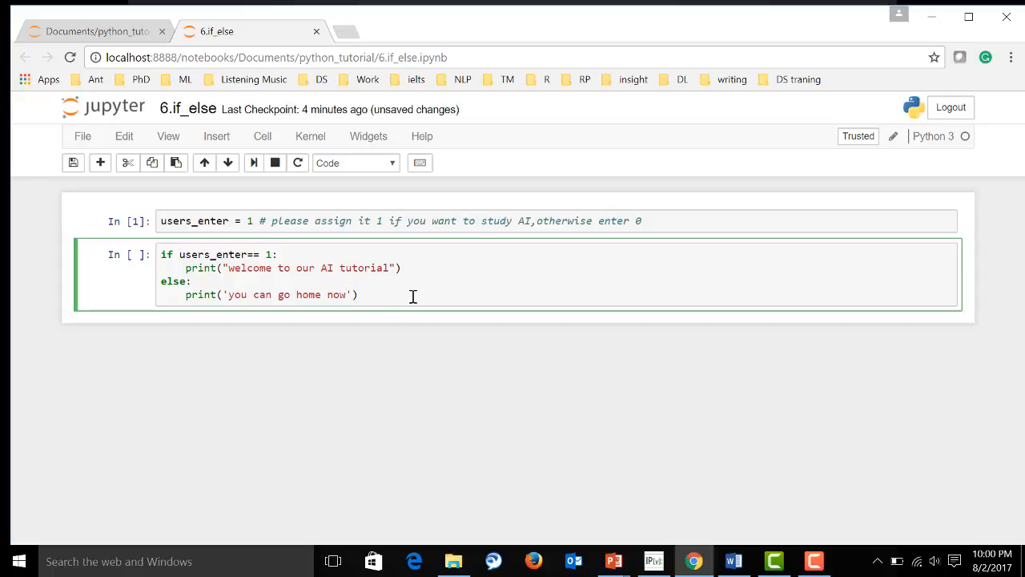
pyautogui.moveTo(290, 294)
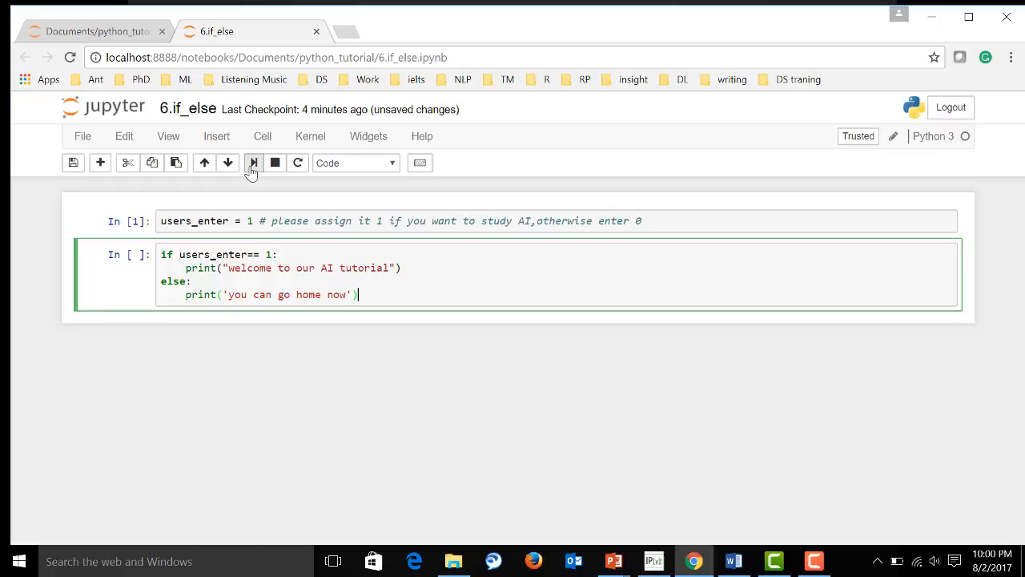
pyautogui.moveTo(253, 177)
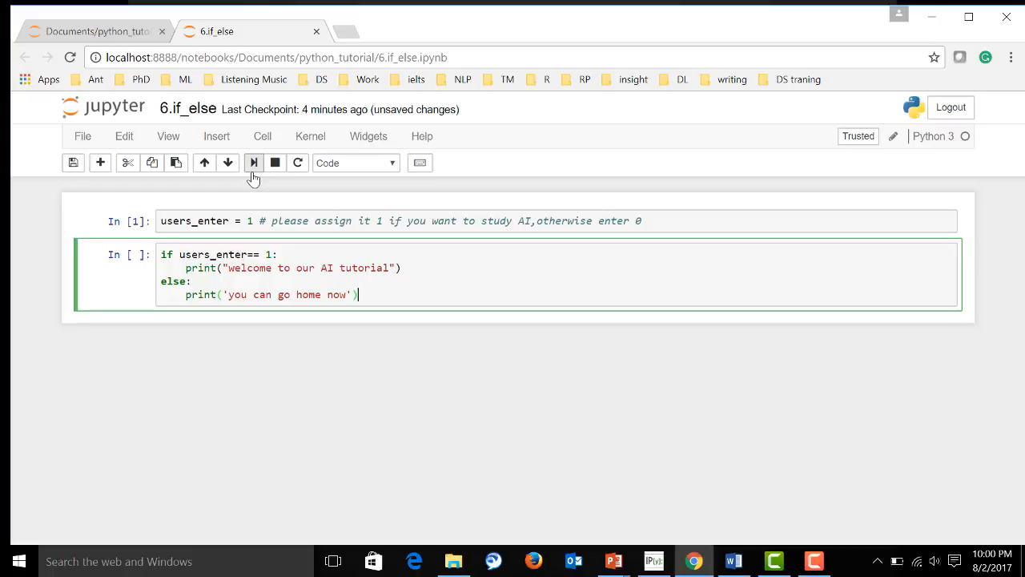
# Run the if/else with users_enter = 1, then set it to 0 and rerun both cells
pyautogui.click(254, 162)
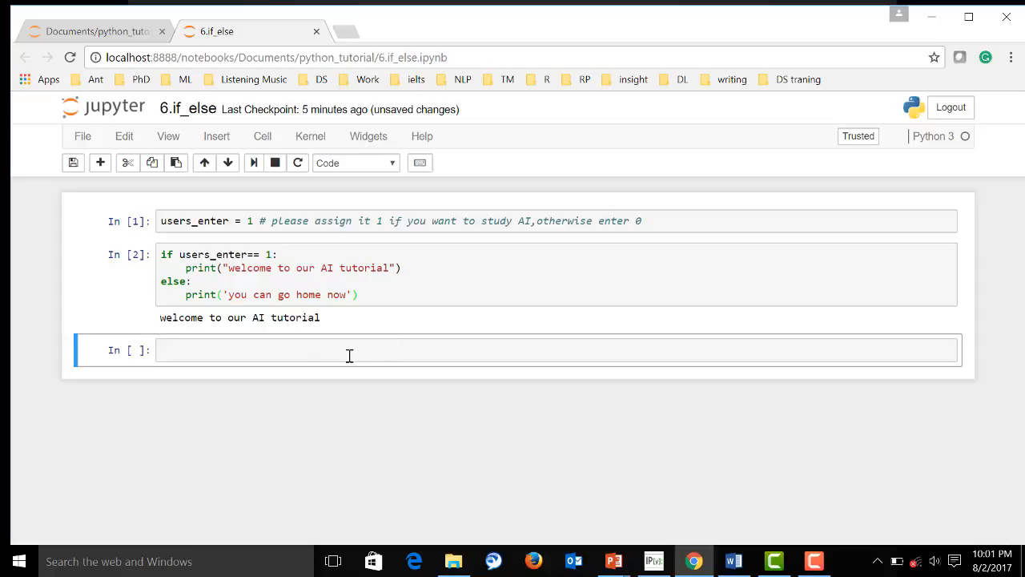
pyautogui.moveTo(251, 218)
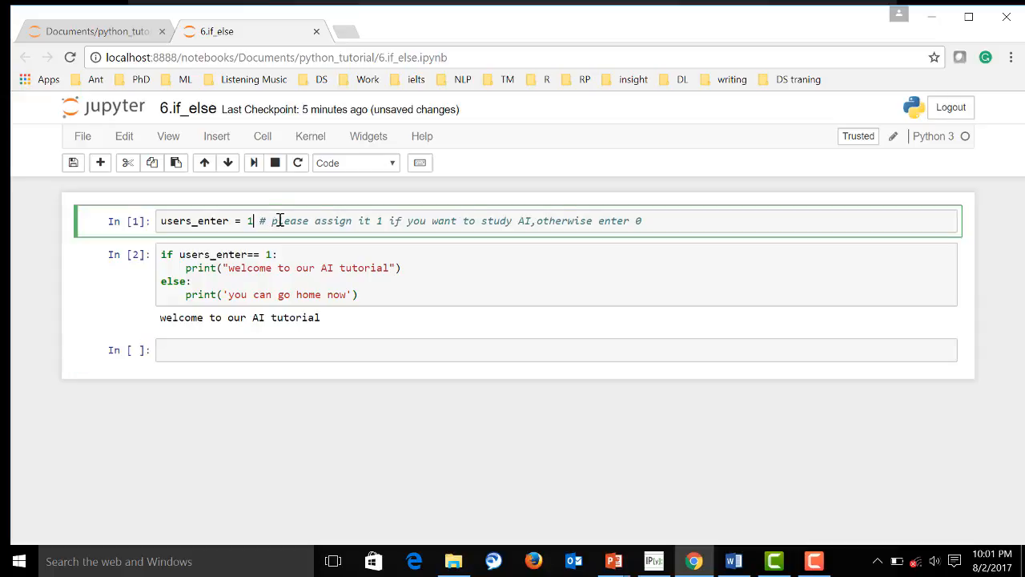
pyautogui.write('0')
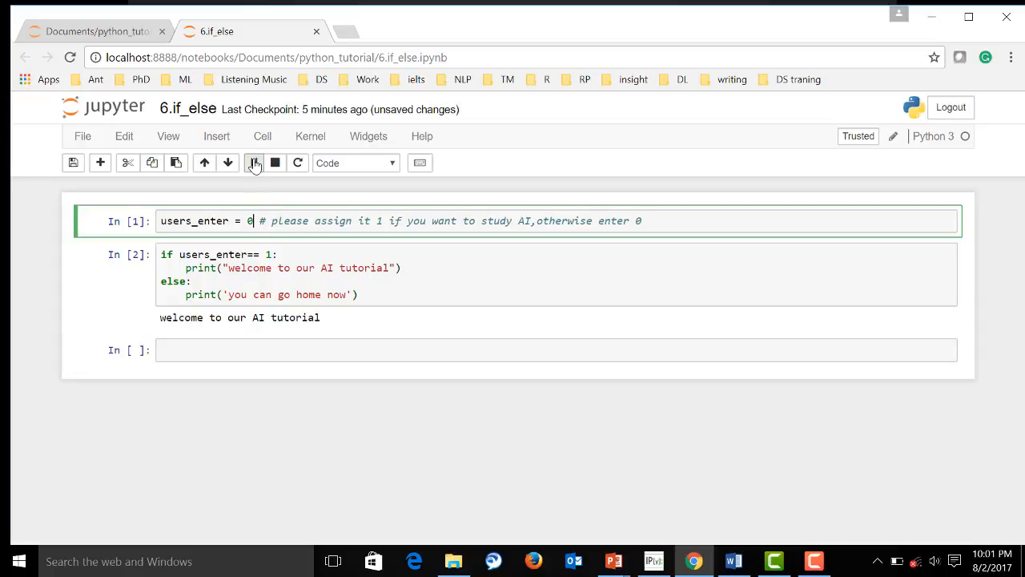
pyautogui.click(255, 162)
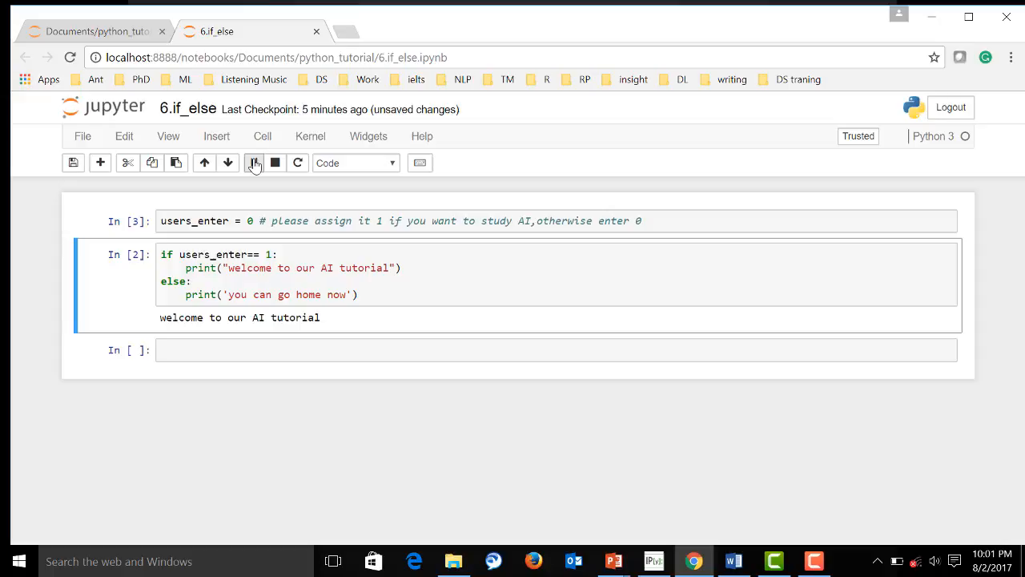
pyautogui.click(255, 163)
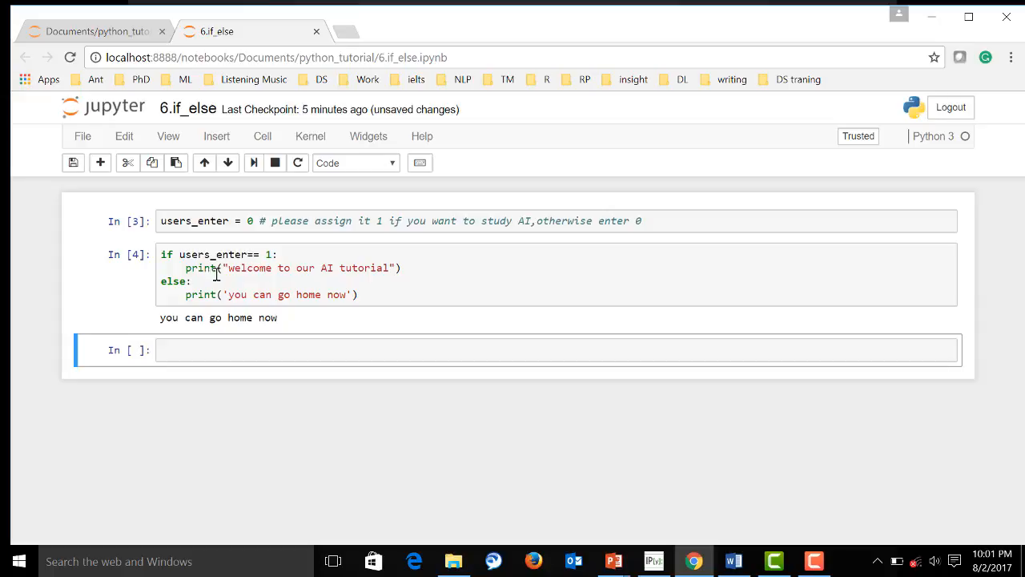
pyautogui.moveTo(325, 294)
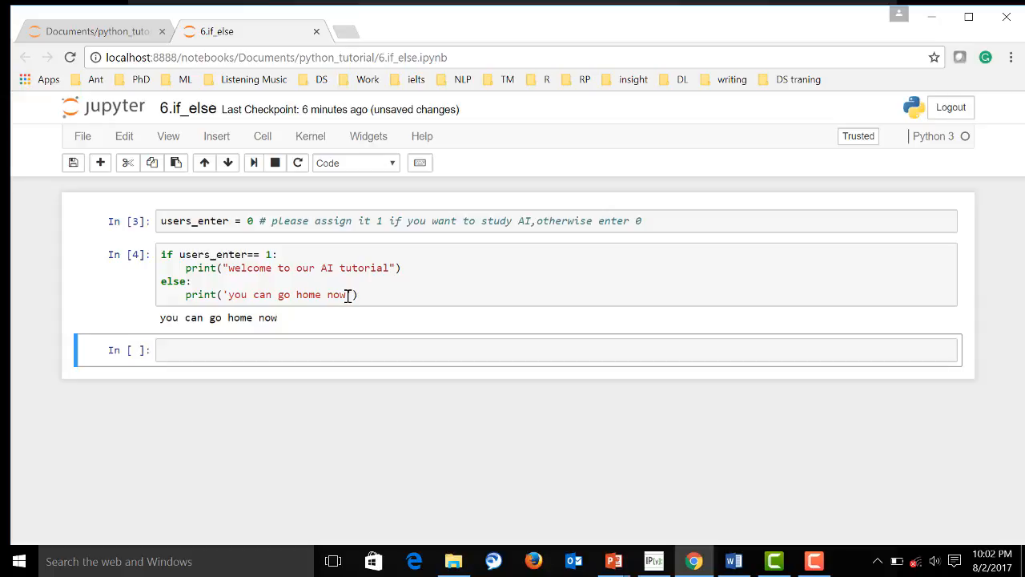
# Save the notebook and insert a blank line after the if condition
pyautogui.press('ctrl+s')
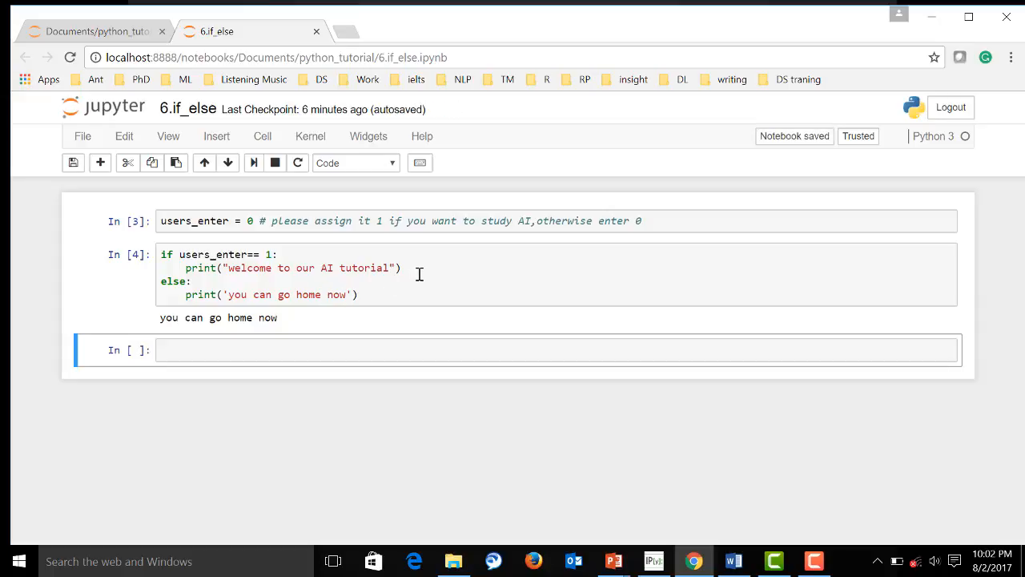
pyautogui.click(433, 267)
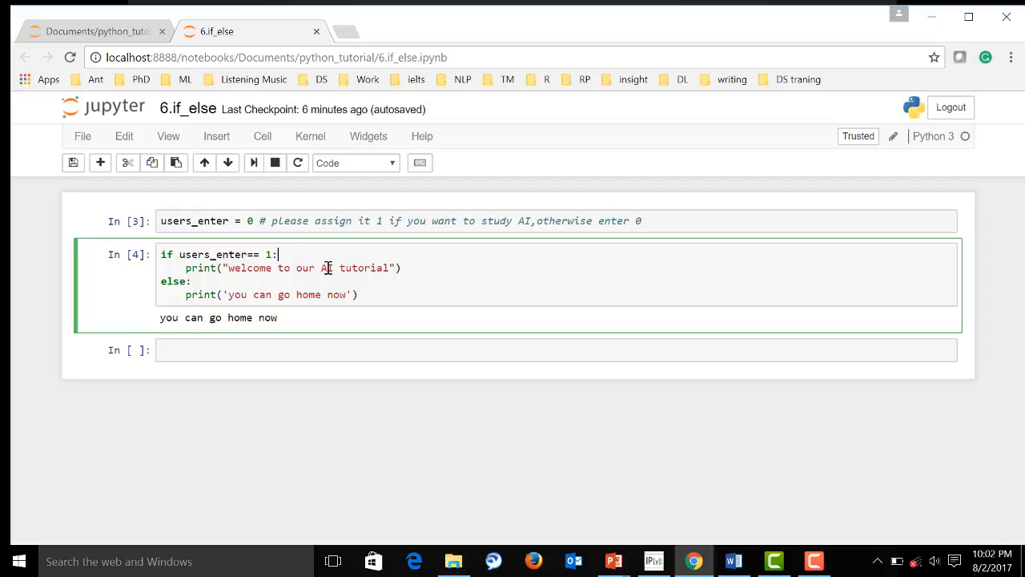
pyautogui.press('enter')
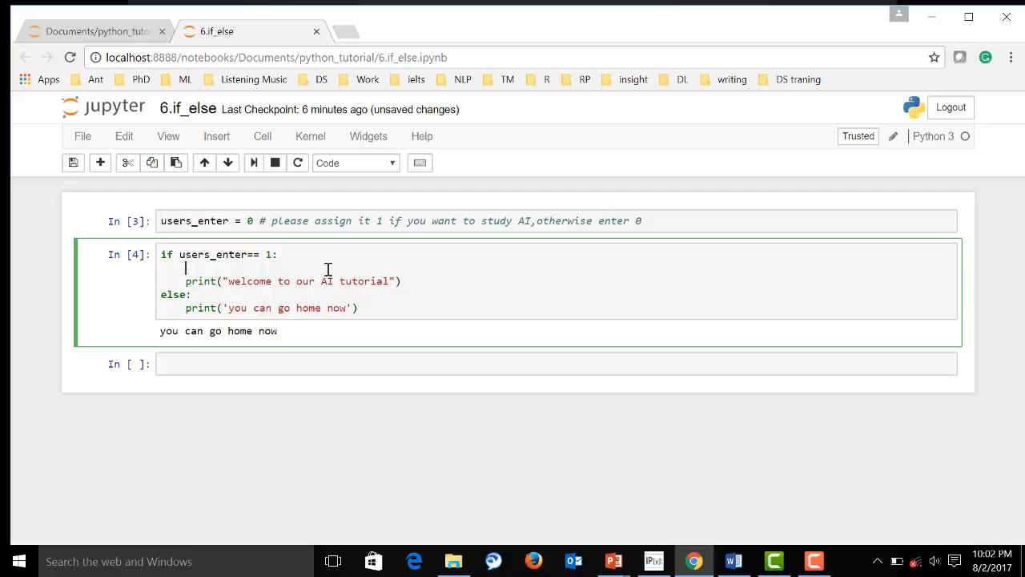
pyautogui.moveTo(663, 227)
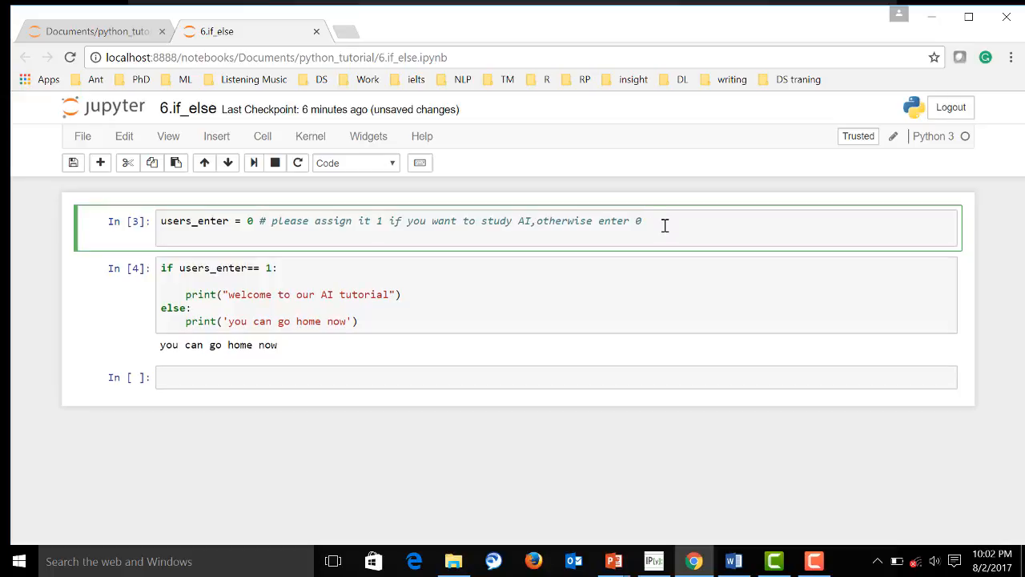
# Add ds = 3 to the first cell and return to the blank if line
pyautogui.write('ds')
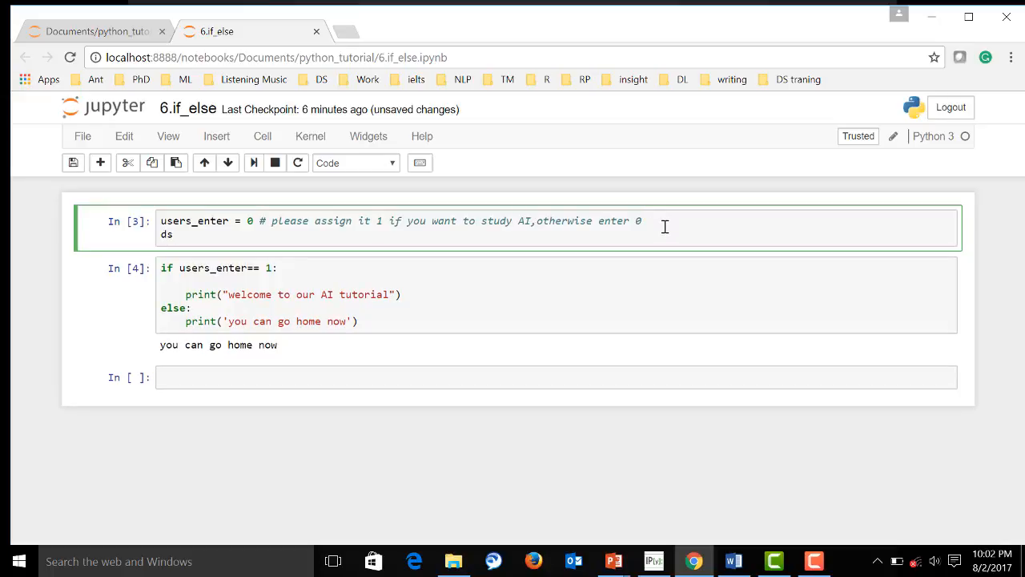
pyautogui.write('=')
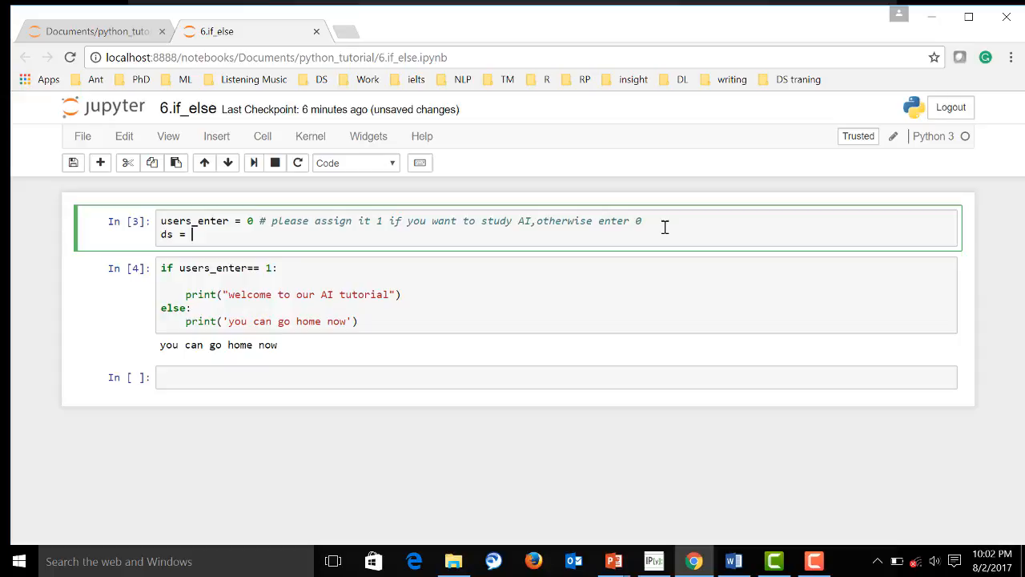
pyautogui.write('1')
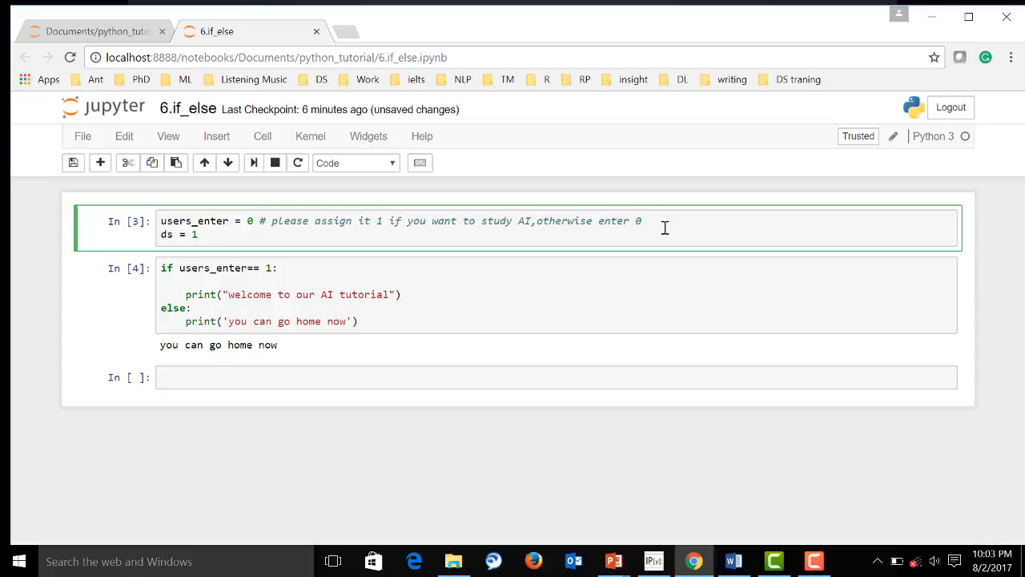
pyautogui.write('3')
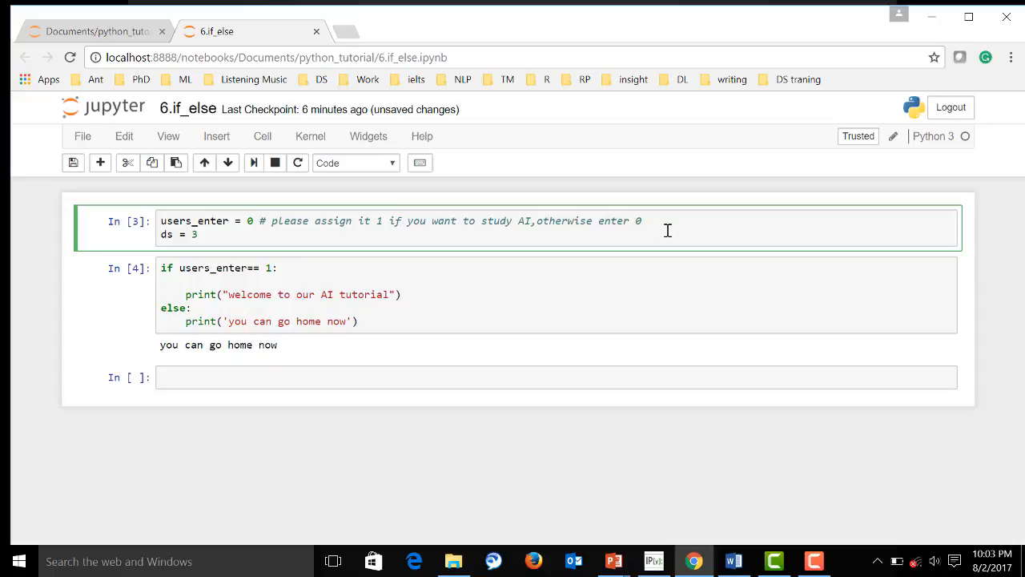
pyautogui.click(253, 294)
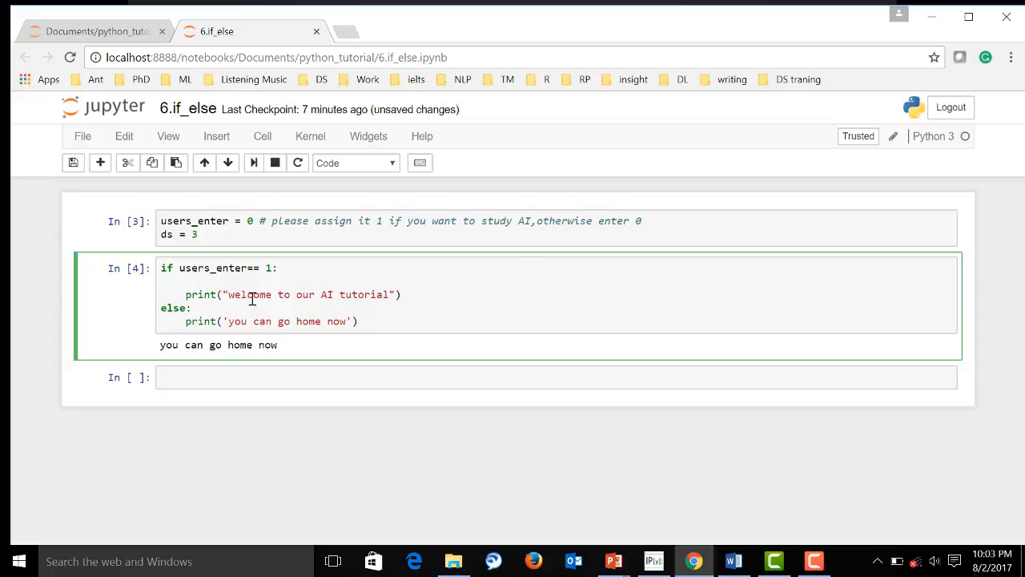
# Nest an if ds > 2 check printing the data science welcome, with else before the AI print
pyautogui.write('if ds')
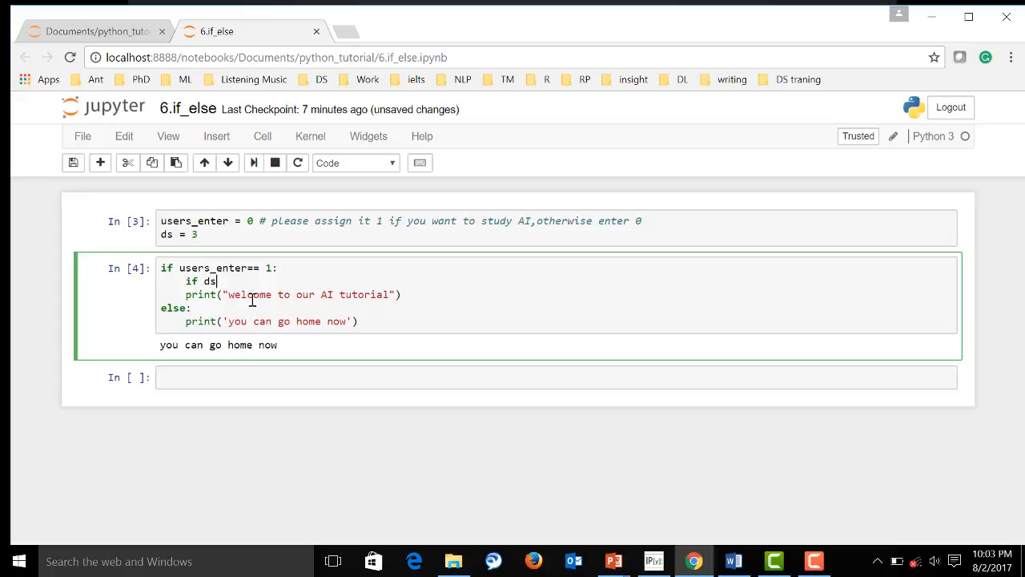
pyautogui.write('>')
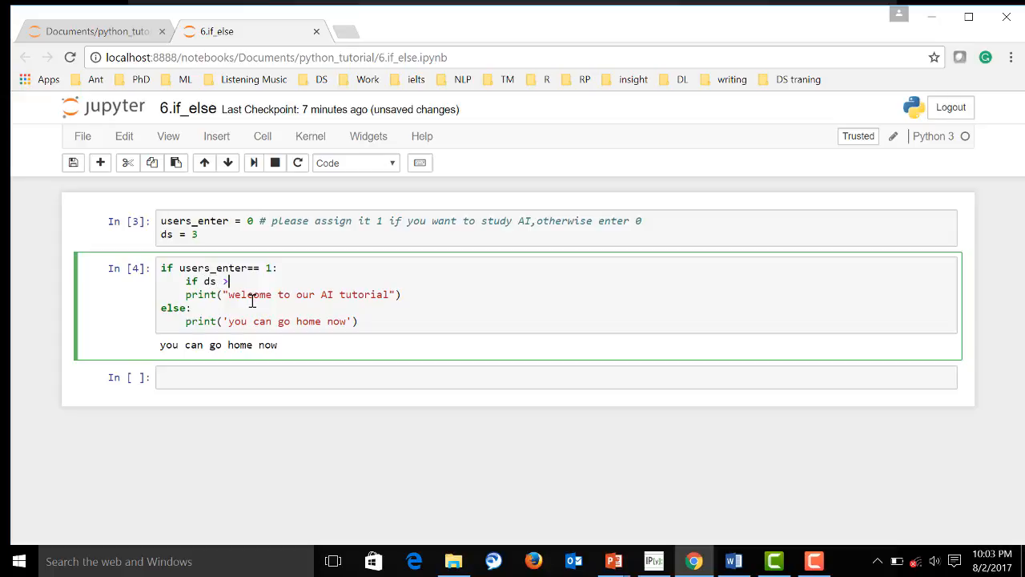
pyautogui.write('2')
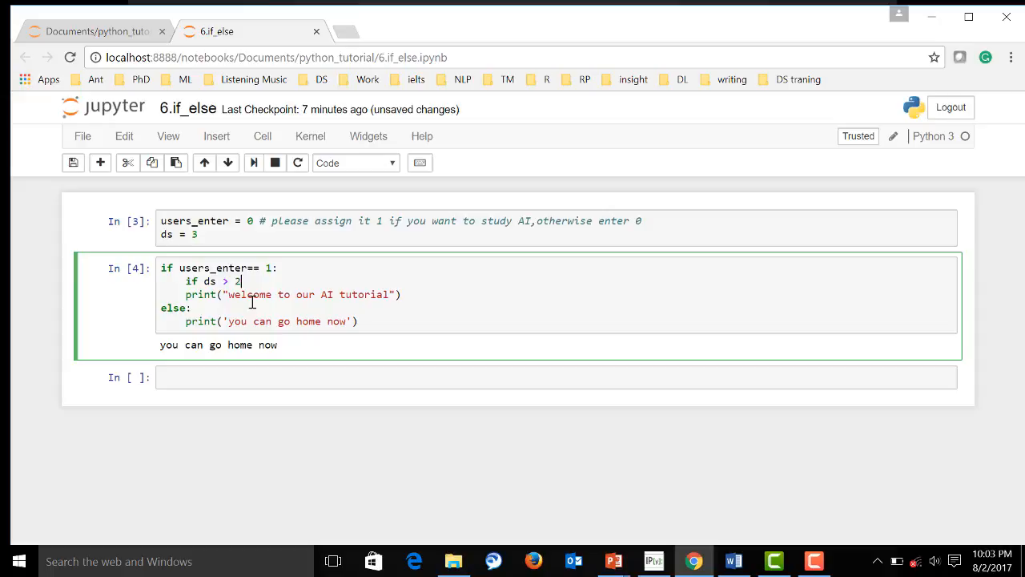
pyautogui.write(':')
pyautogui.write('print("welcome to our AI tutorial")')
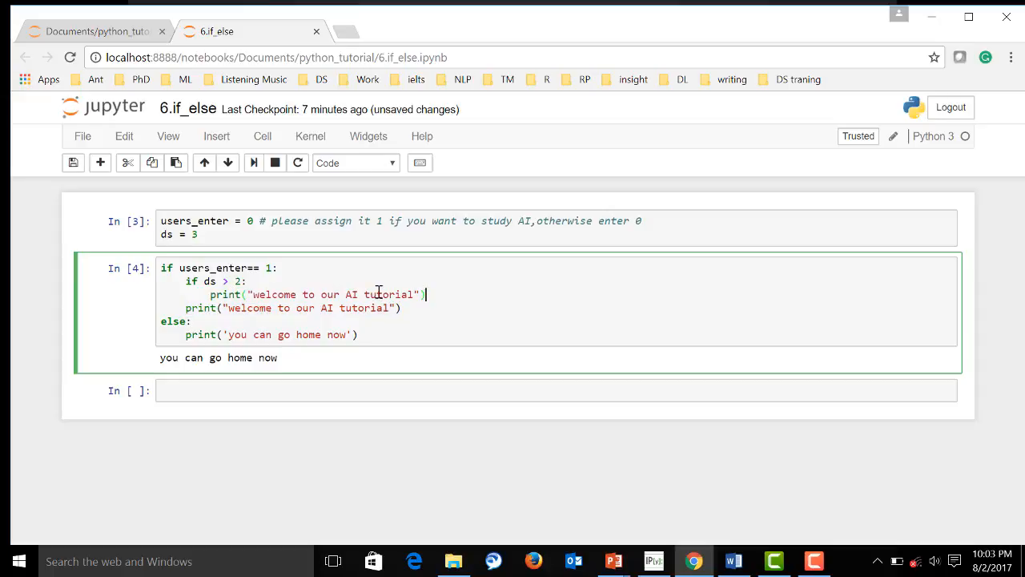
pyautogui.moveTo(385, 295)
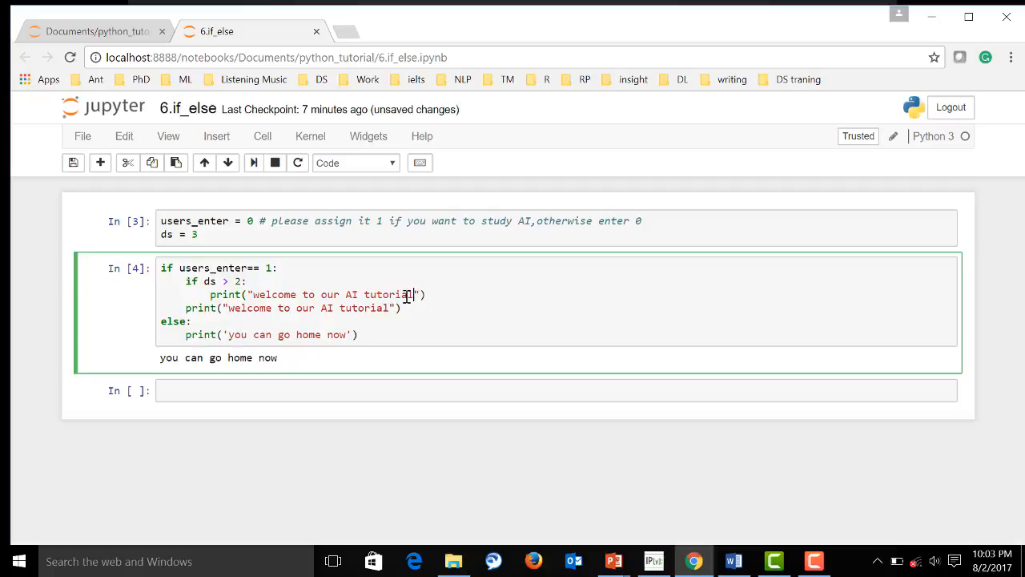
pyautogui.write('data')
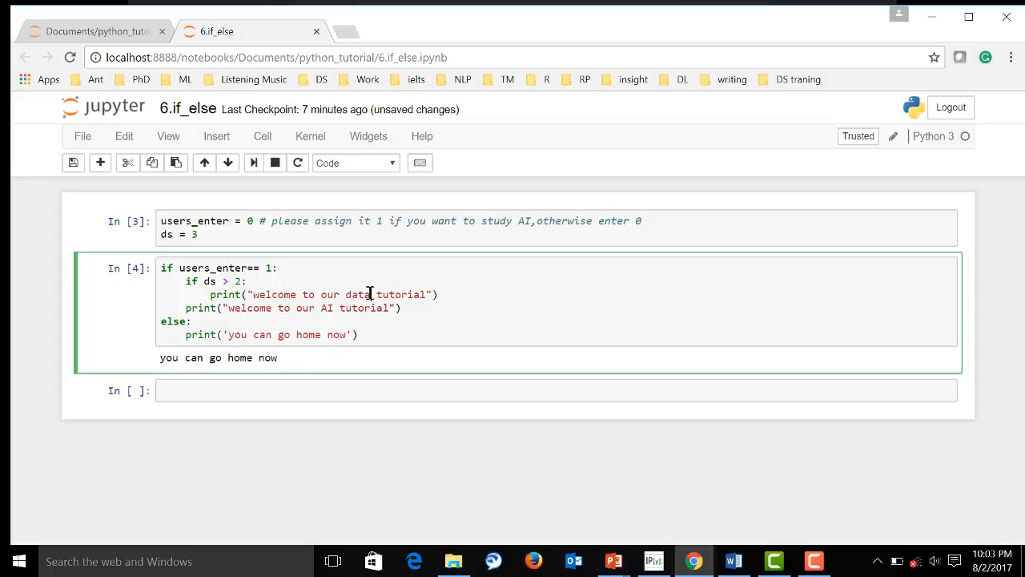
pyautogui.write('since')
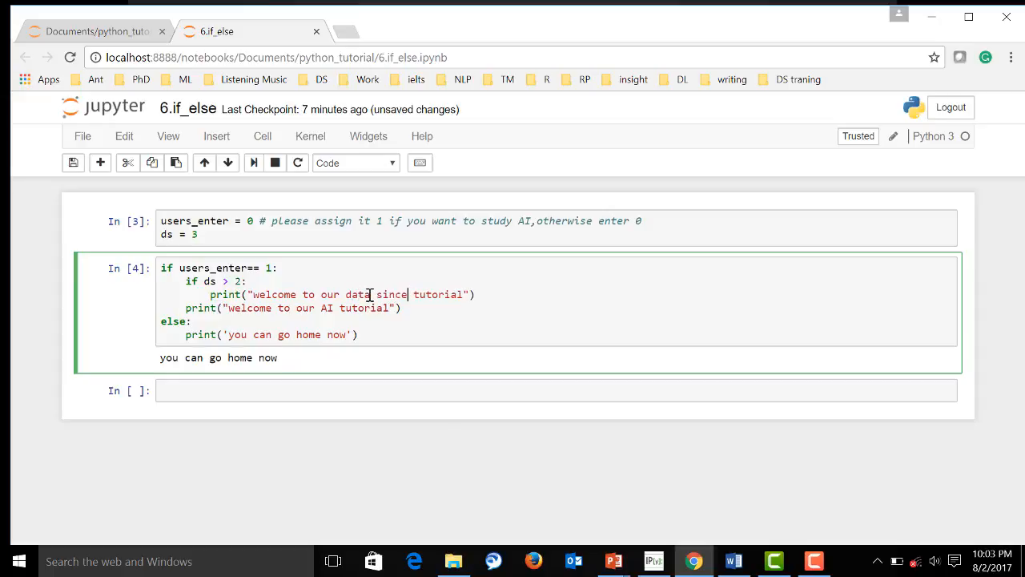
pyautogui.write('scienc')
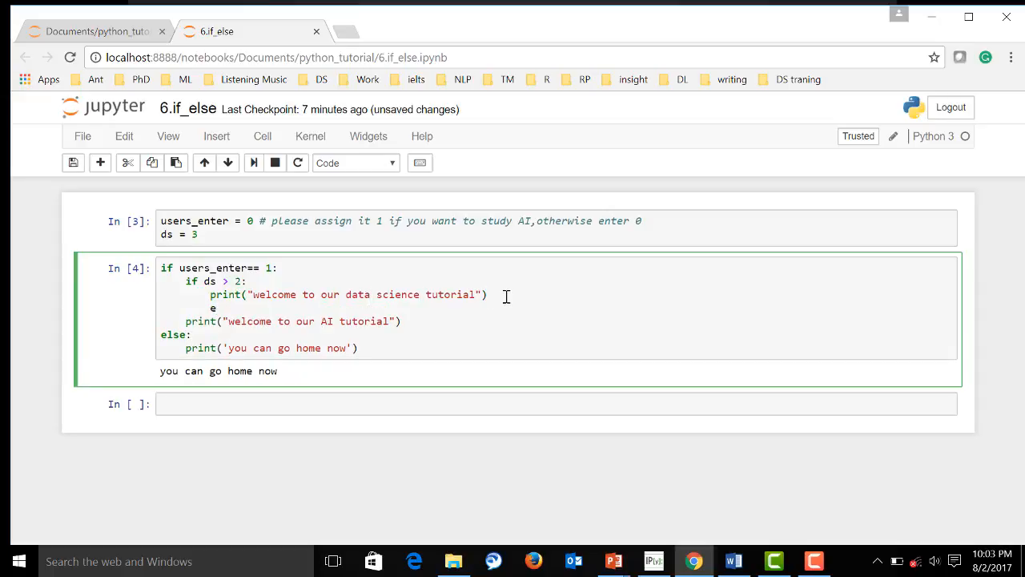
pyautogui.press('Backspace')
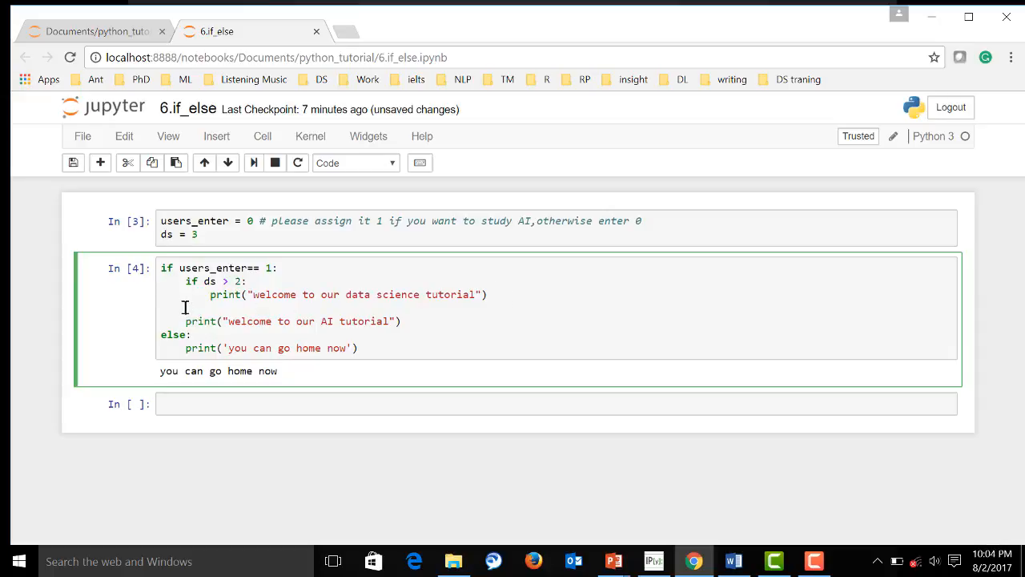
pyautogui.moveTo(191, 302)
pyautogui.write('el')
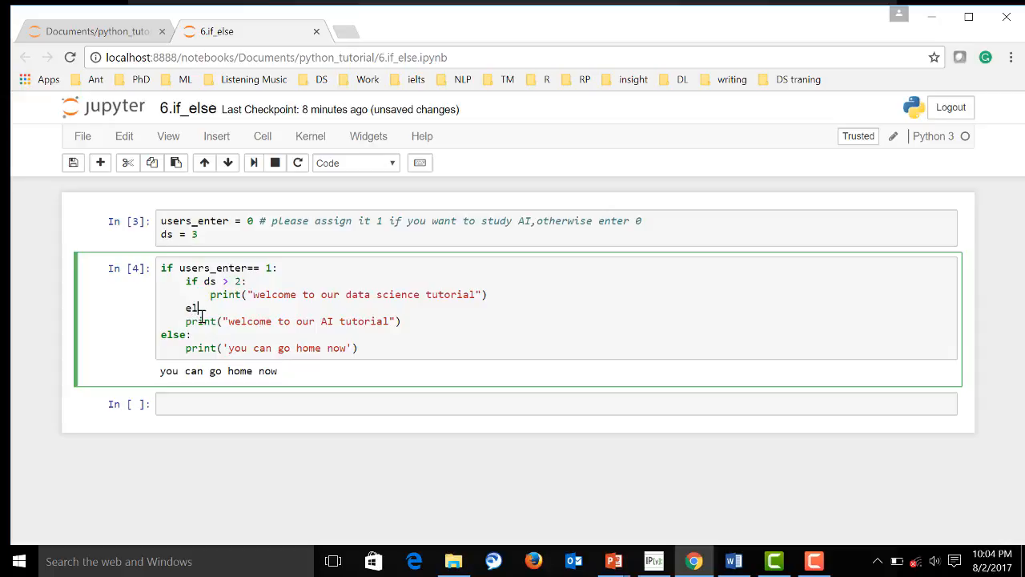
pyautogui.write('se:')
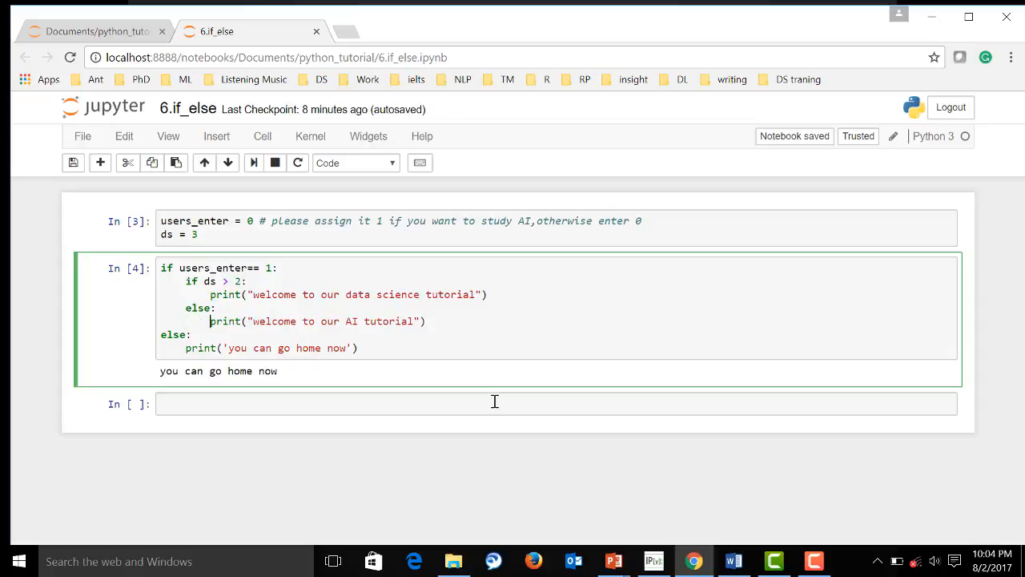
# Run the assignment and nested if/else cells, then set users_enter to 1 and rerun
pyautogui.click(276, 234)
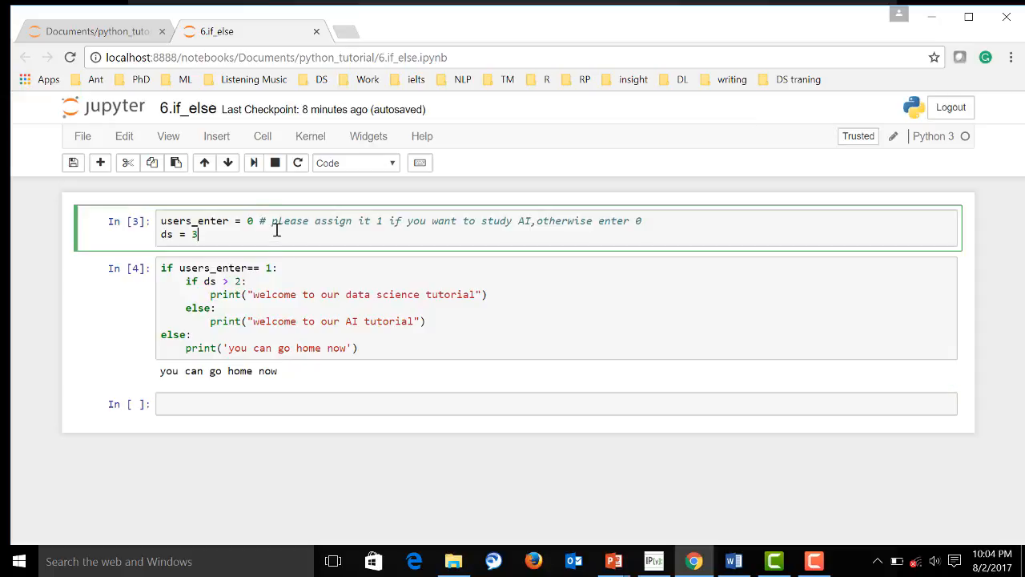
pyautogui.click(254, 162)
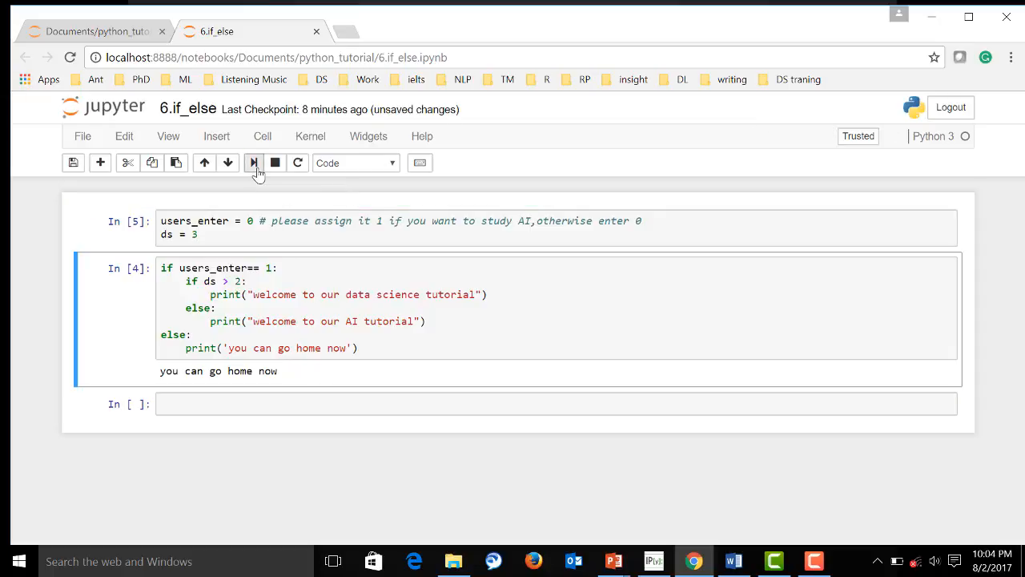
pyautogui.click(253, 162)
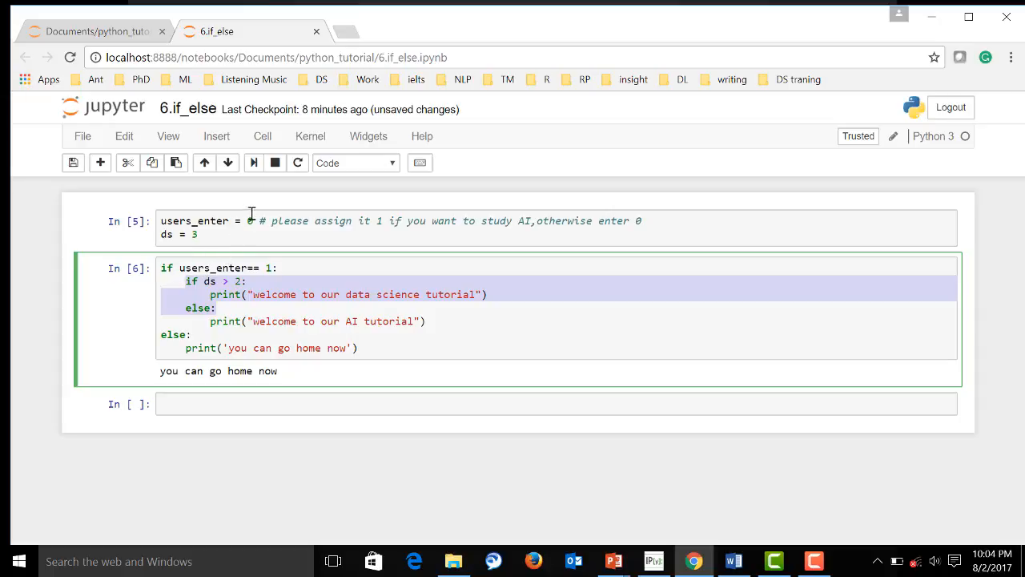
pyautogui.click(249, 220)
pyautogui.write('1')
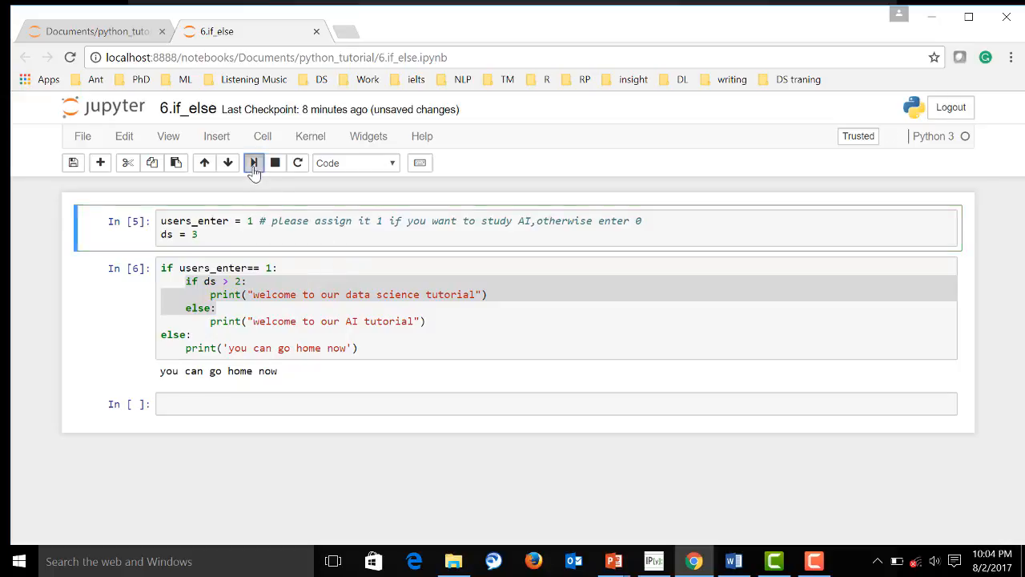
pyautogui.click(254, 162)
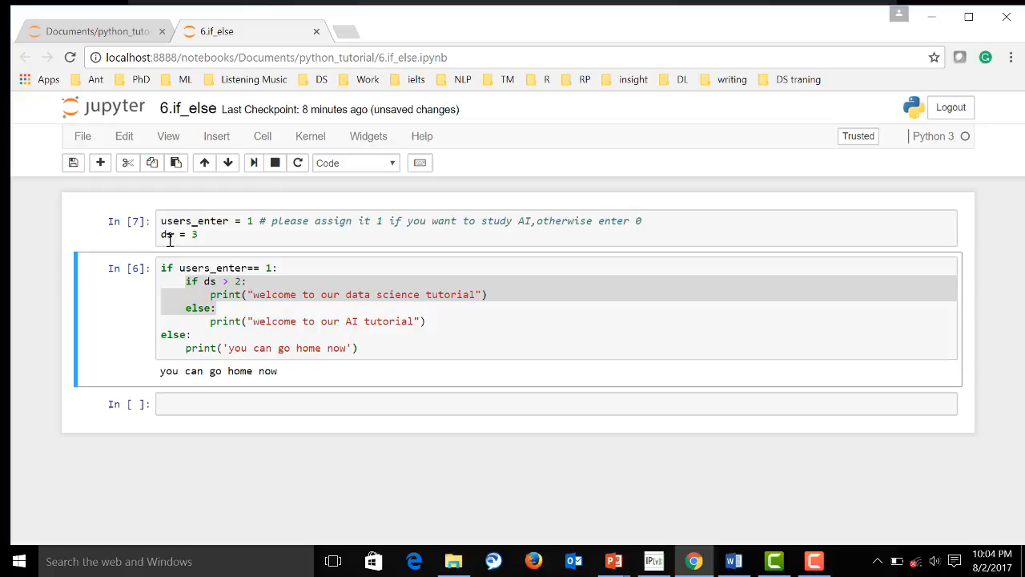
pyautogui.moveTo(216, 234)
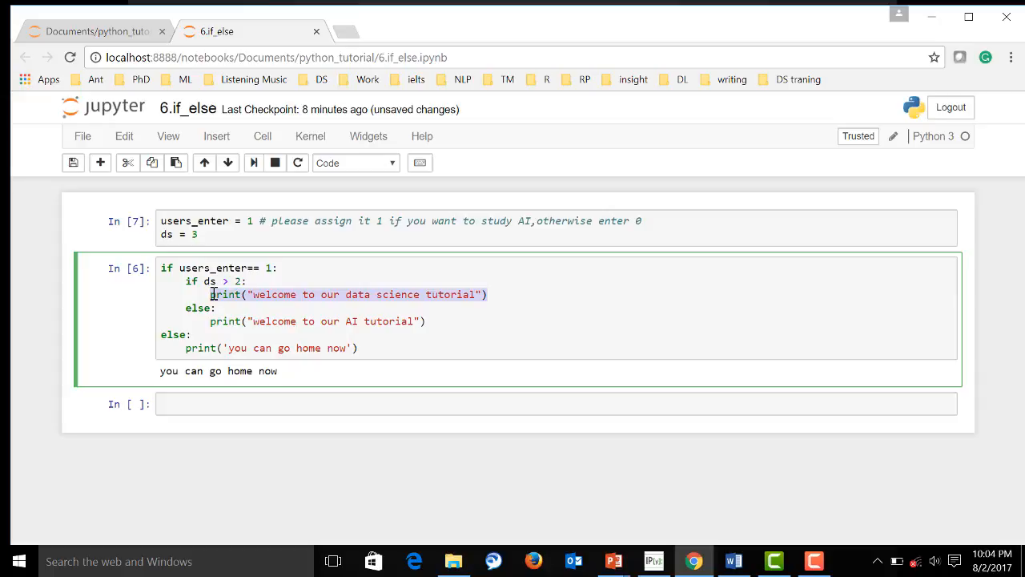
pyautogui.moveTo(253, 163)
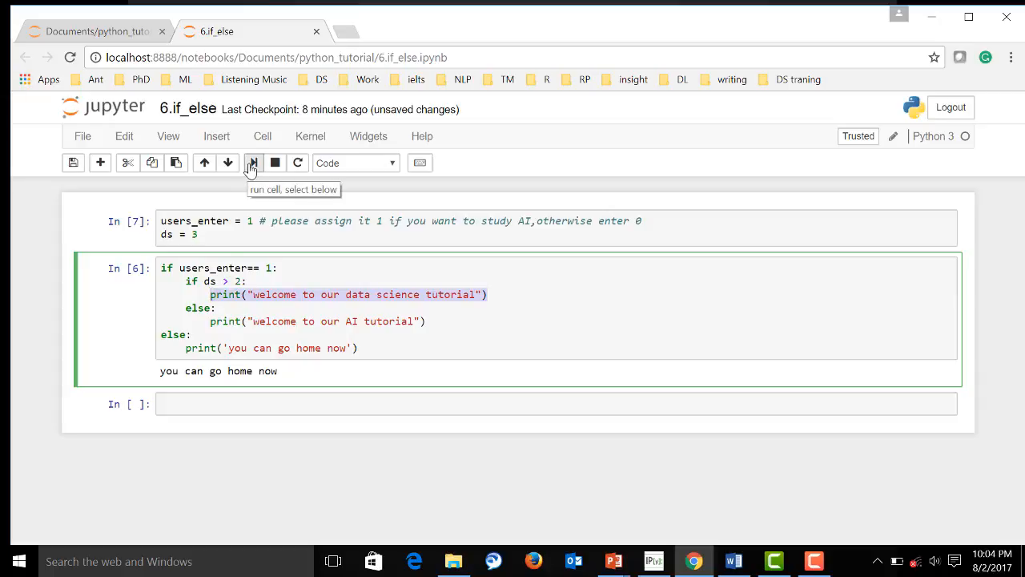
# Show the data science welcome with ds = 3, then change ds to 1 for the AI welcome
pyautogui.click(253, 162)
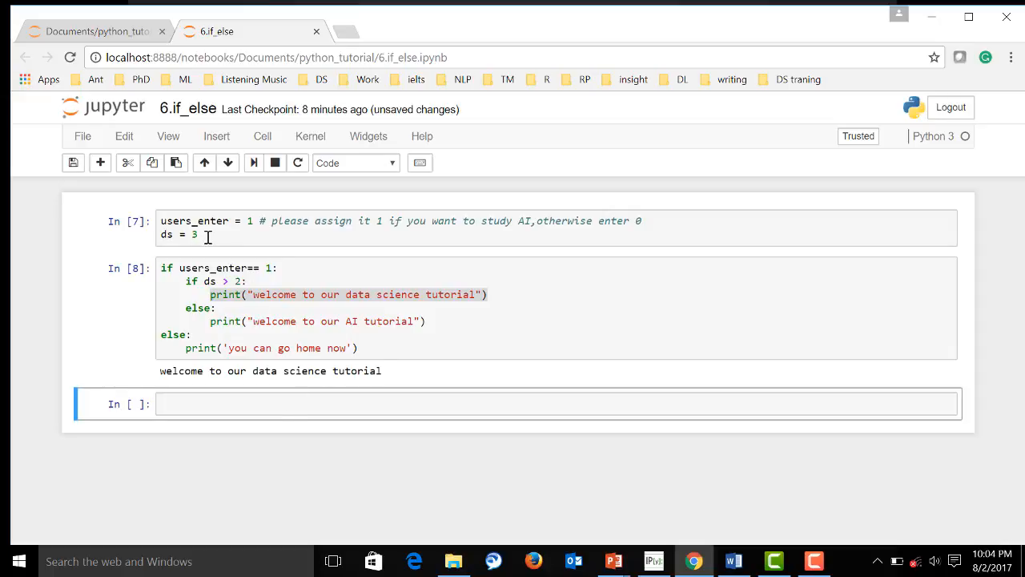
pyautogui.press('Backspace')
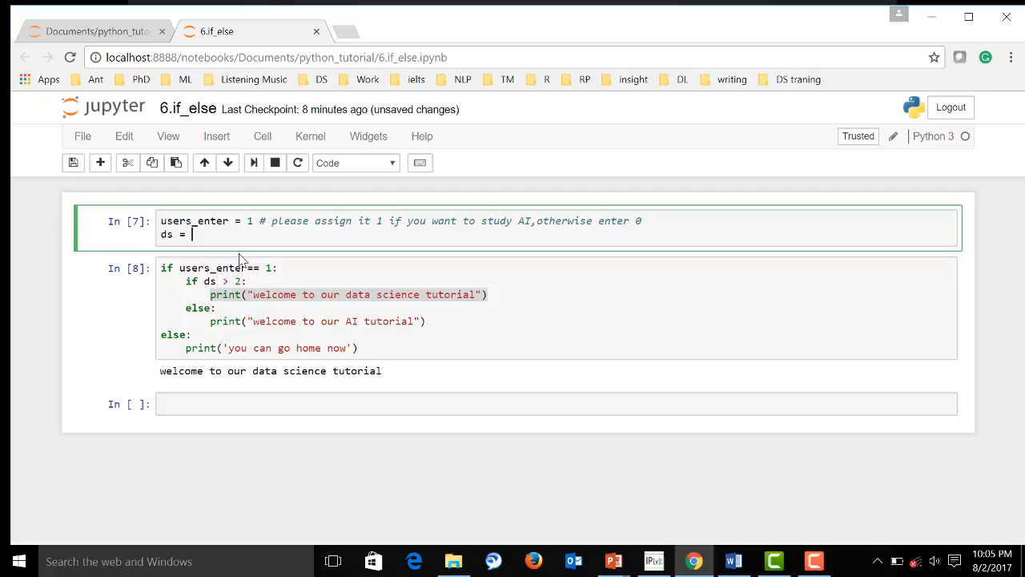
pyautogui.click(253, 162)
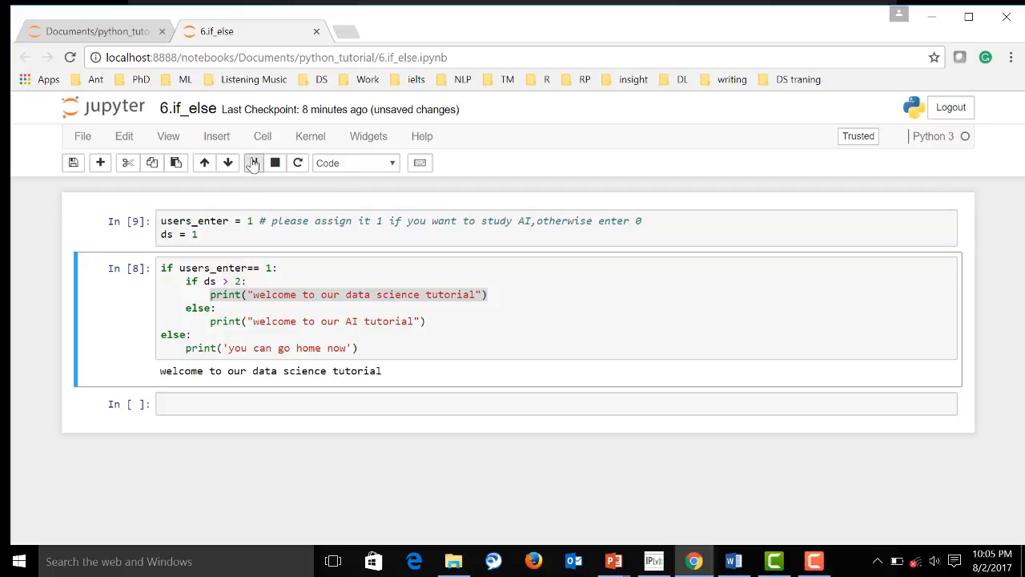
pyautogui.click(253, 163)
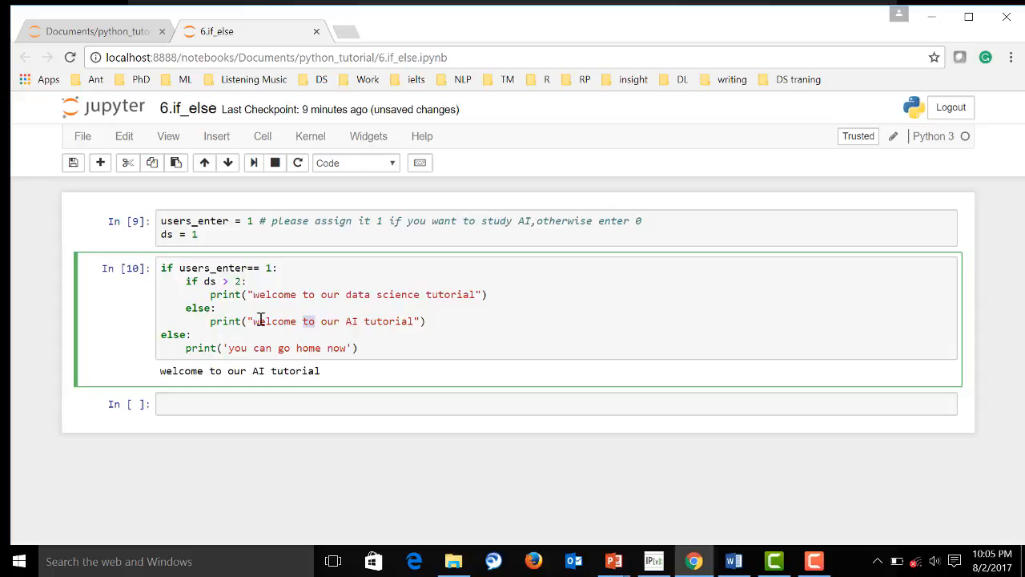
pyautogui.click(499, 294)
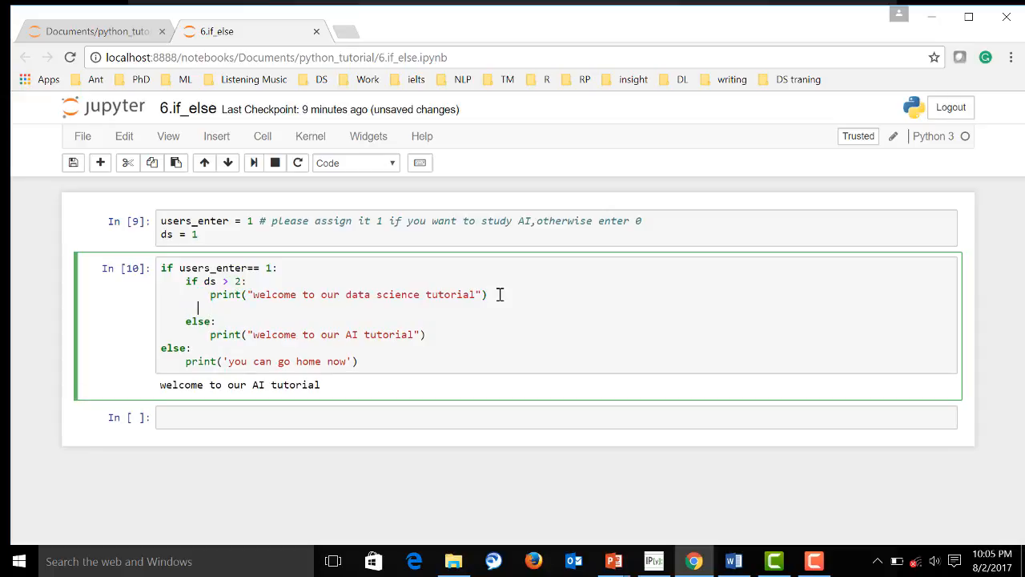
# Add an elif ds < 0 branch after the data science print
pyautogui.write('e')
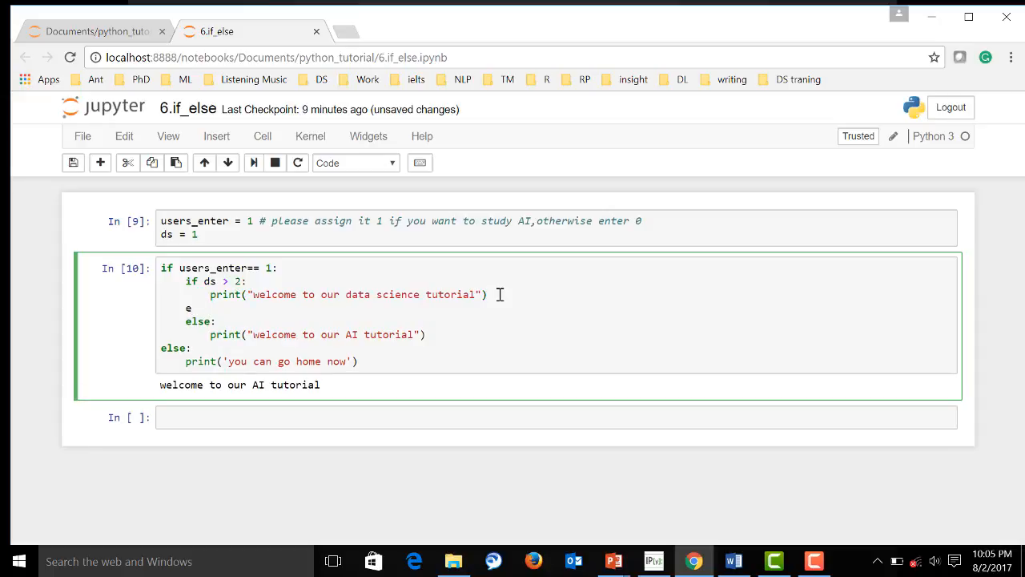
pyautogui.write('lif')
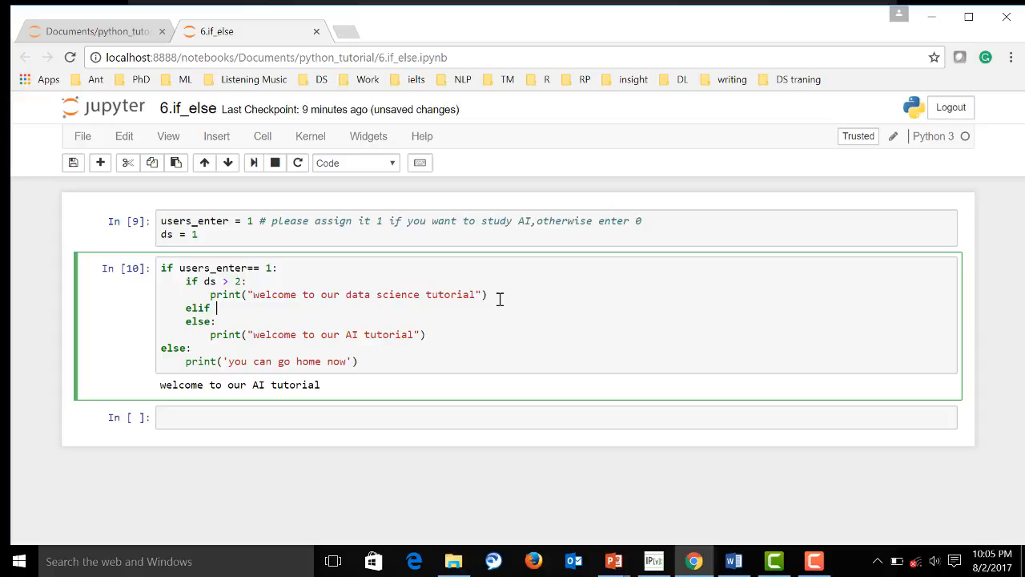
pyautogui.write('ds')
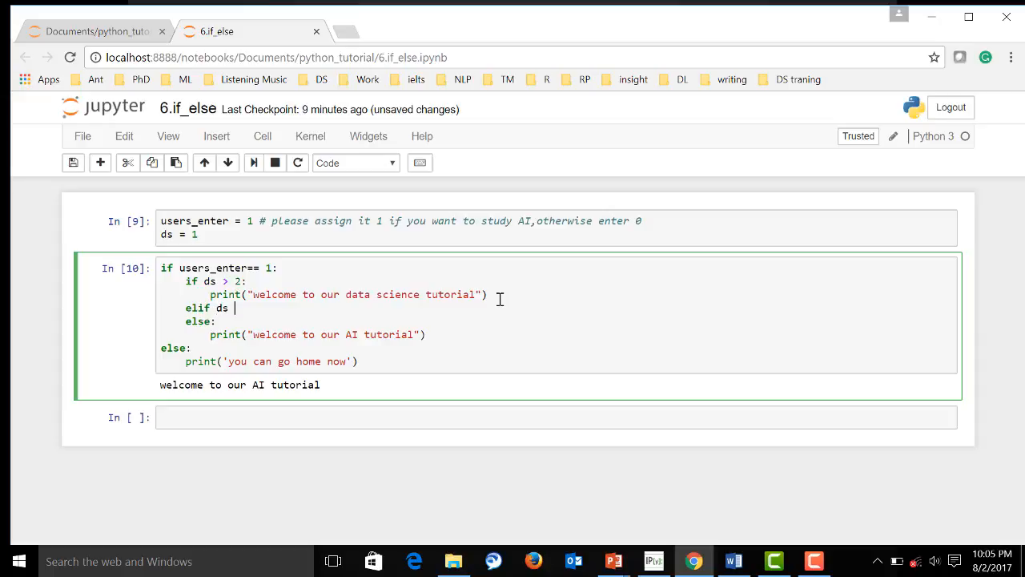
pyautogui.write('<')
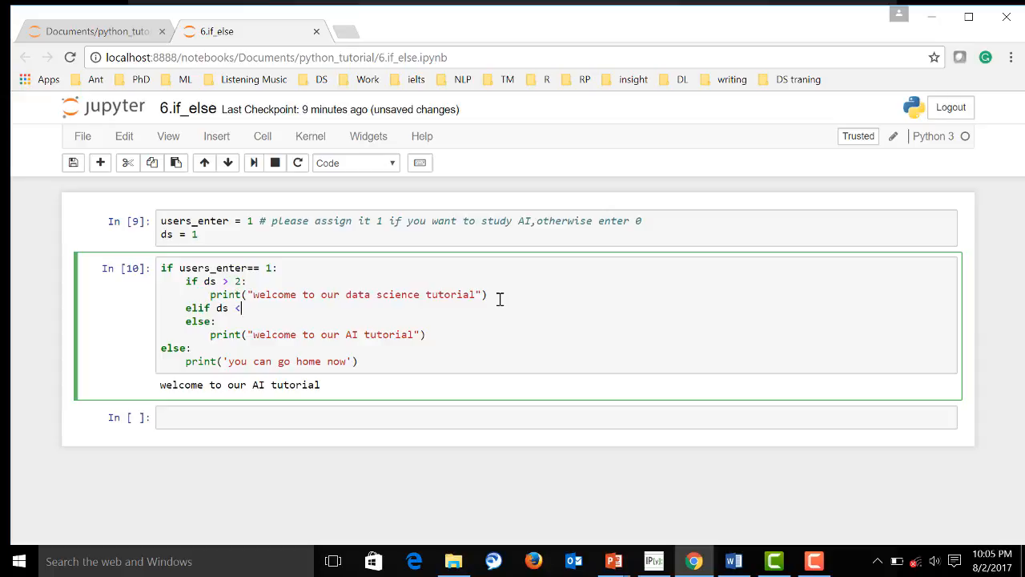
pyautogui.write('0')
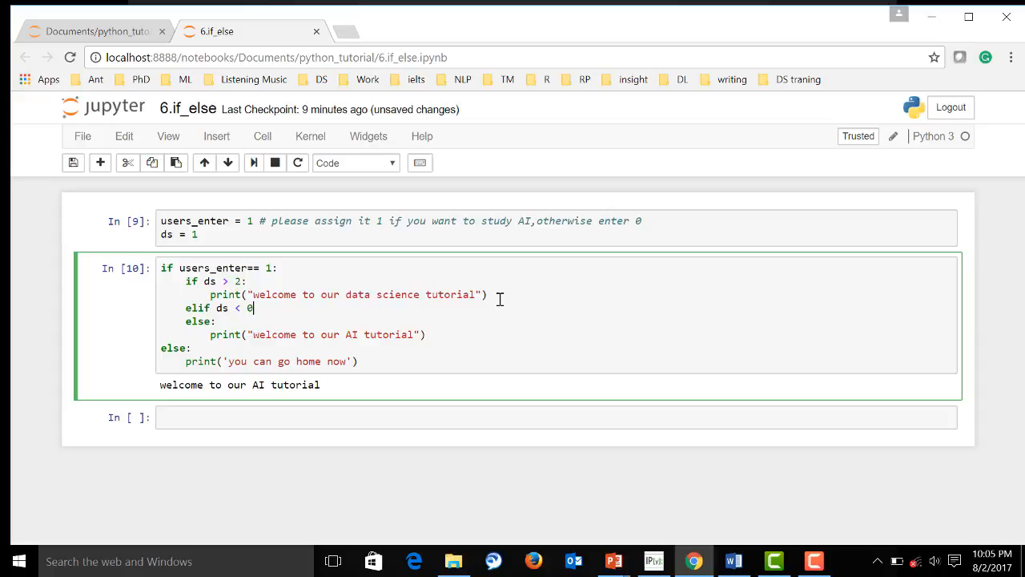
pyautogui.press('Return')
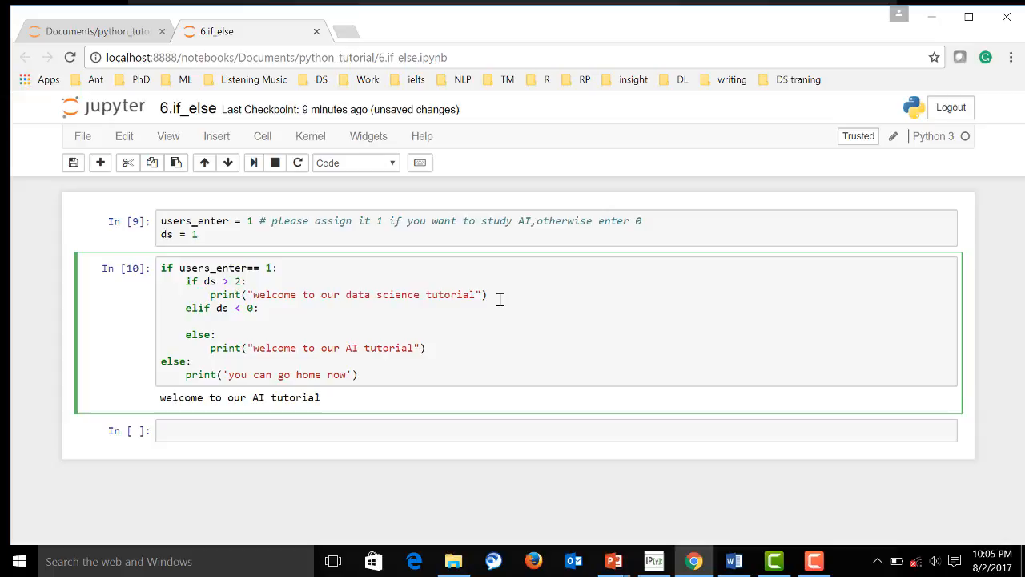
# Make the elif print 'please enter right numbers' and start setting ds to -1
pyautogui.write('print()')
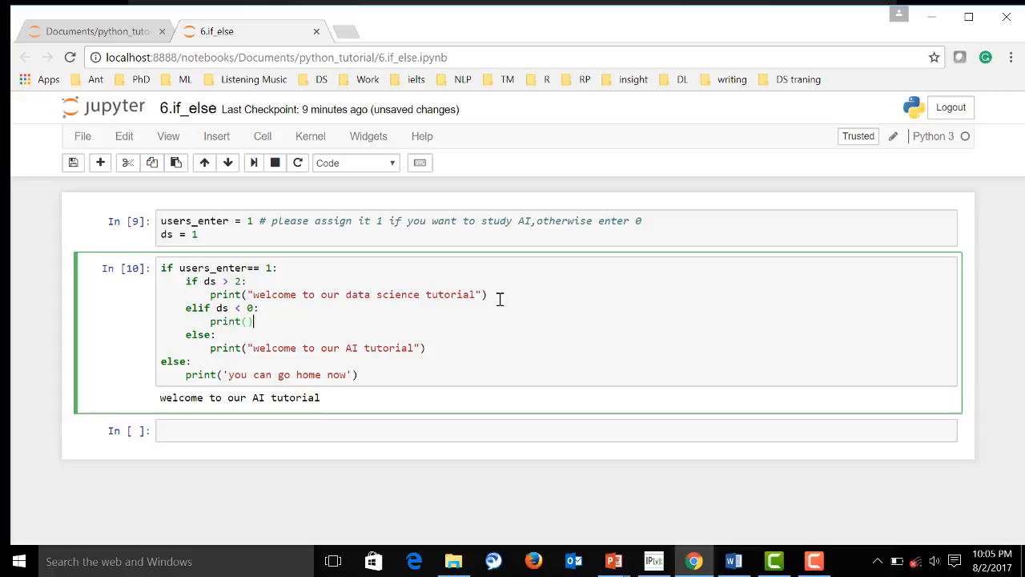
pyautogui.write('""')
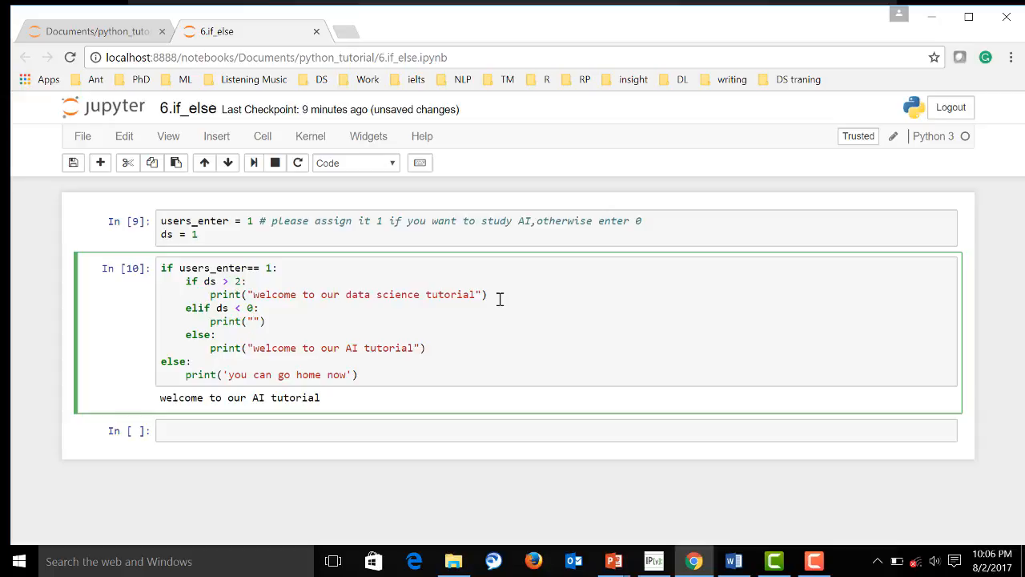
pyautogui.write('you')
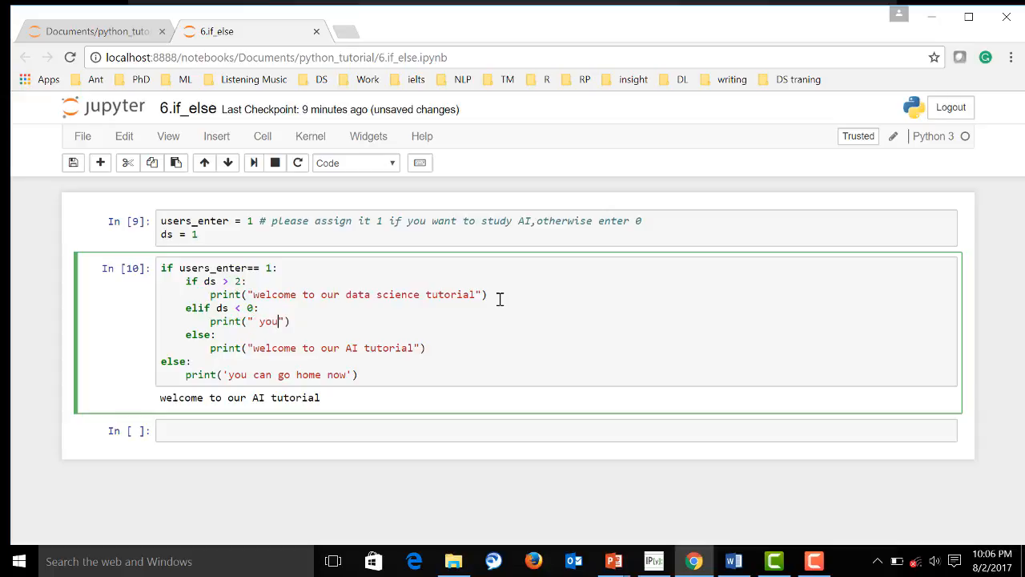
pyautogui.press('BackSpace')
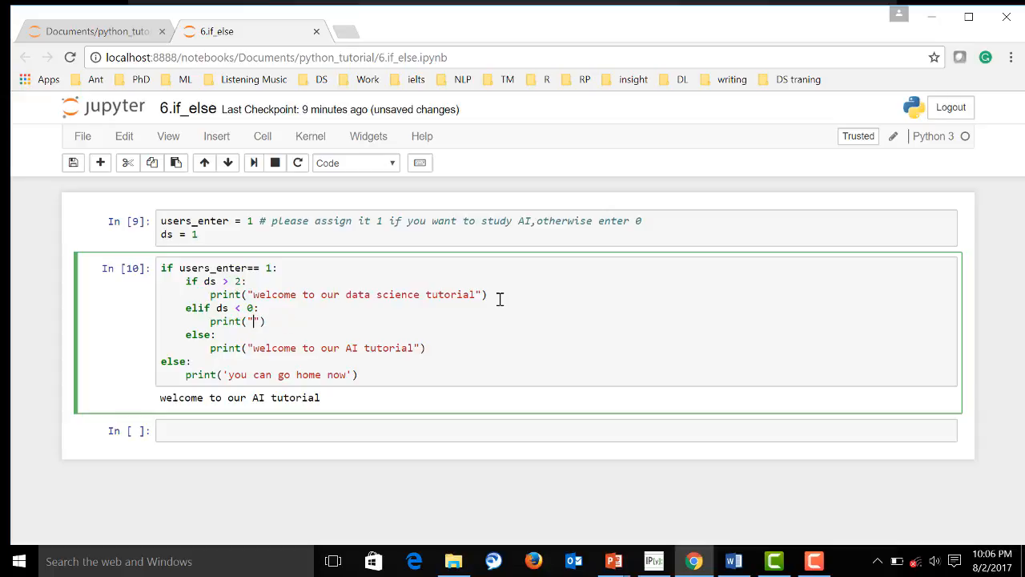
pyautogui.write('please')
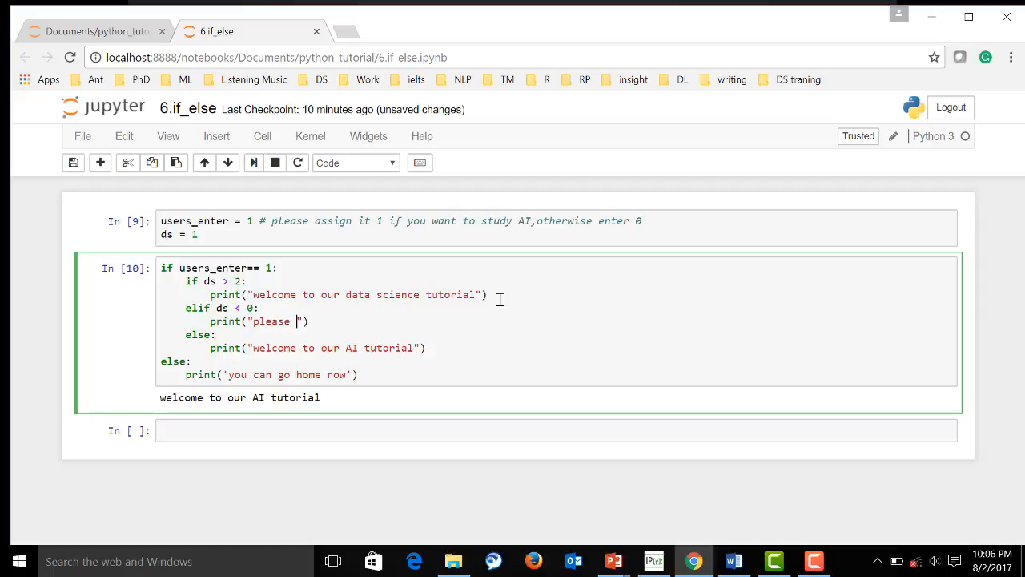
pyautogui.write('enter right')
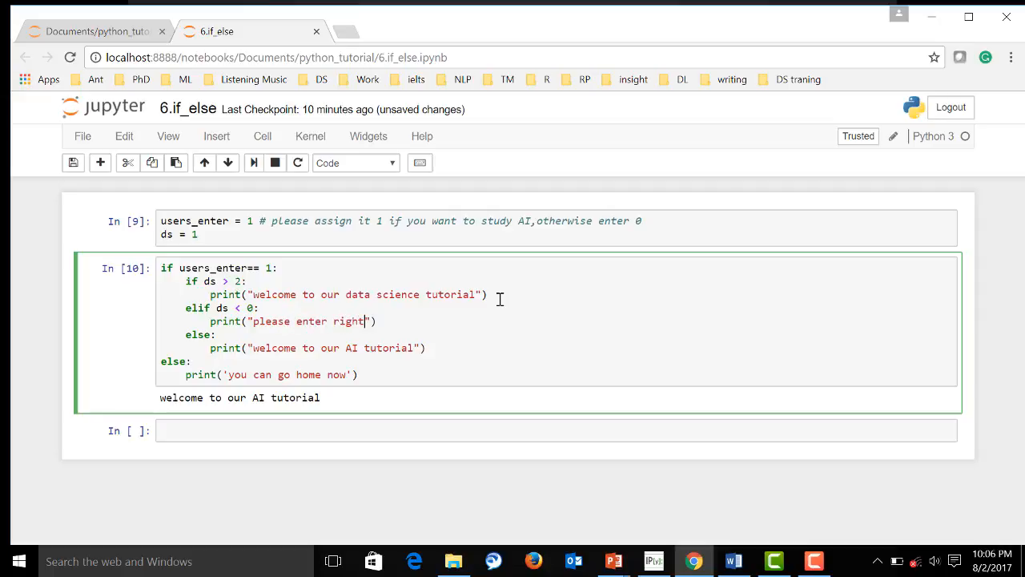
pyautogui.write('num')
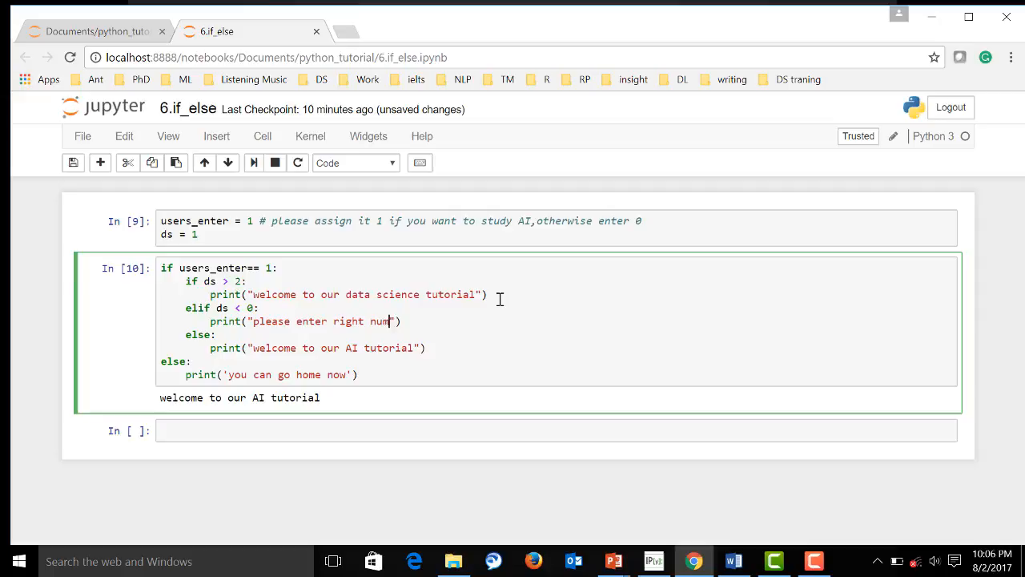
pyautogui.write('bers')
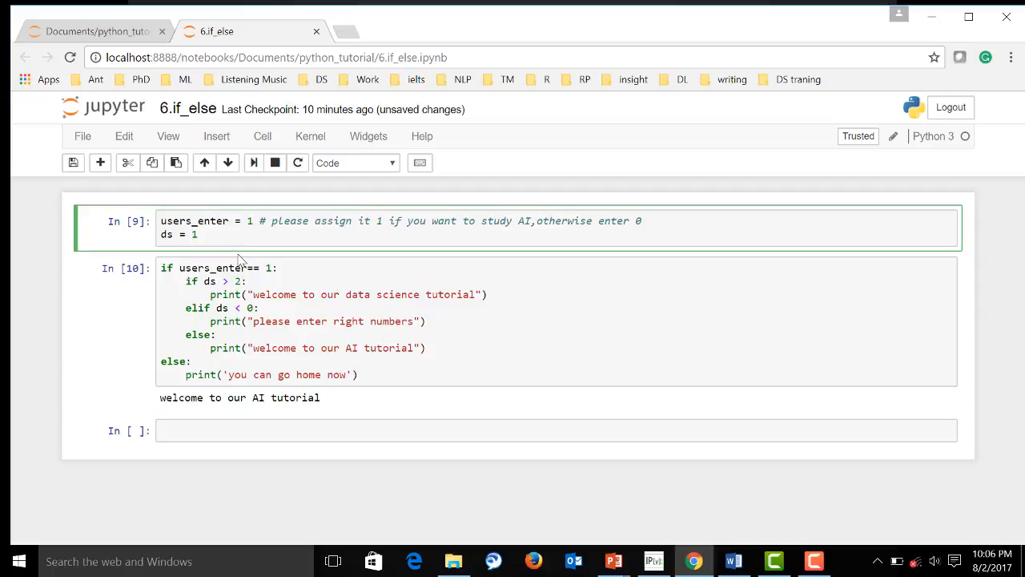
pyautogui.write('-')
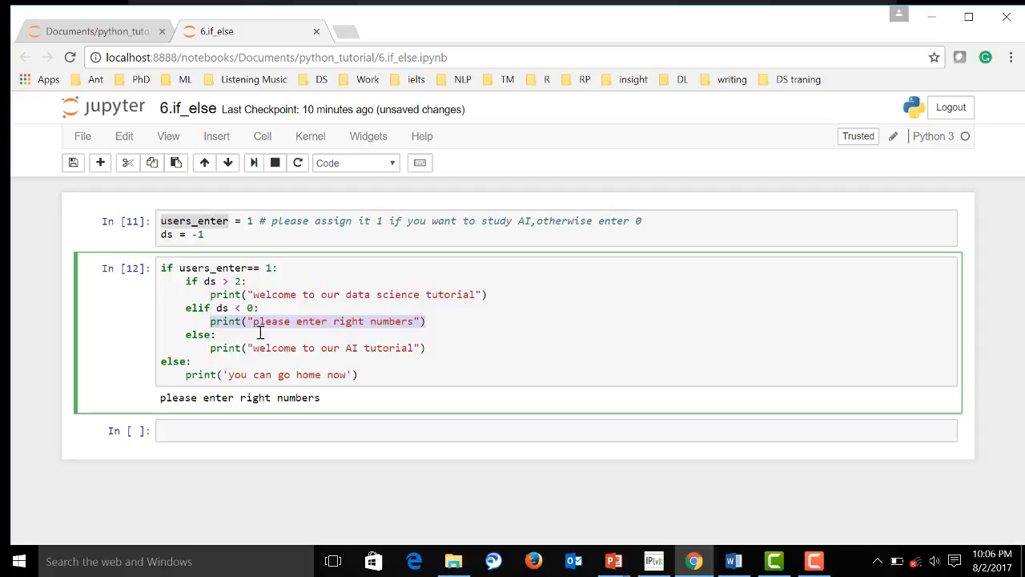
pyautogui.moveTo(357, 365)
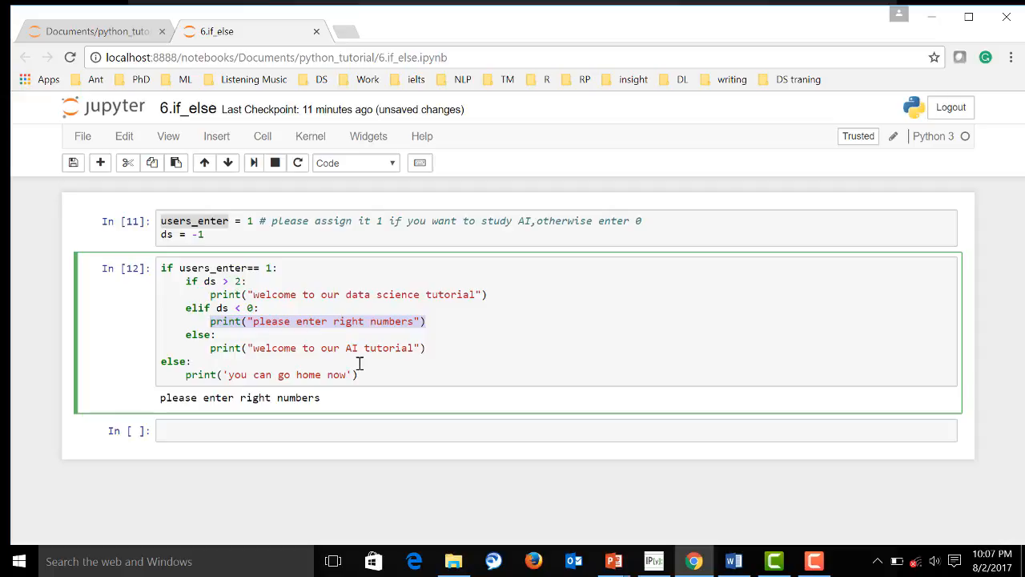
pyautogui.moveTo(328, 365)
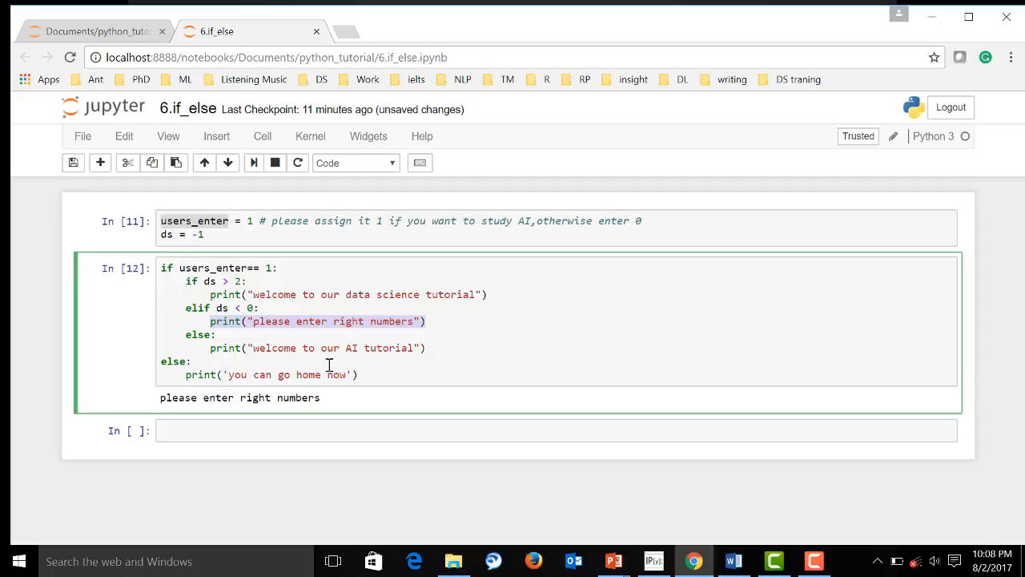
pyautogui.moveTo(202, 335)
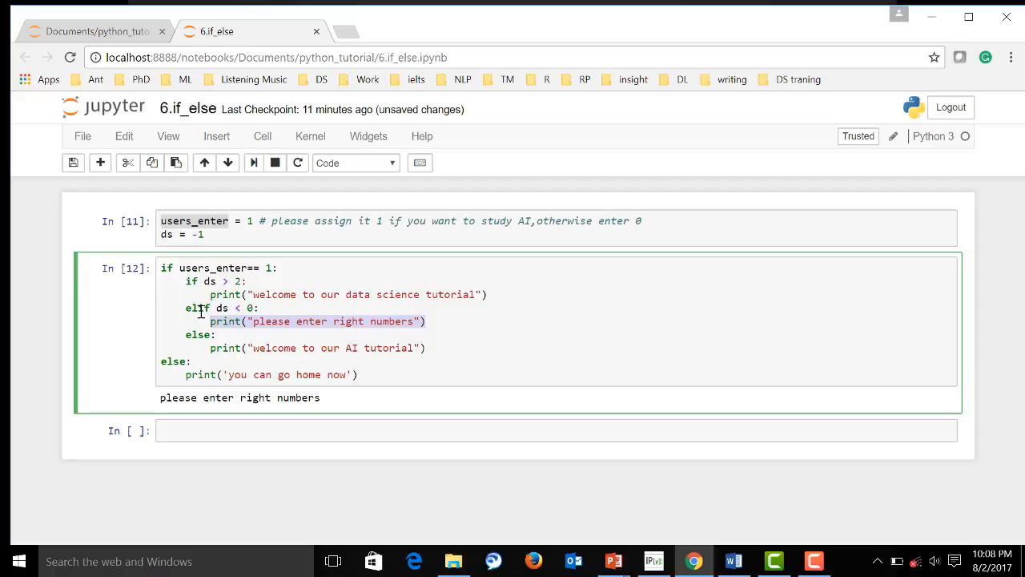
pyautogui.moveTo(196, 333)
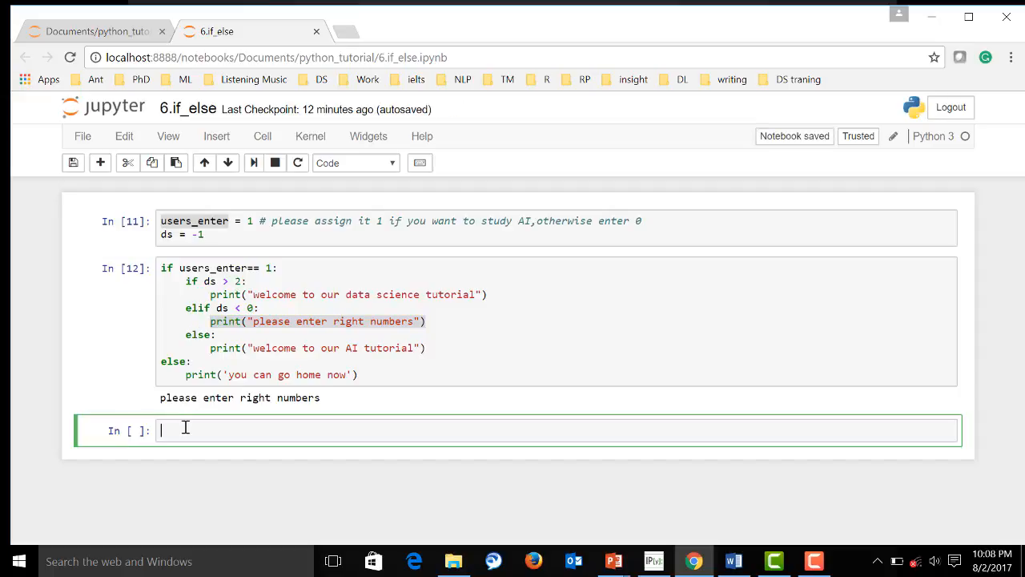
# Enter import keyword and keyword.kwlist in the new cell to list Python keywords
pyautogui.write('import')
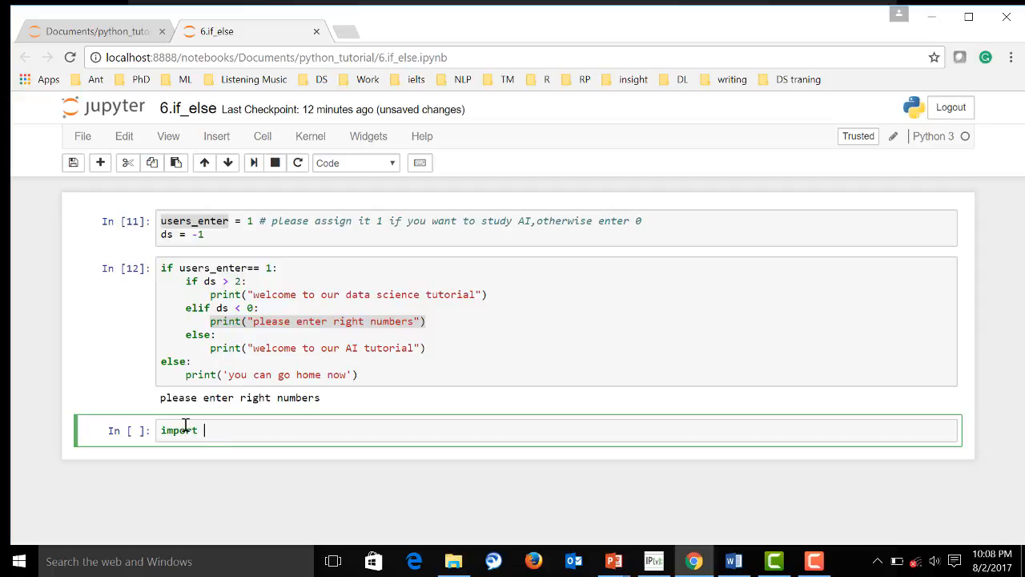
pyautogui.write('keyw')
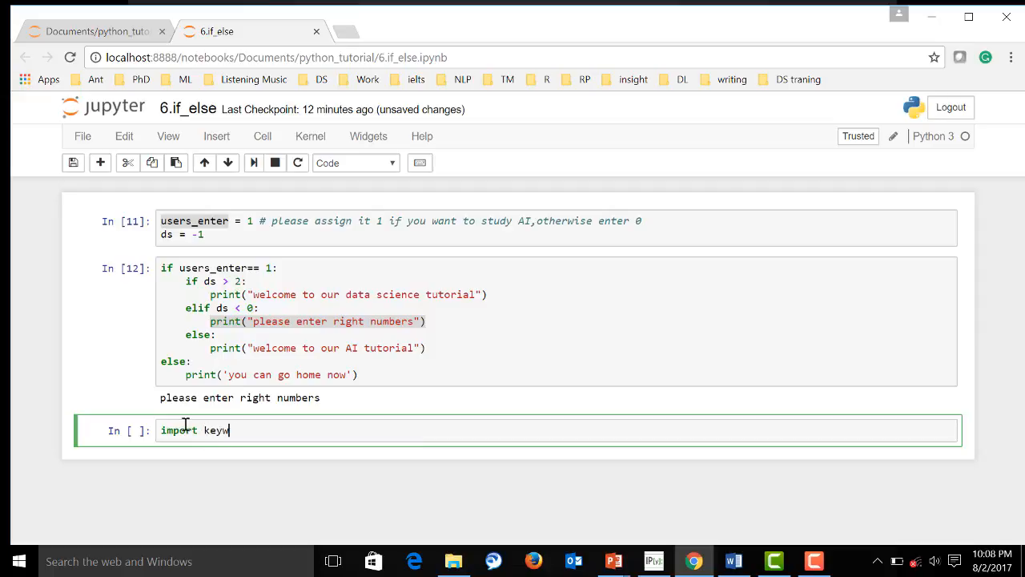
pyautogui.write('ord')
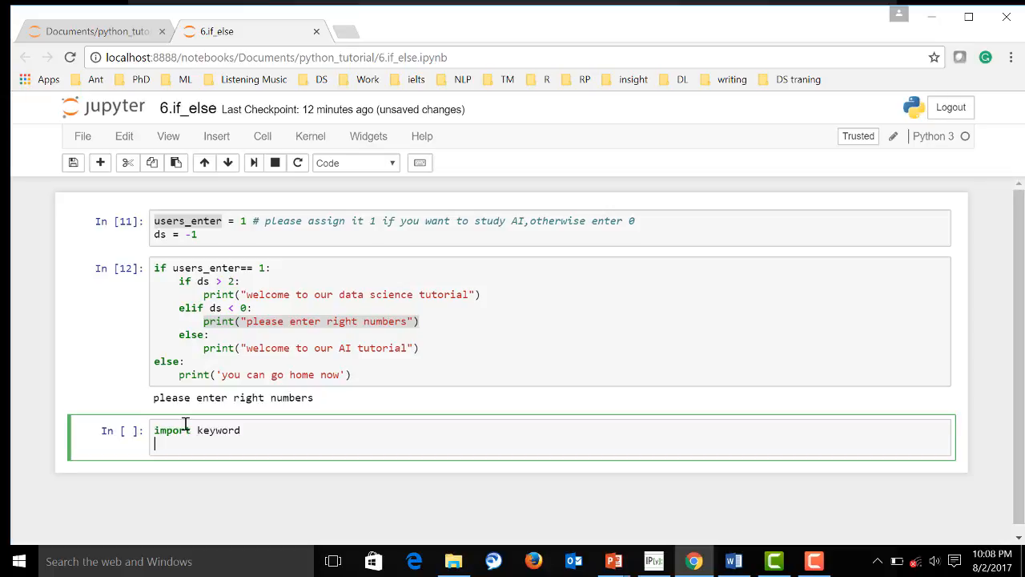
pyautogui.write('keyword')
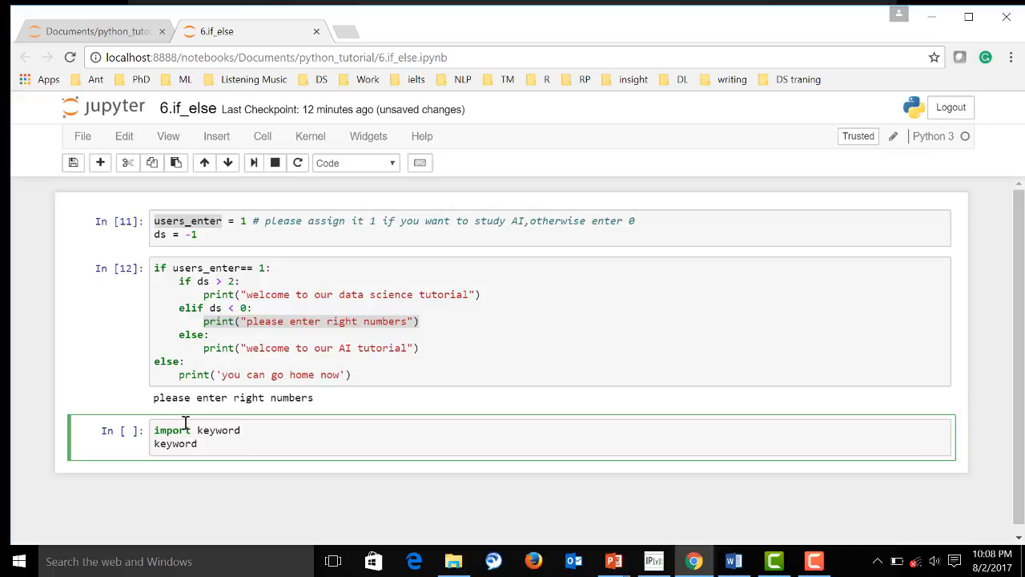
pyautogui.write('.')
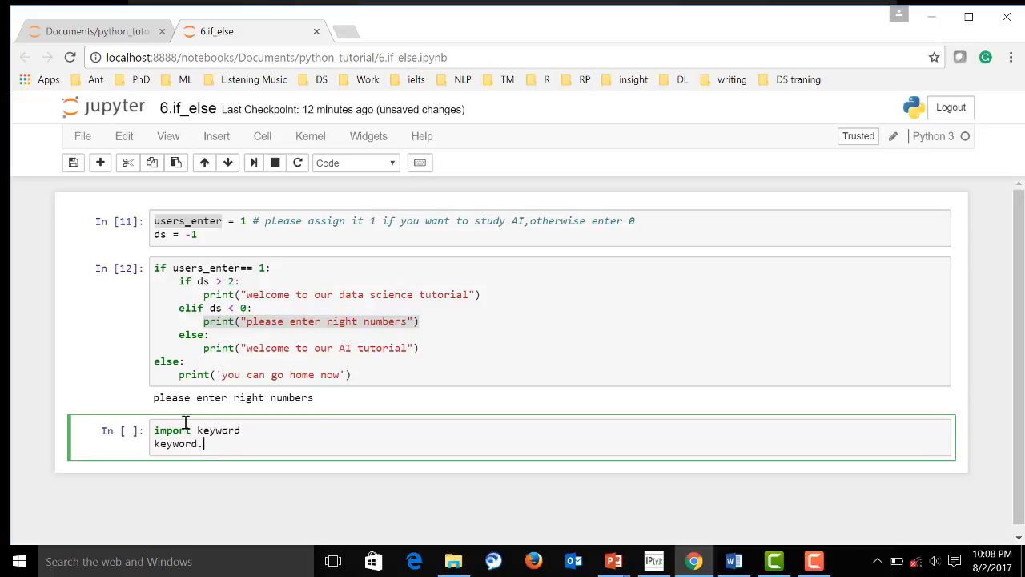
pyautogui.write('kw')
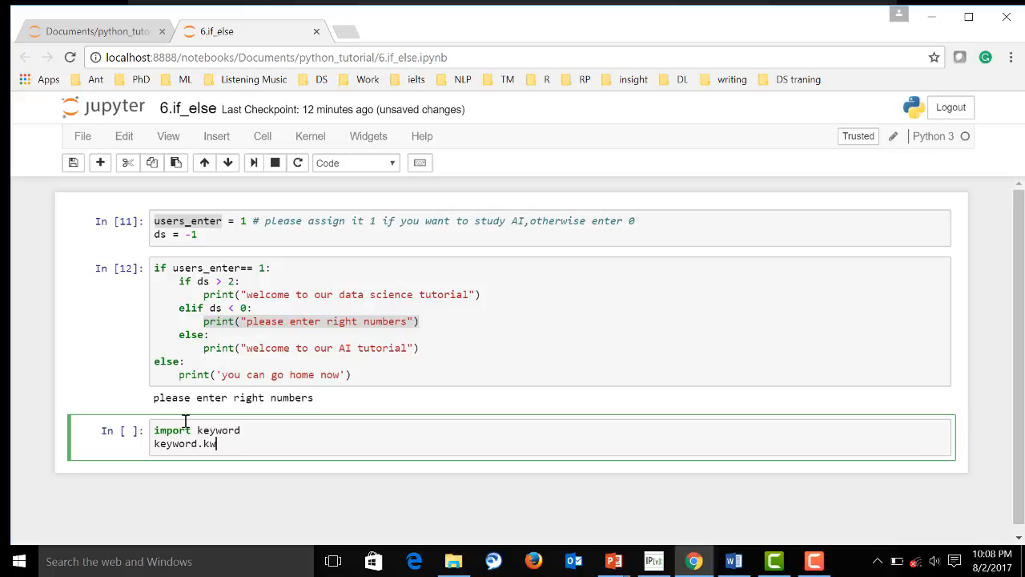
pyautogui.write('list')
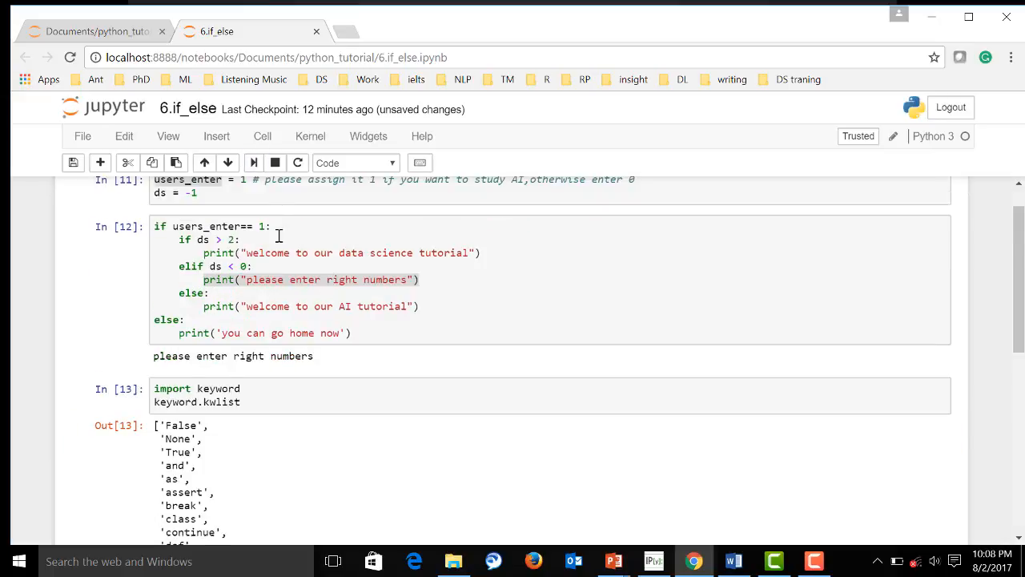
pyautogui.scroll(-3)
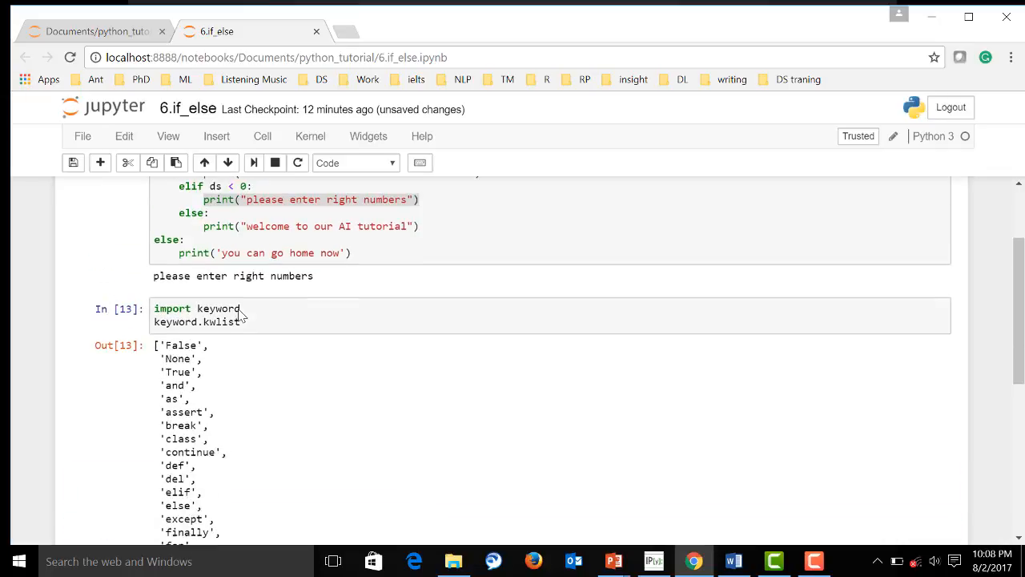
pyautogui.moveTo(196, 345)
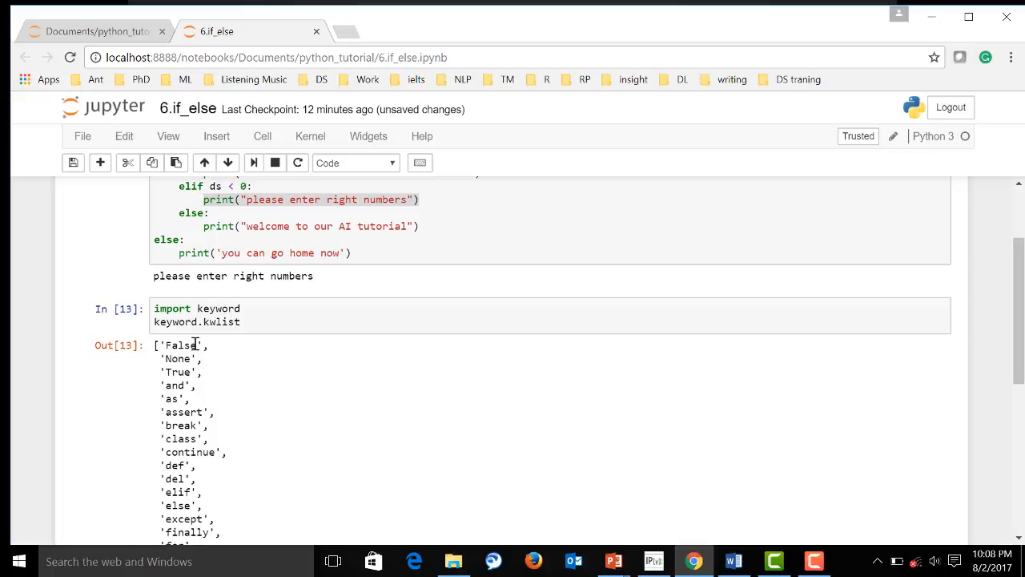
pyautogui.scroll(-3)
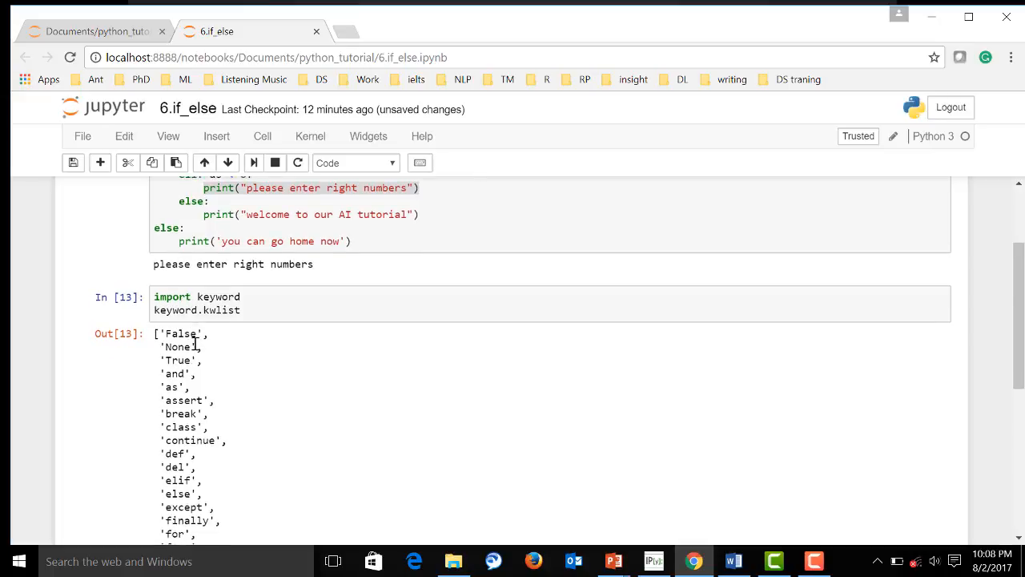
pyautogui.scroll(-3)
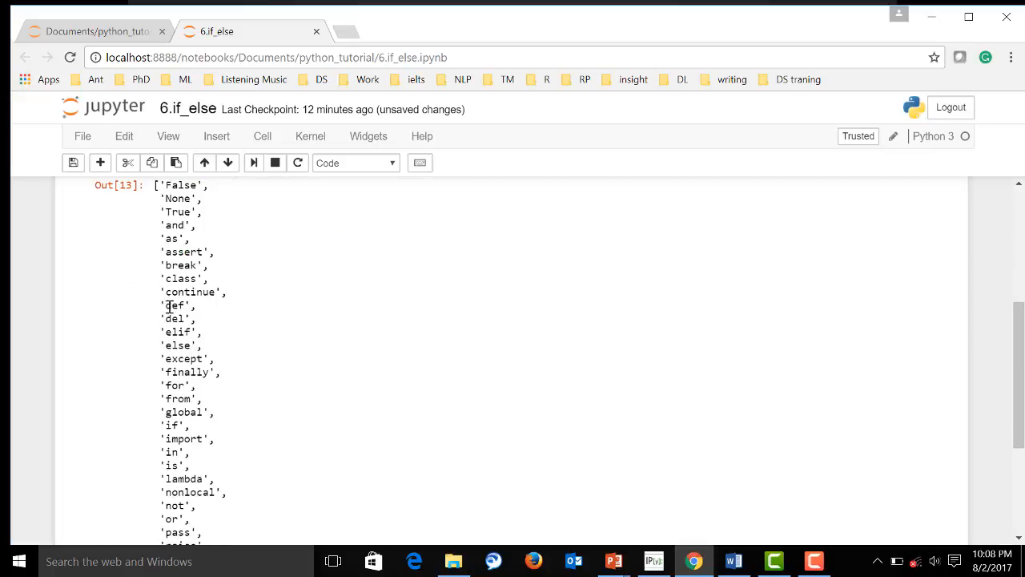
pyautogui.moveTo(521, 365)
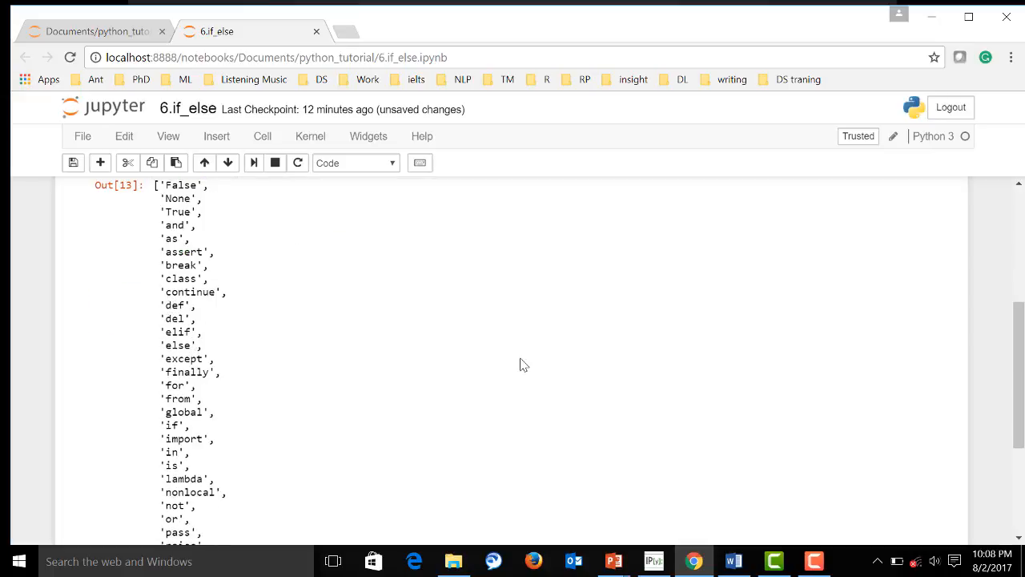
pyautogui.scroll(3)
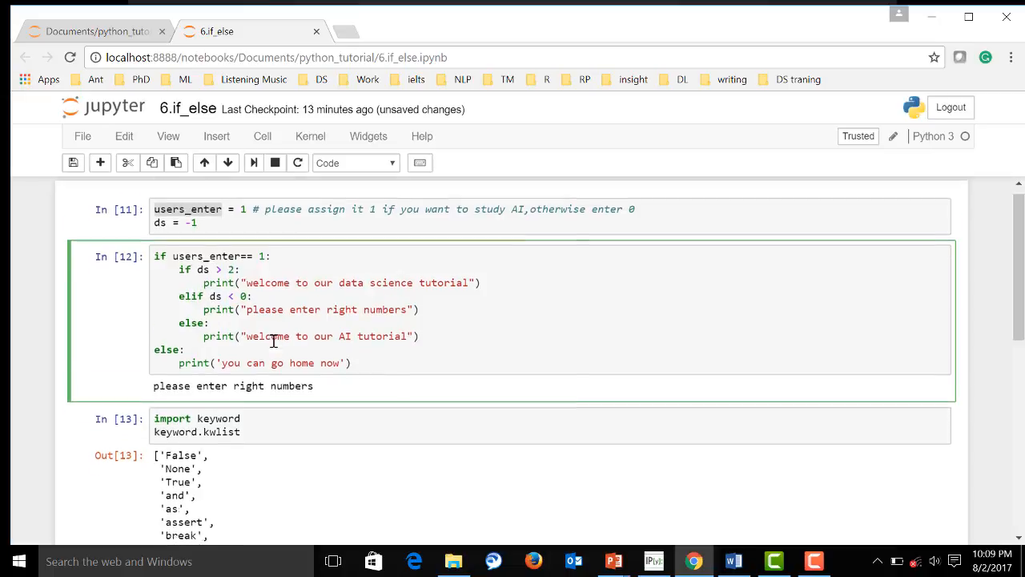
pyautogui.scroll(-3)
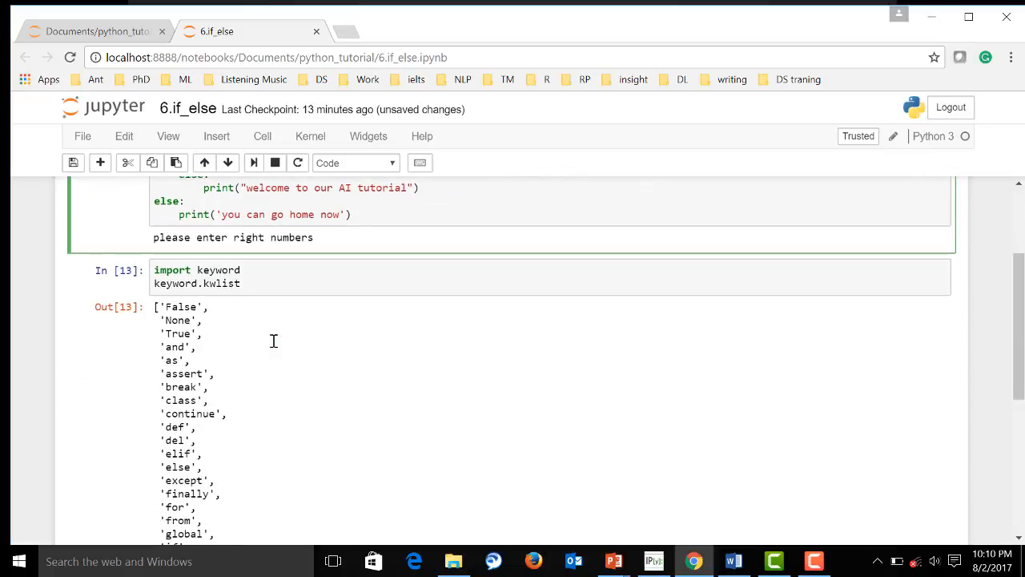